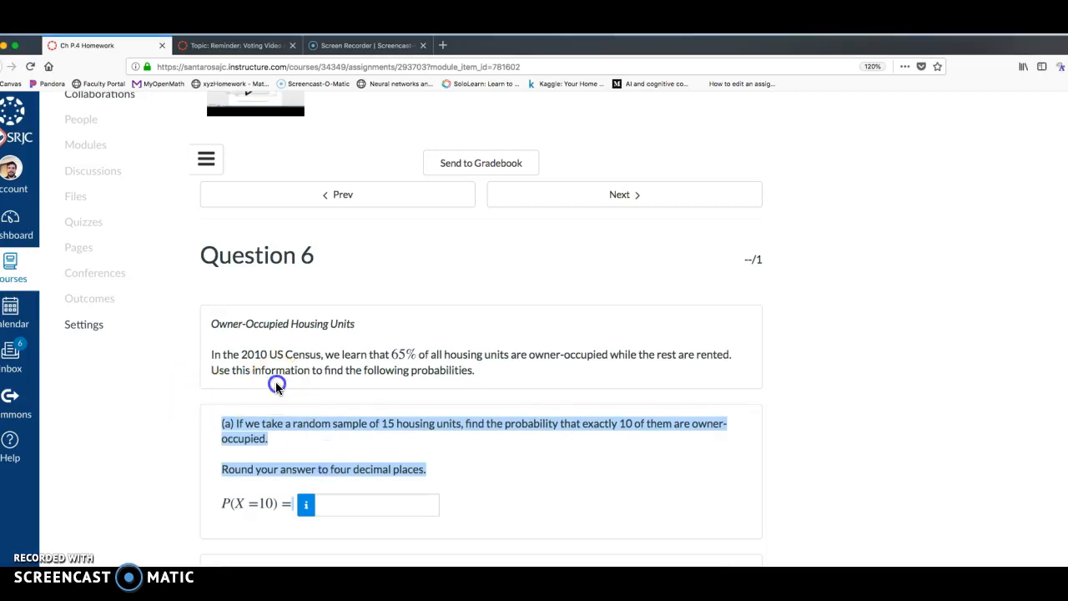
Label the sample housing question as part (a)
scroll("up", 3)
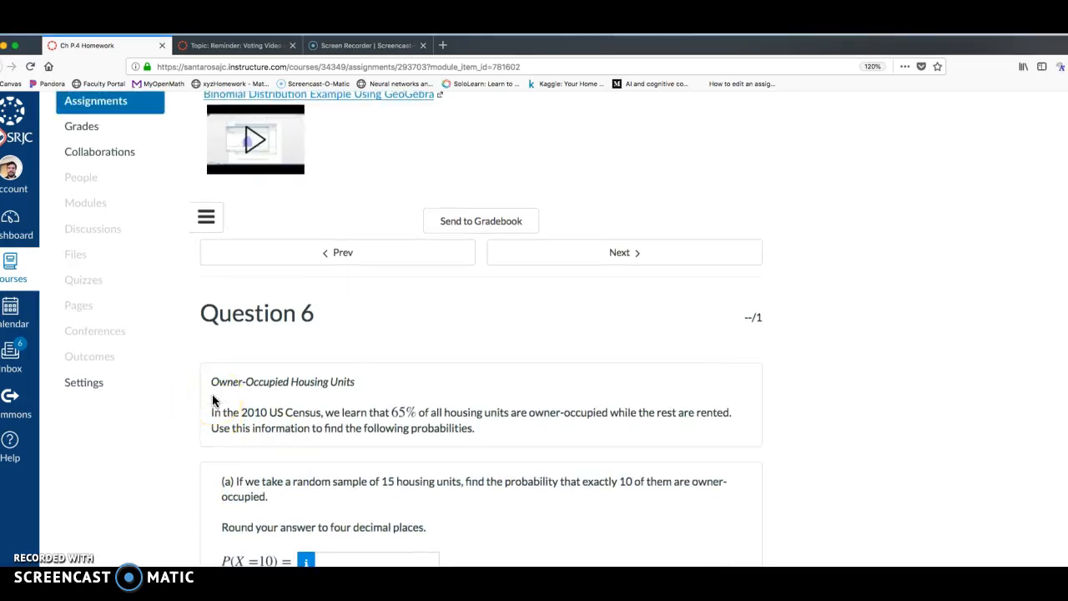
scroll("up", 3)
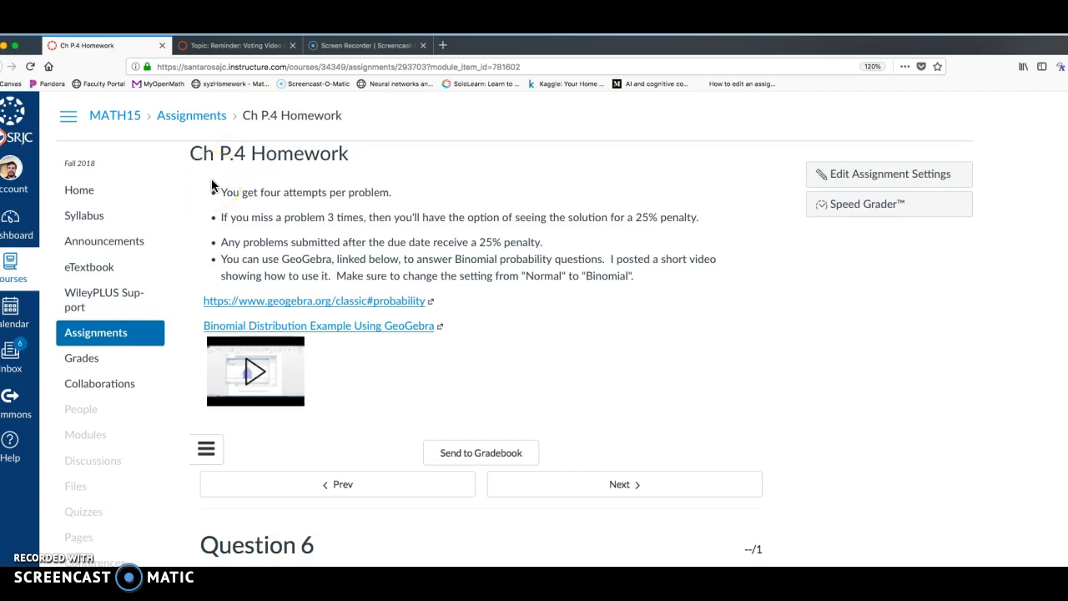
mouse_move(248, 348)
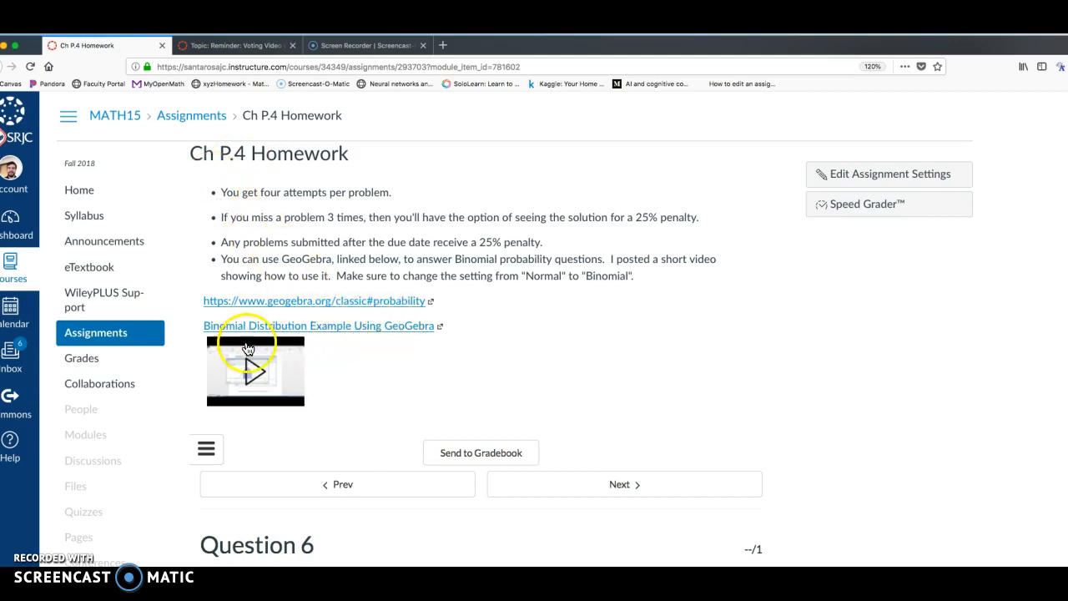
mouse_move(364, 416)
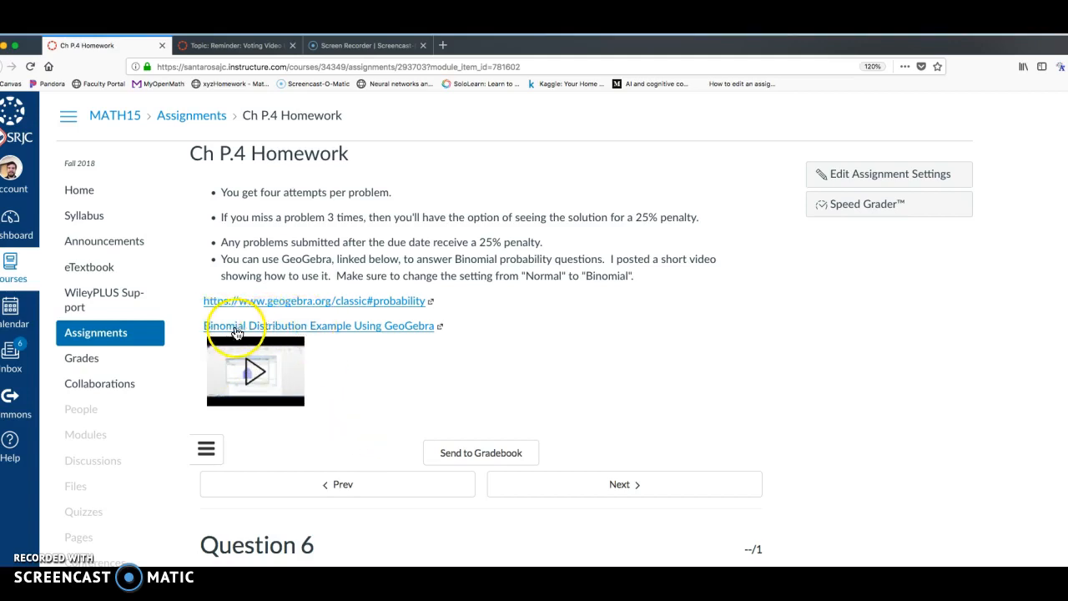
mouse_move(265, 328)
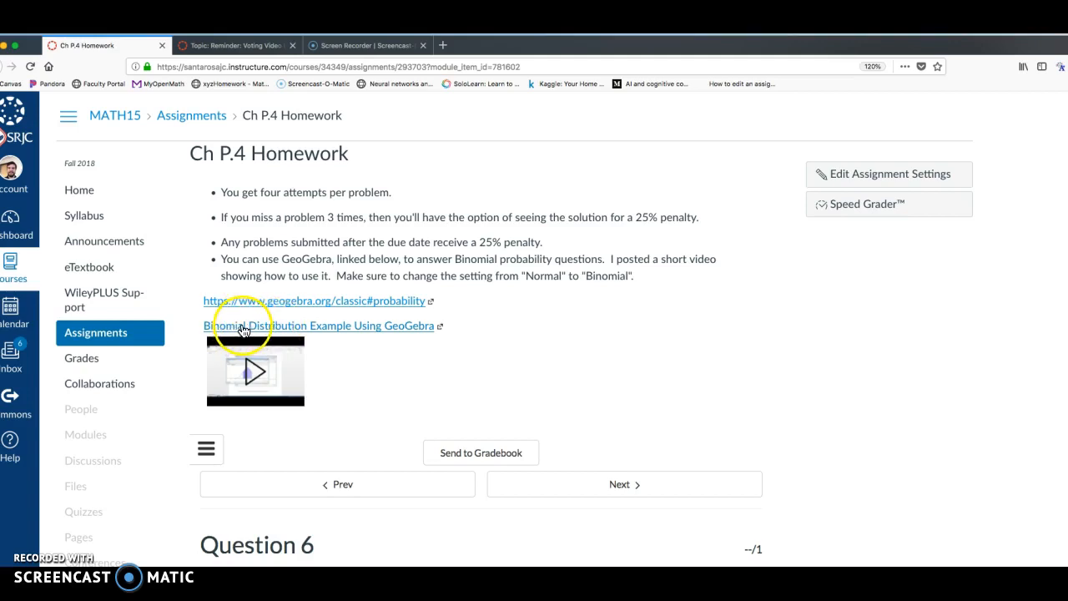
mouse_move(401, 334)
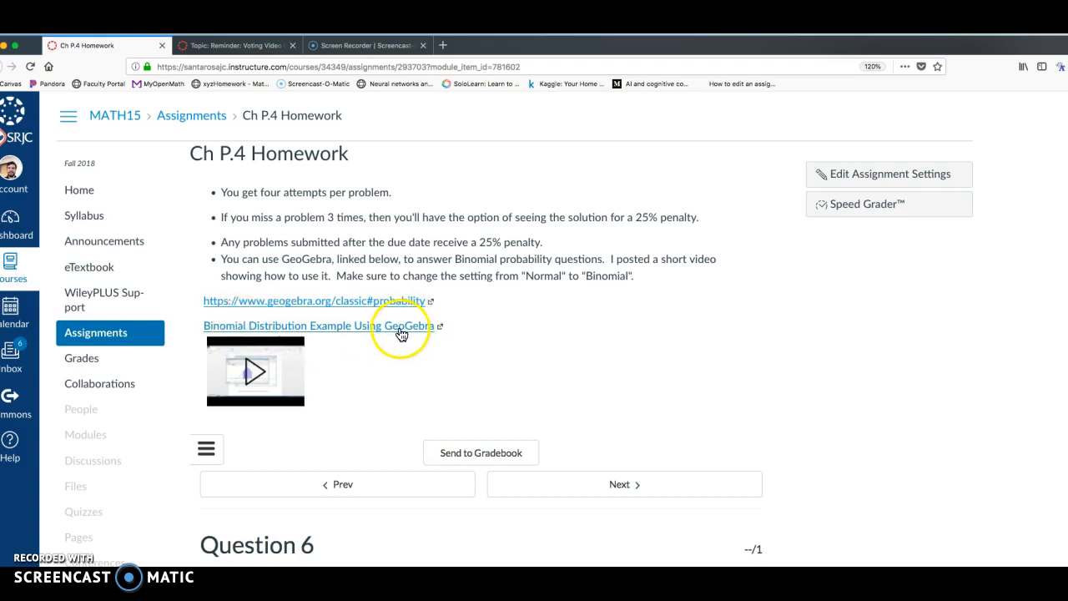
scroll("down", 3)
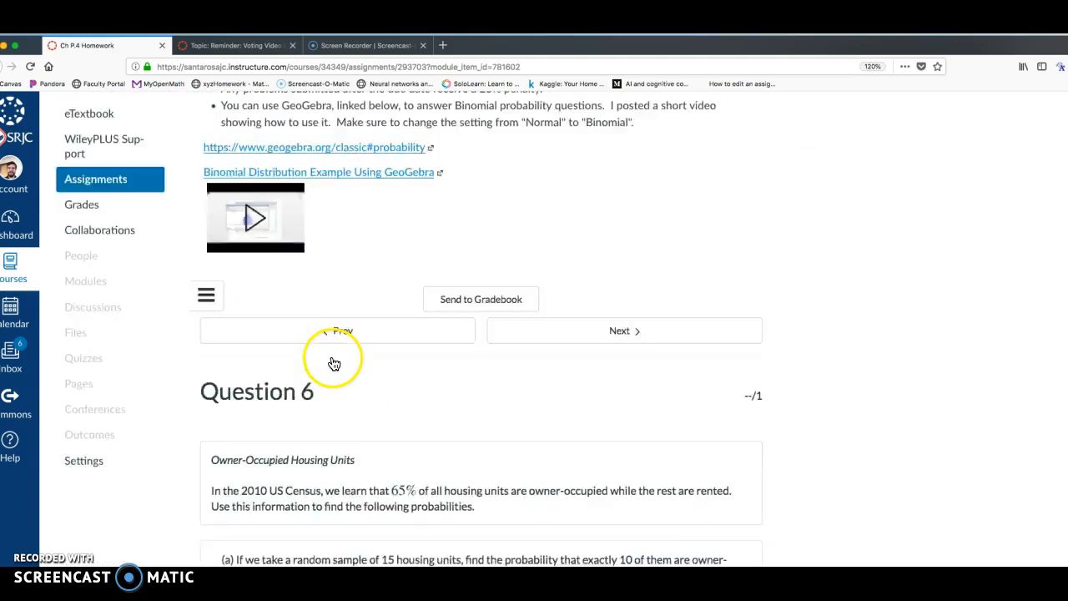
scroll("down", 3)
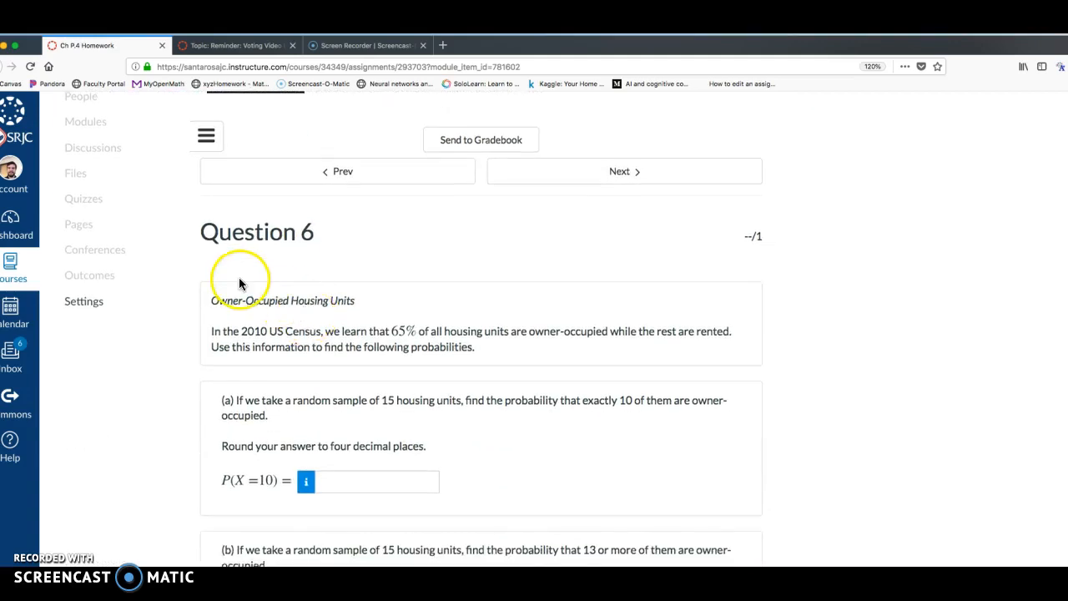
mouse_move(225, 255)
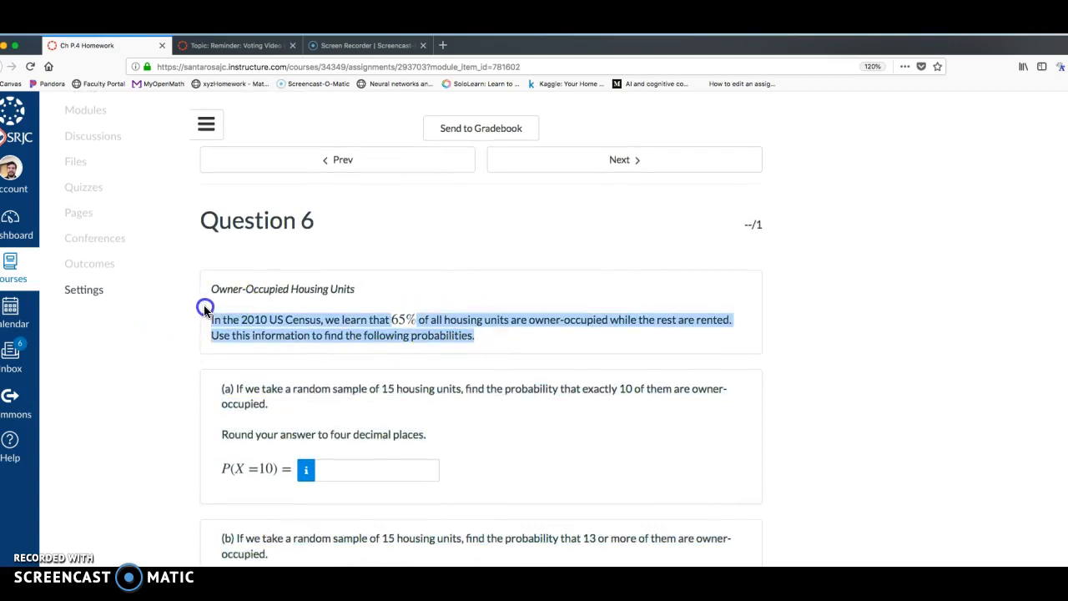
mouse_move(265, 288)
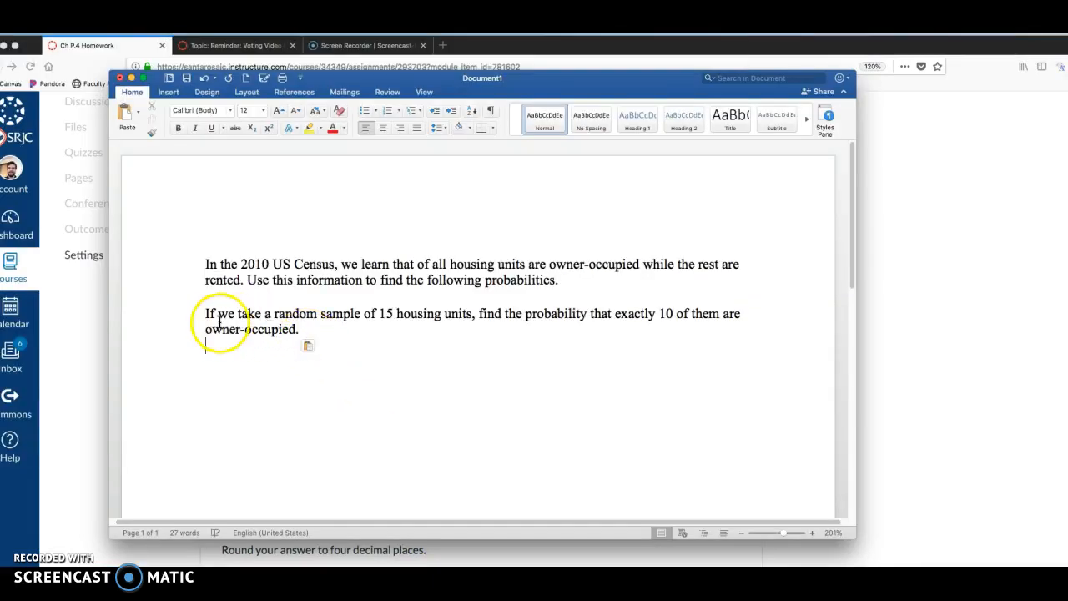
type("(a)")
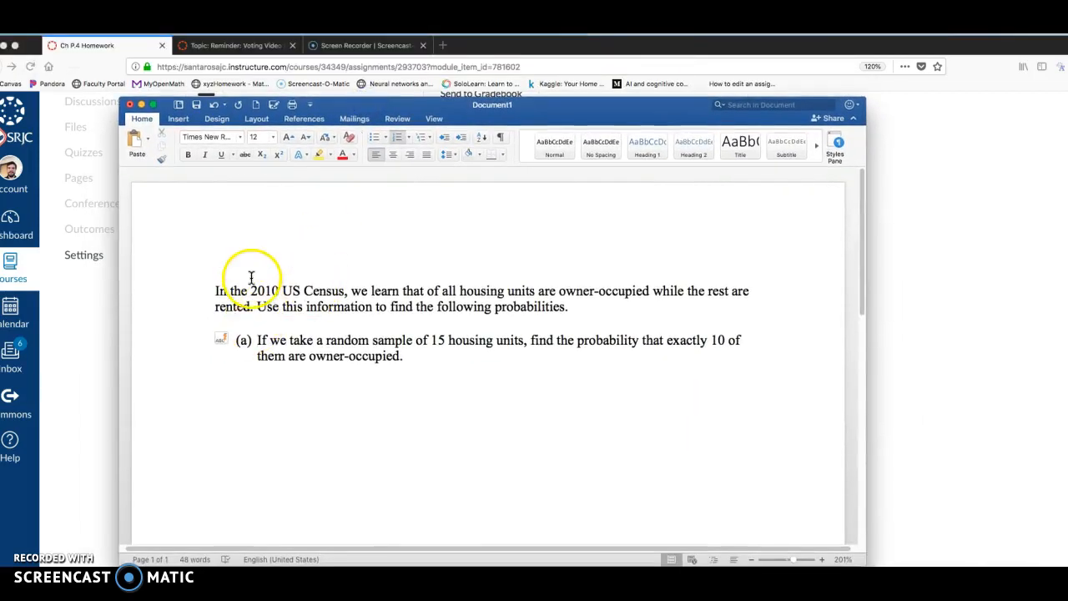
mouse_move(456, 294)
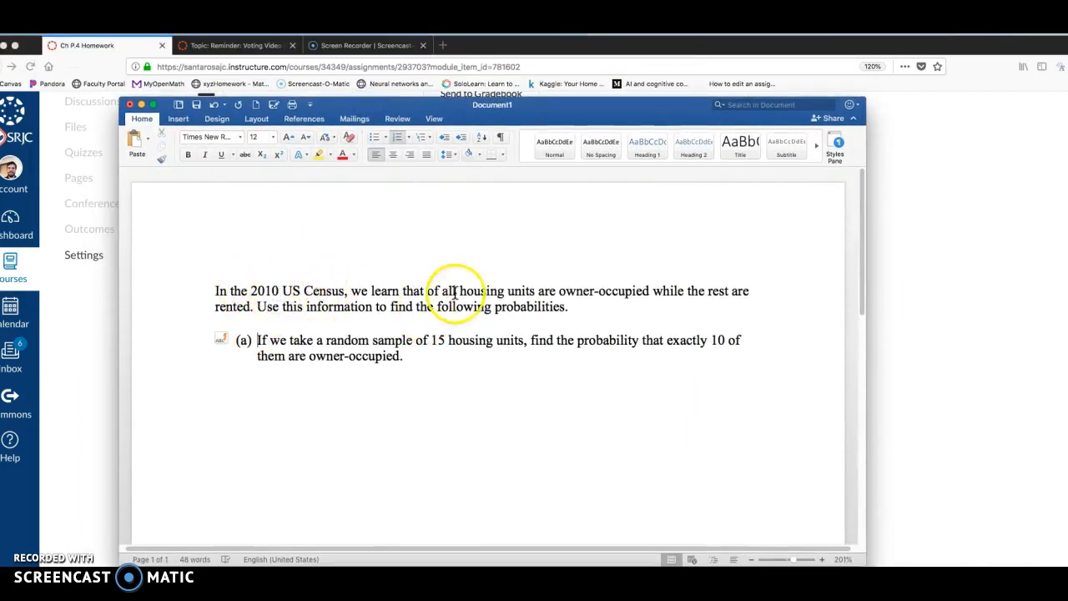
mouse_move(700, 287)
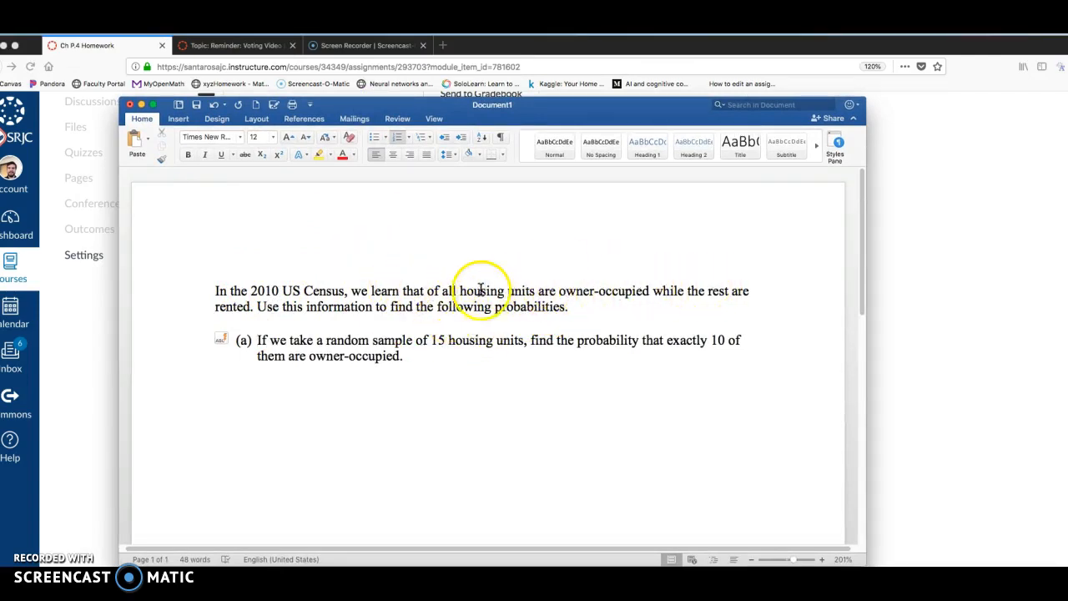
Restore '65%' before 'of all' in the census sentence and add a new line below part (a)
left_click(421, 290)
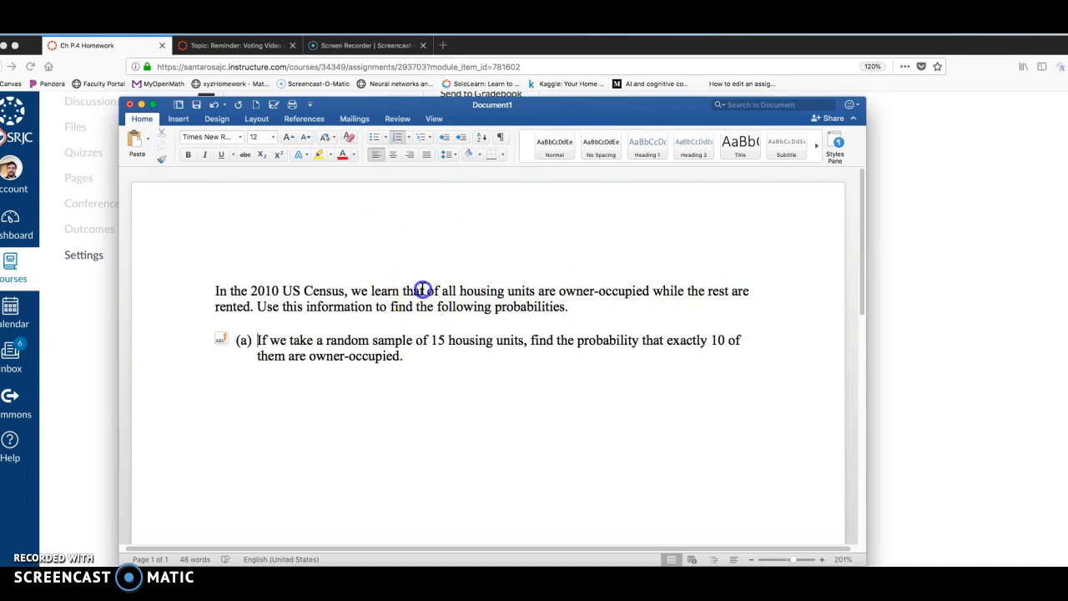
type("65%")
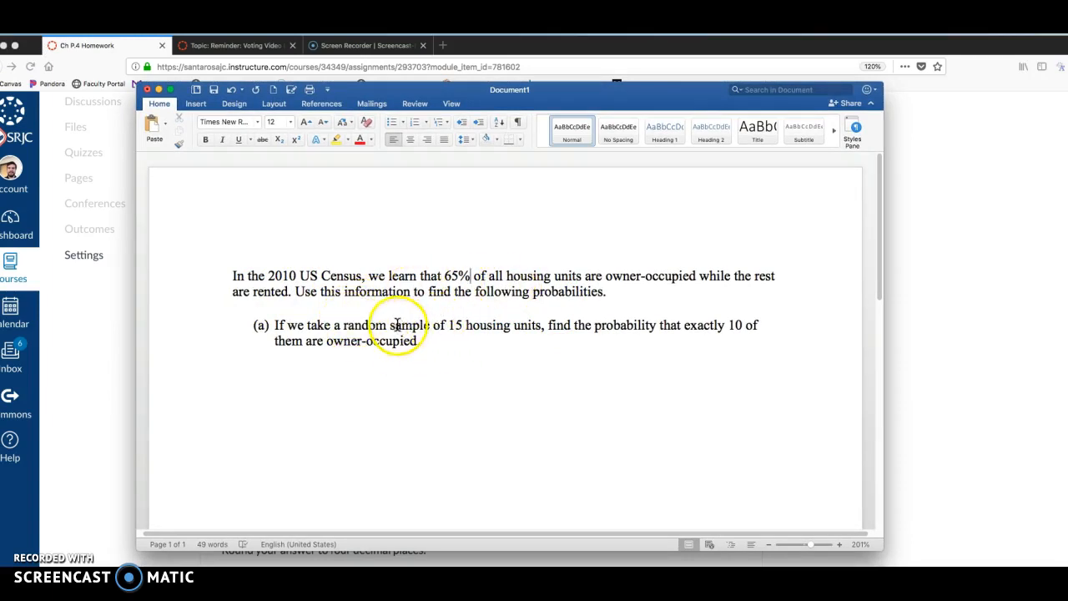
double_click(457, 325)
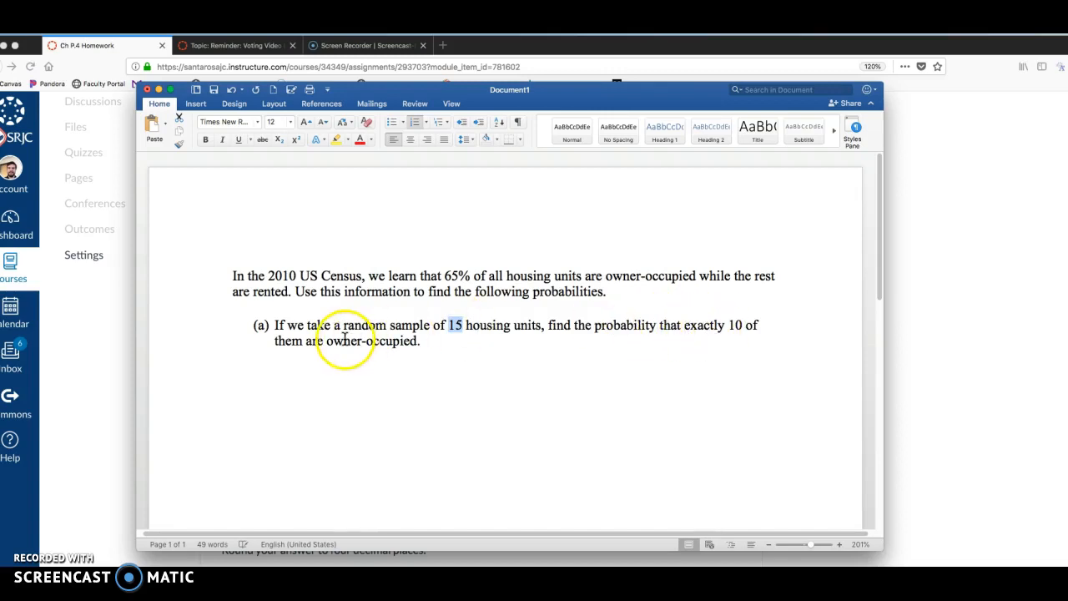
key("return")
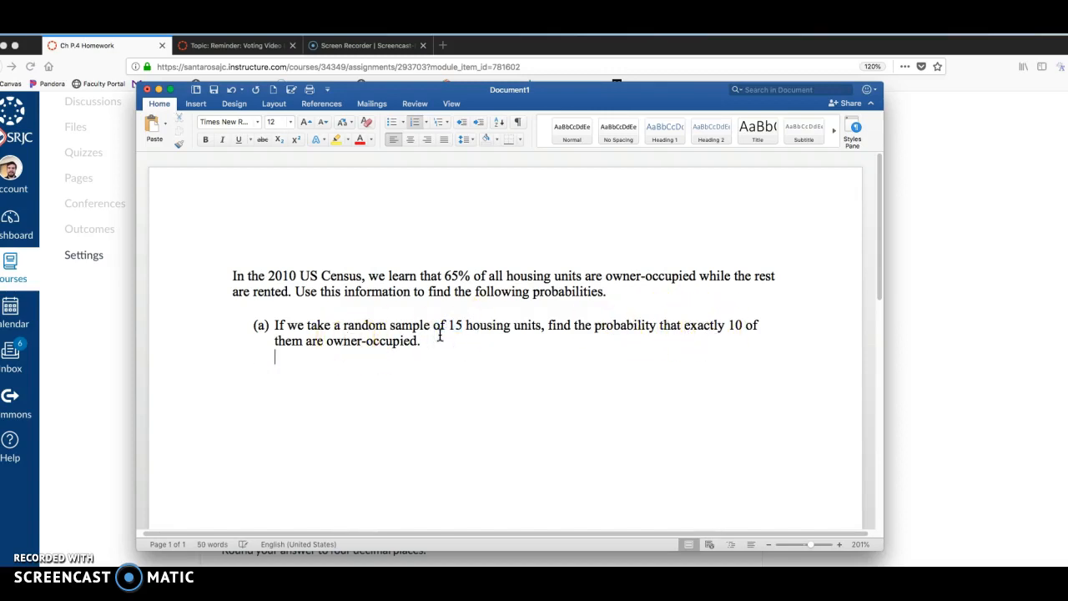
In dark blue, write 'We have a fixed sample size = fixed number of trials:' with n = 15
left_click(370, 140)
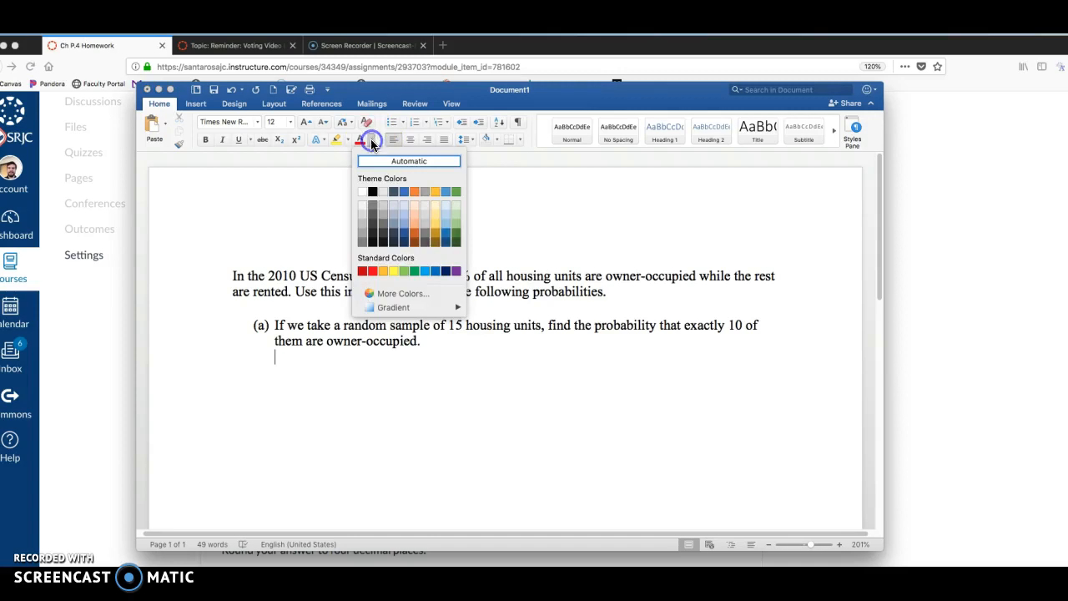
left_click(451, 275)
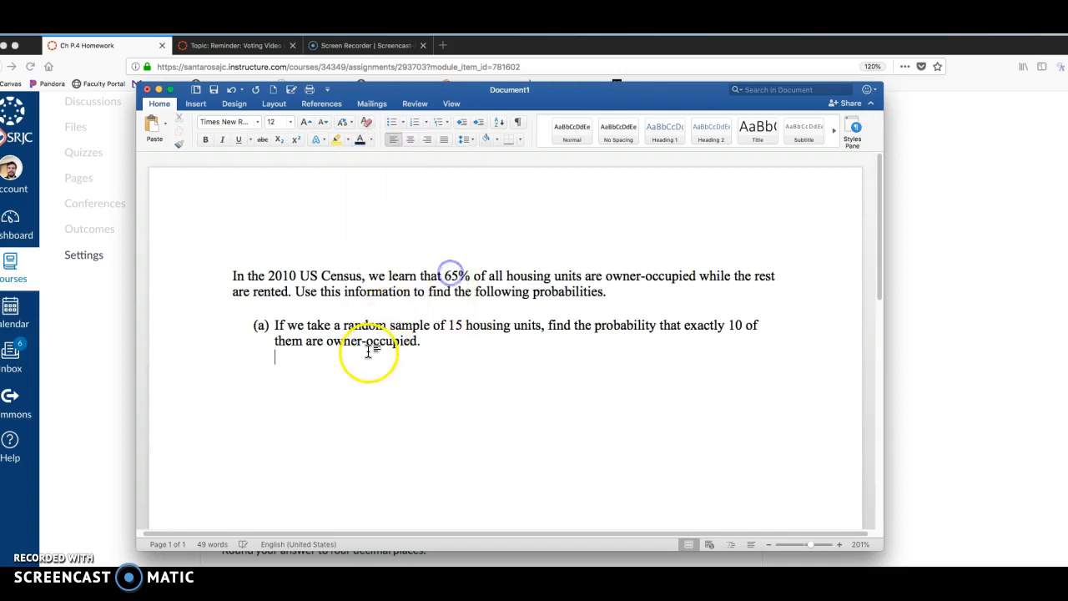
type("We")
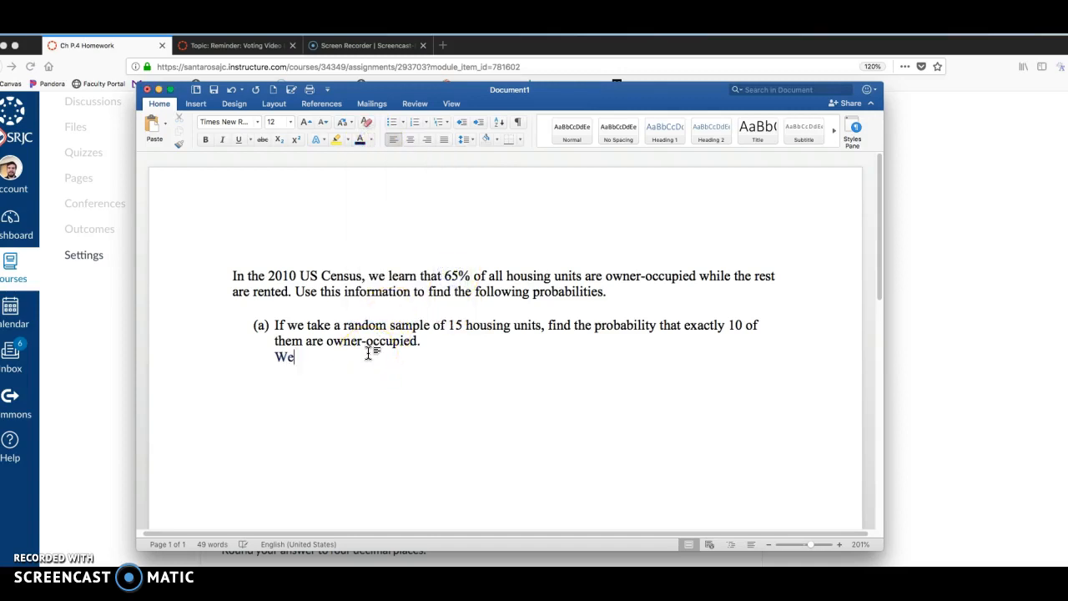
type("have a fixe")
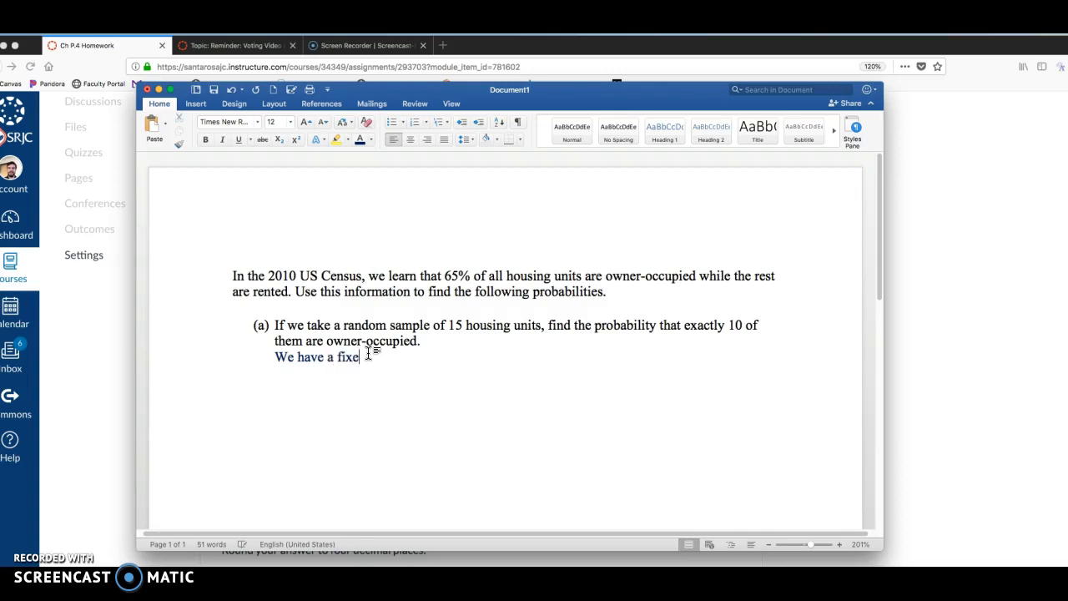
type("sample size")
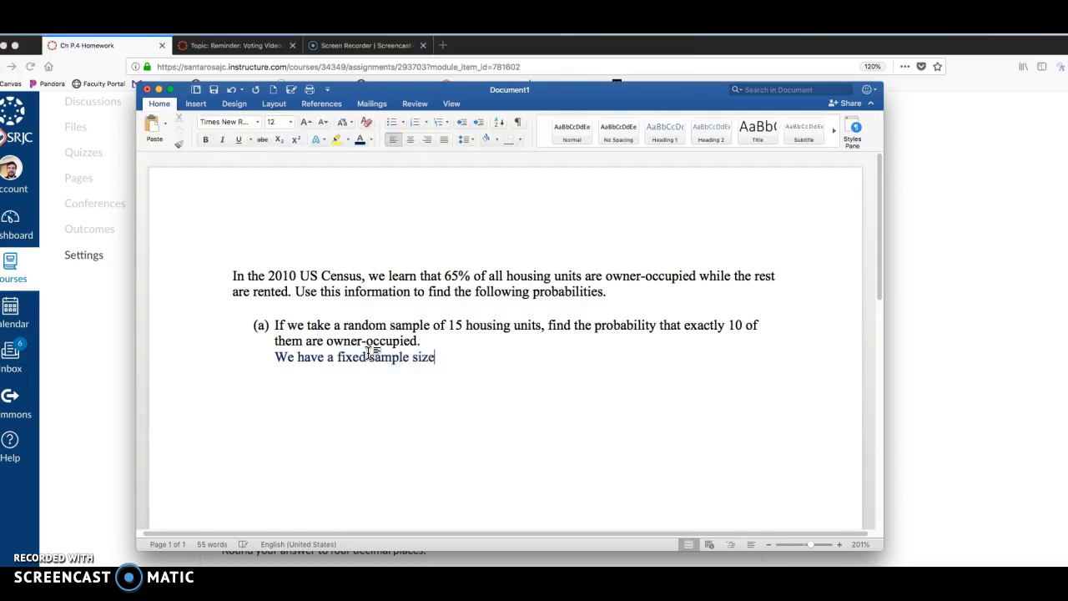
type("=")
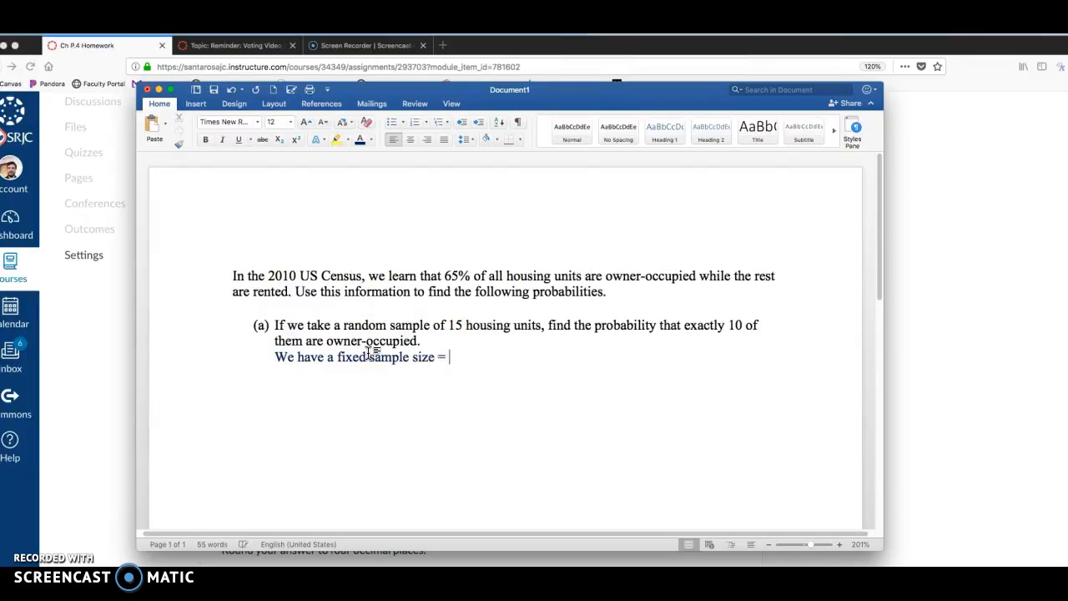
type("fixed number of")
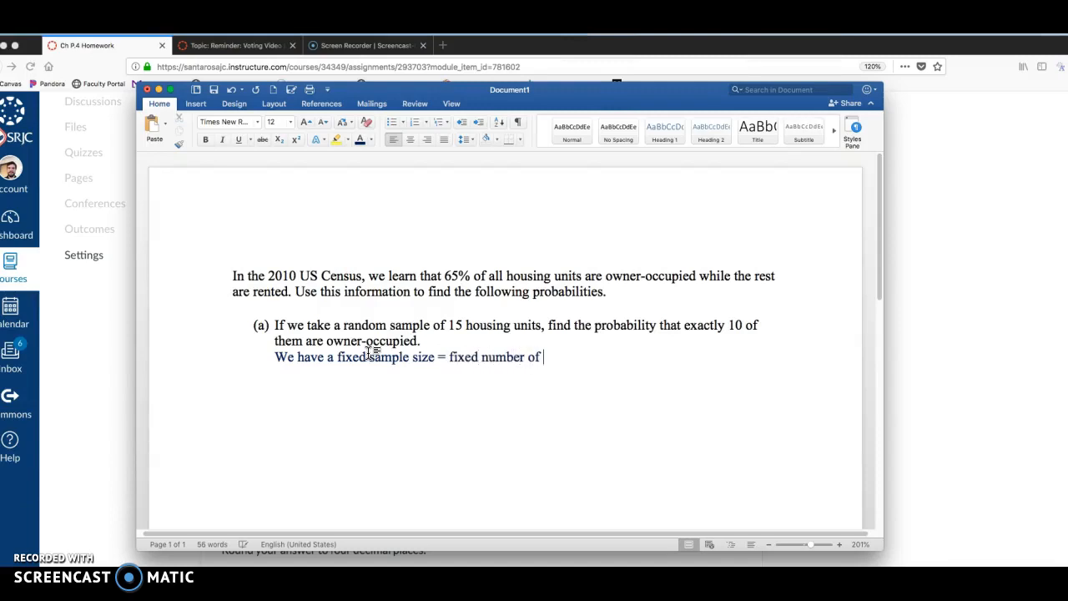
type("trials: n =")
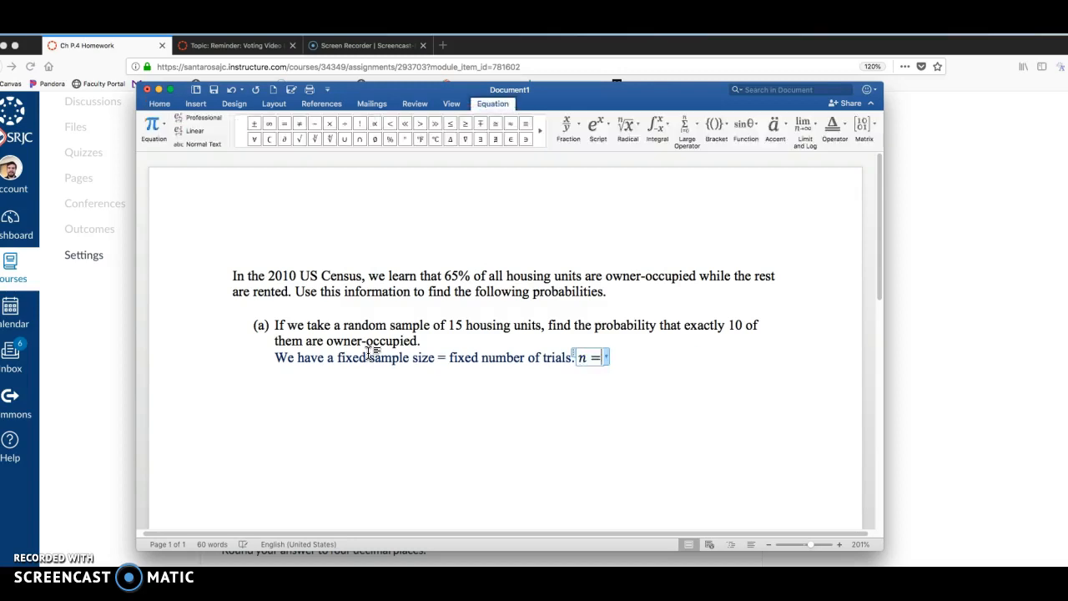
type("15")
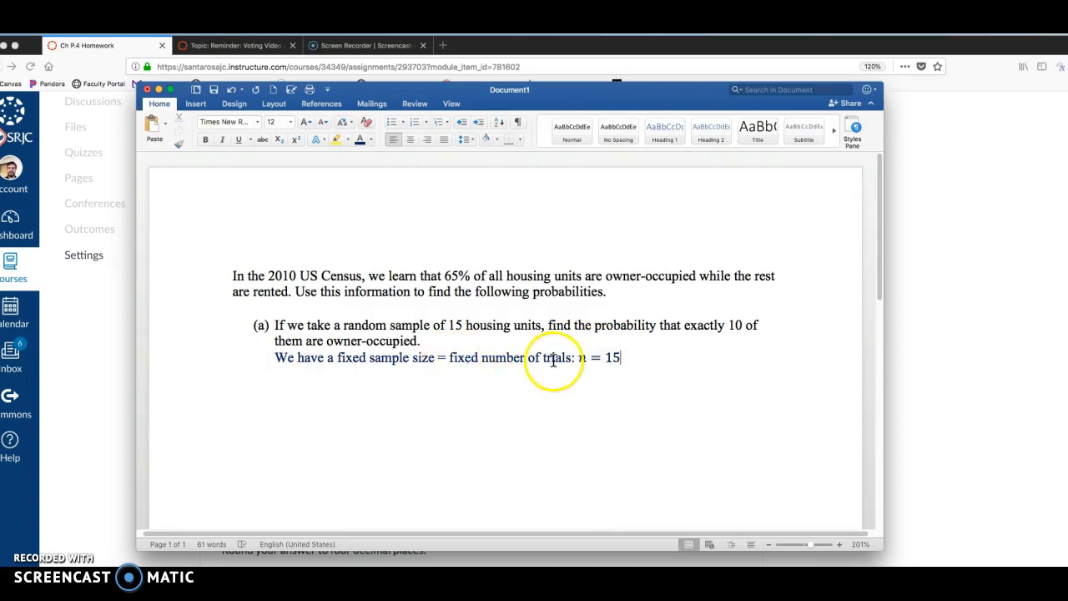
mouse_move(693, 365)
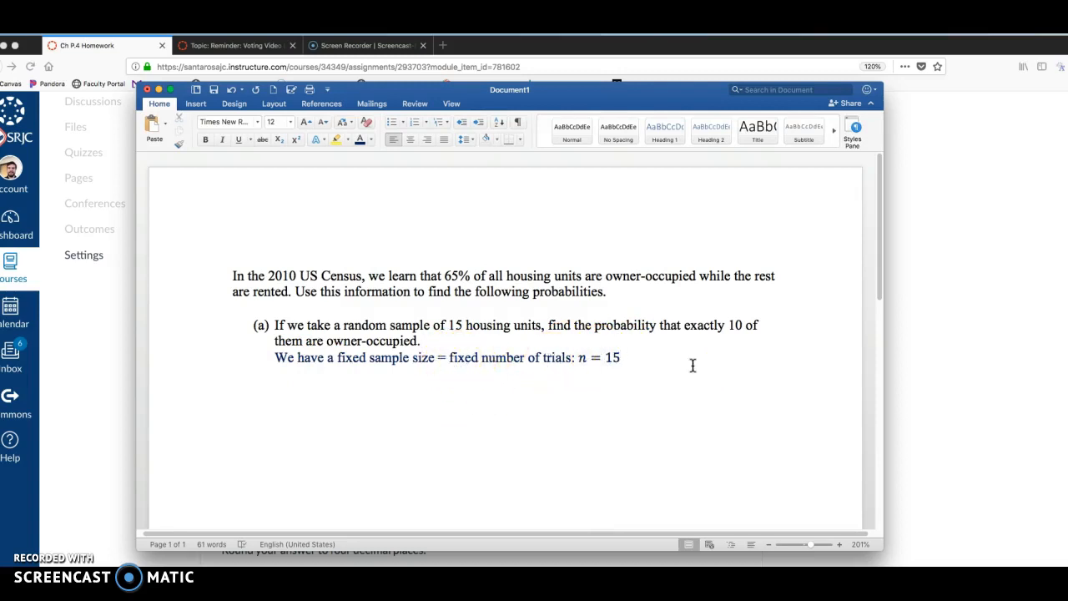
Write 'A success is a home occupied by owner.'
type("A")
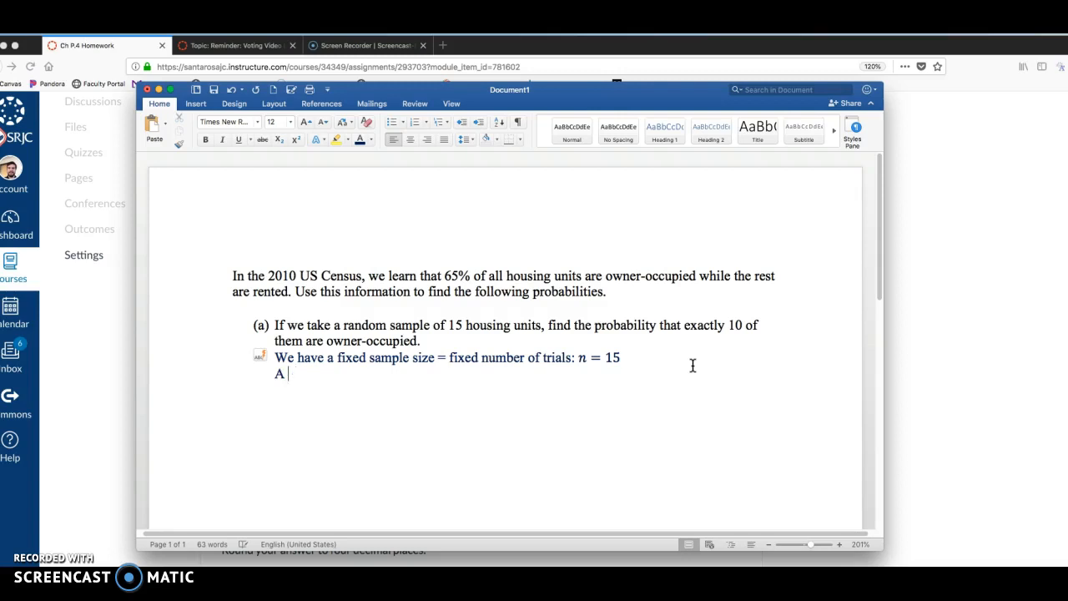
type("success is a h")
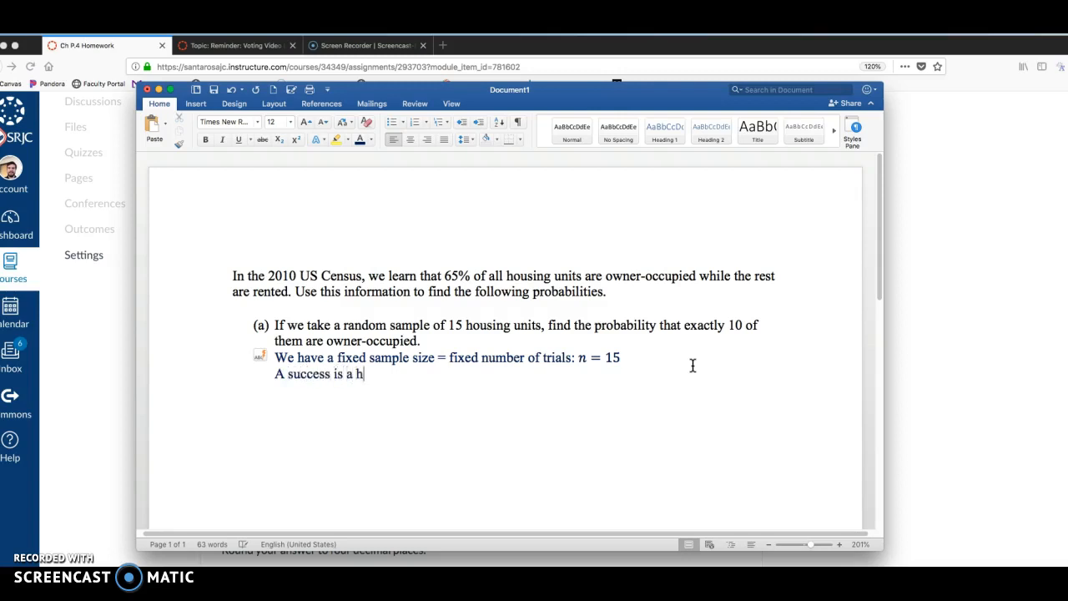
type("ome occu")
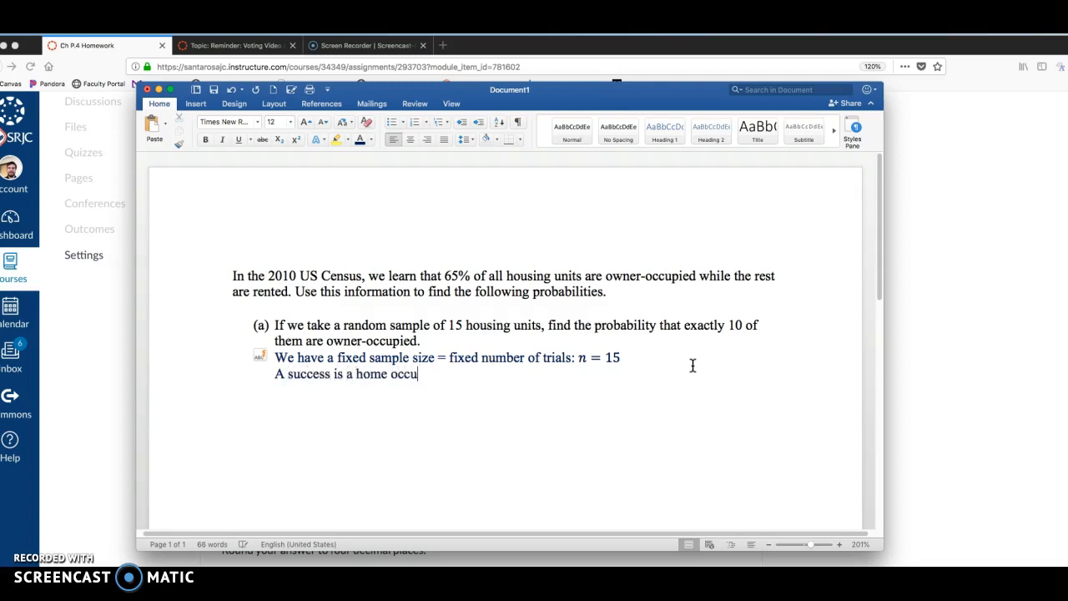
type("pied by owner")
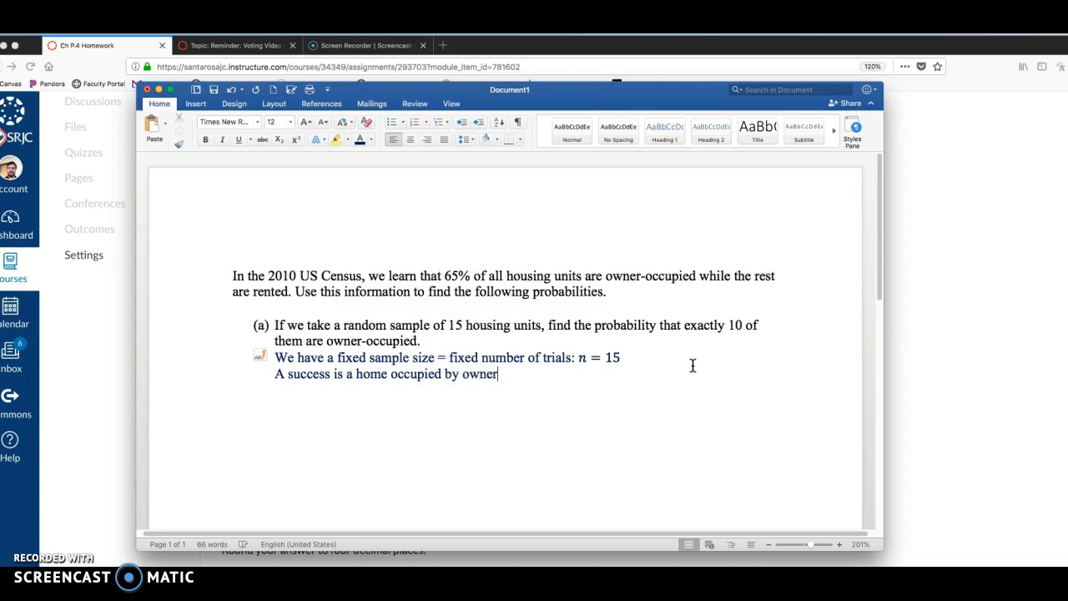
type(".")
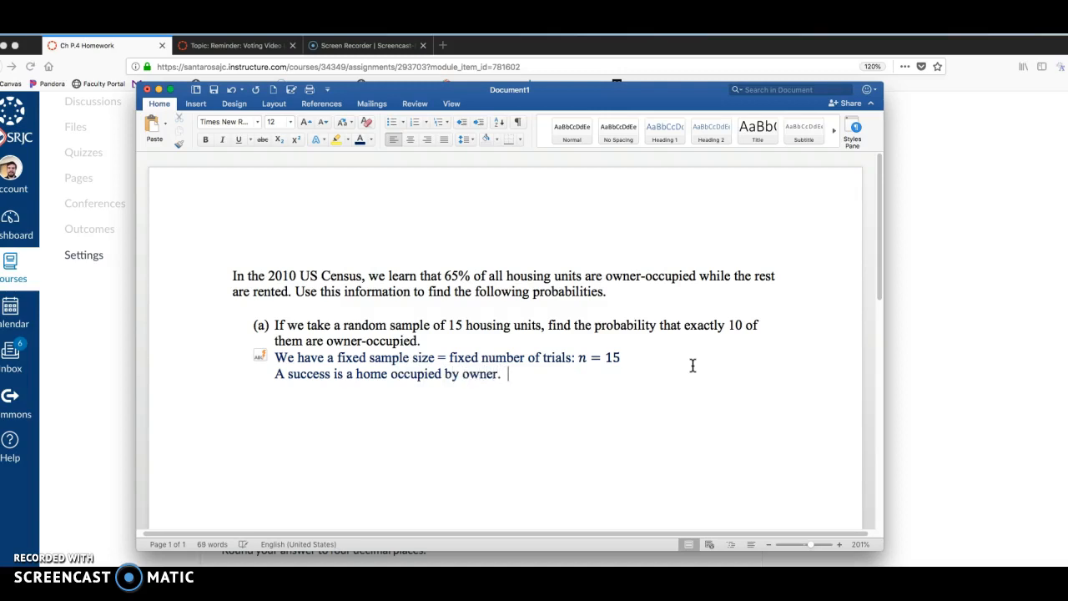
Add 'We have a fixed probability of a single success:' with the equation p = 0.65
type("We have a fixed prob")
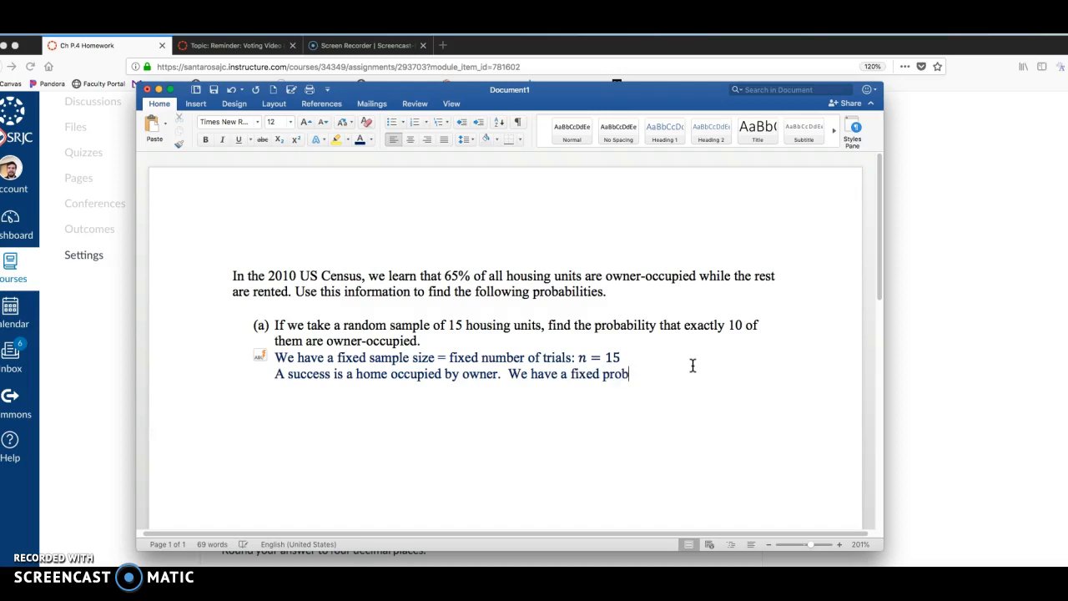
type("ability of a single si")
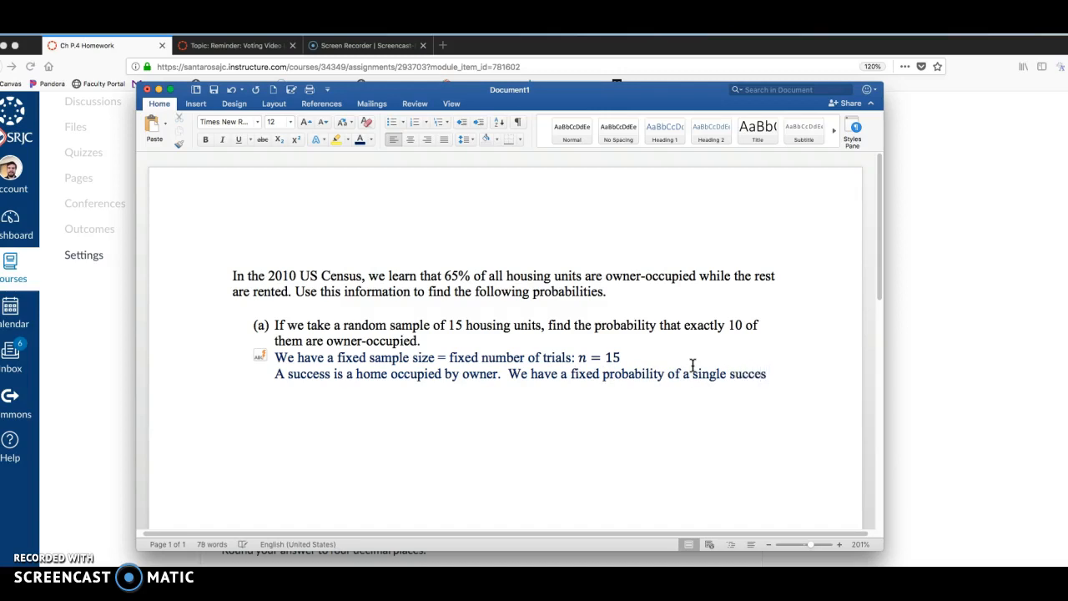
type("s:")
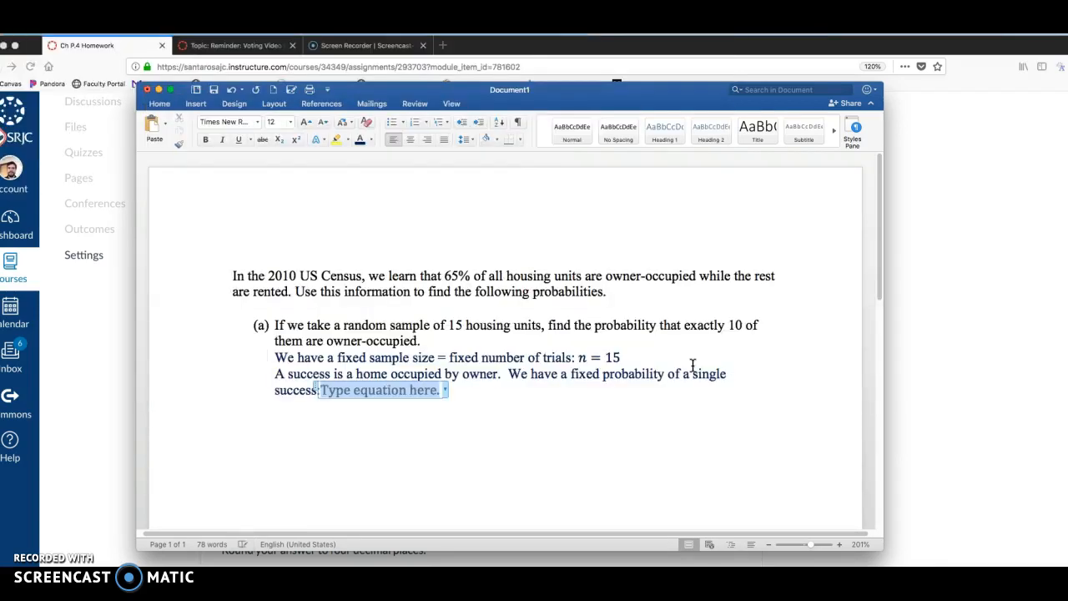
type("p")
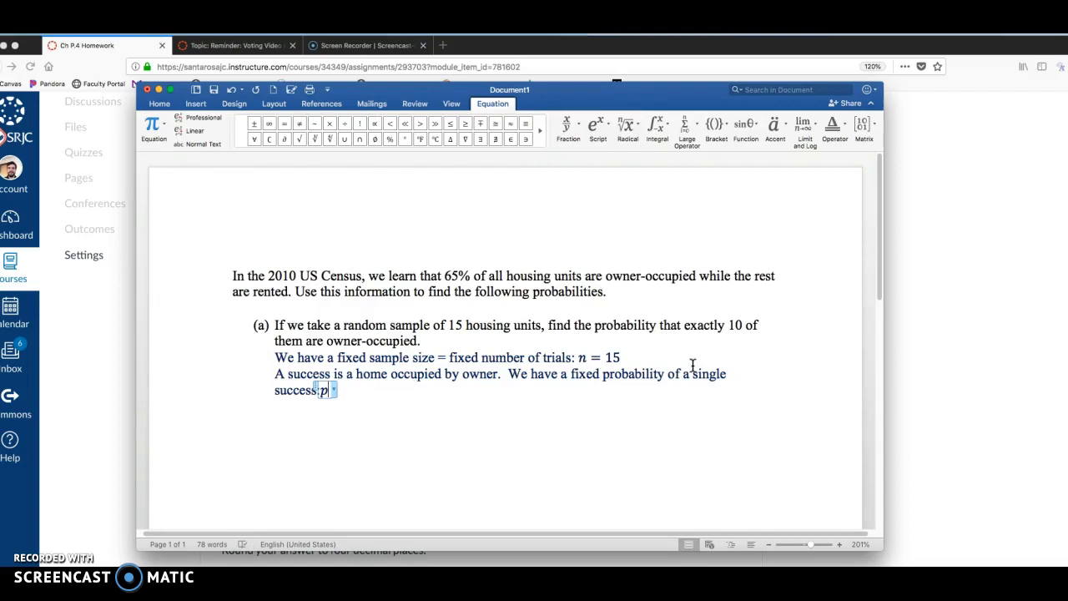
type("= 0.65")
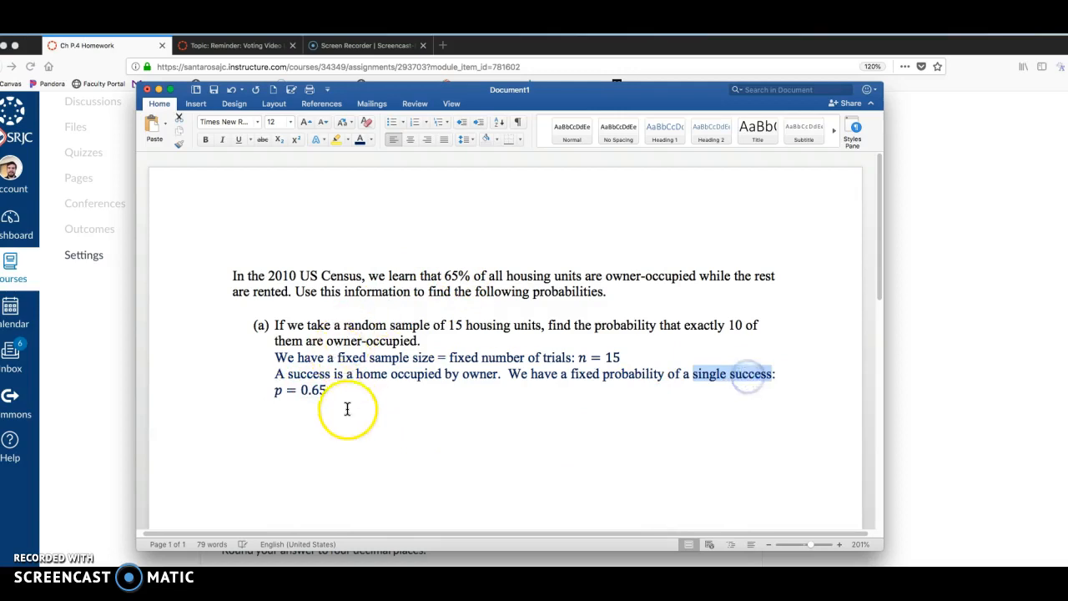
left_click(328, 390)
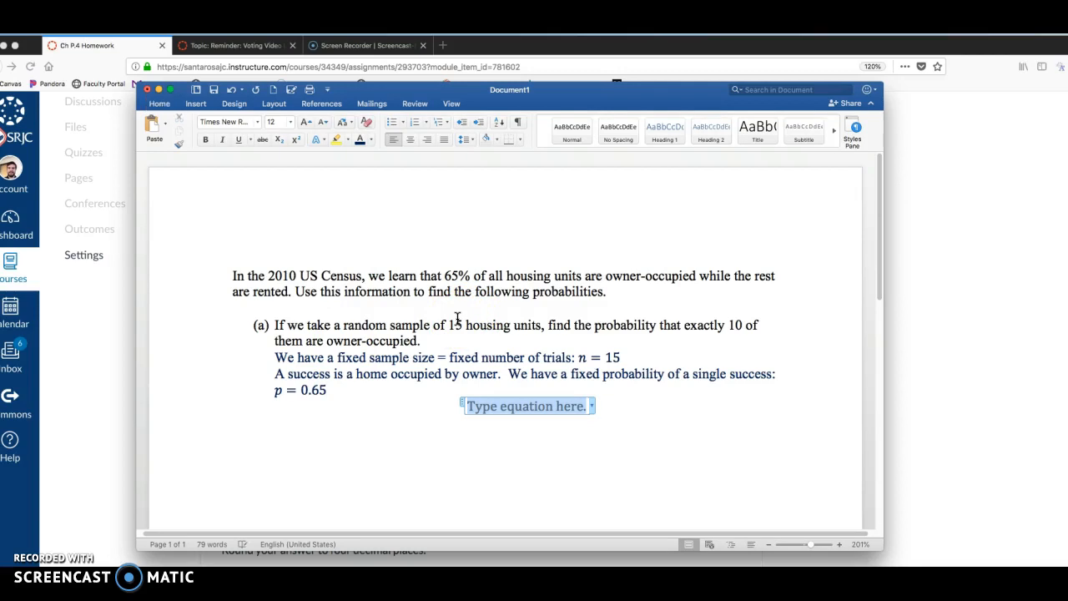
Insert the centred equation P(X = 10) = ?
type("P(X")
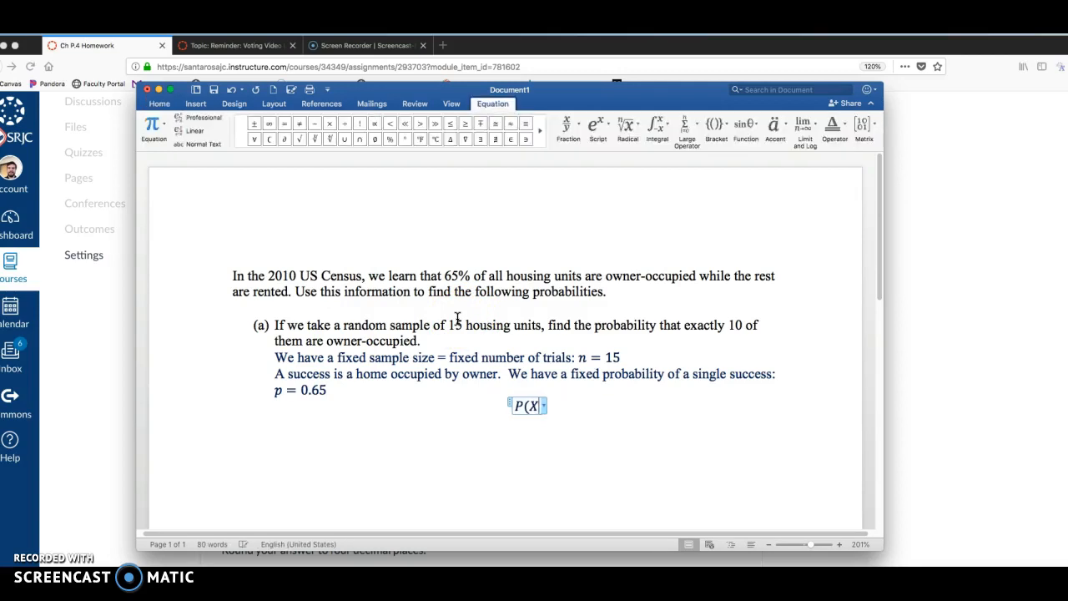
type("=")
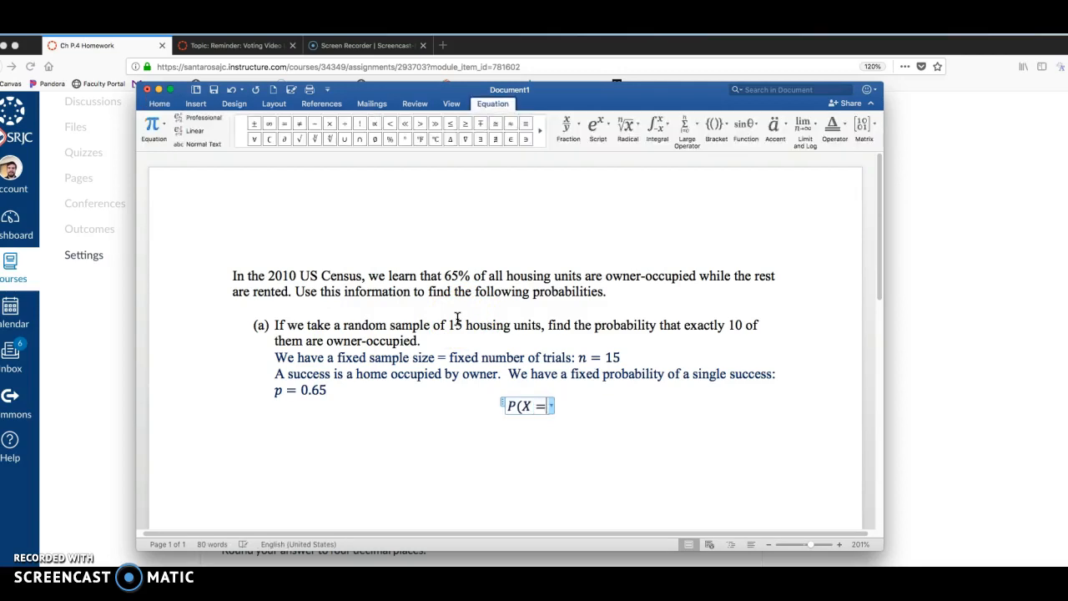
type("10) =?")
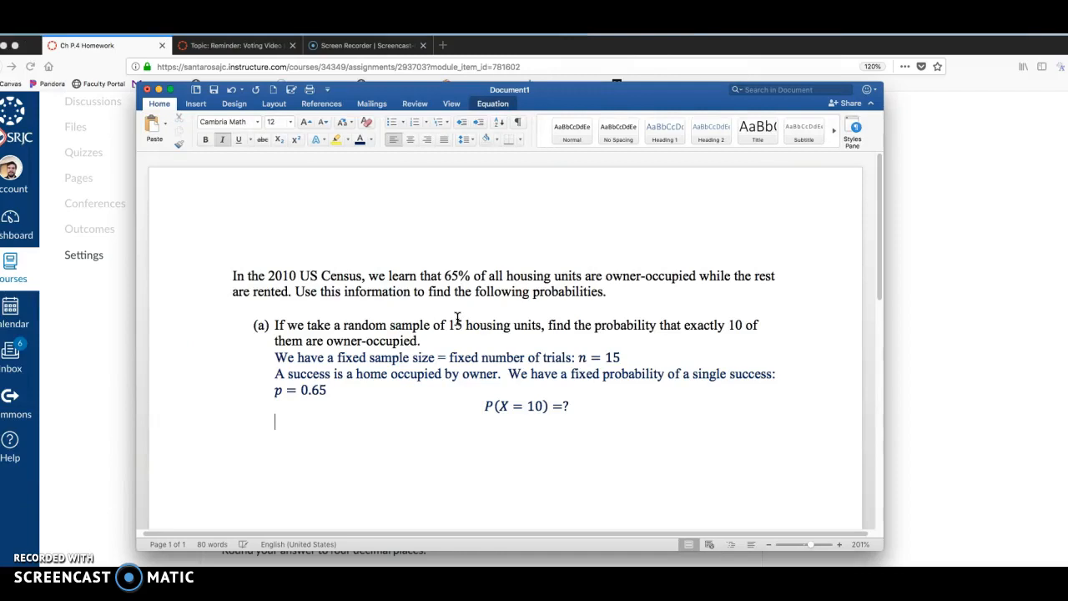
left_click(493, 103)
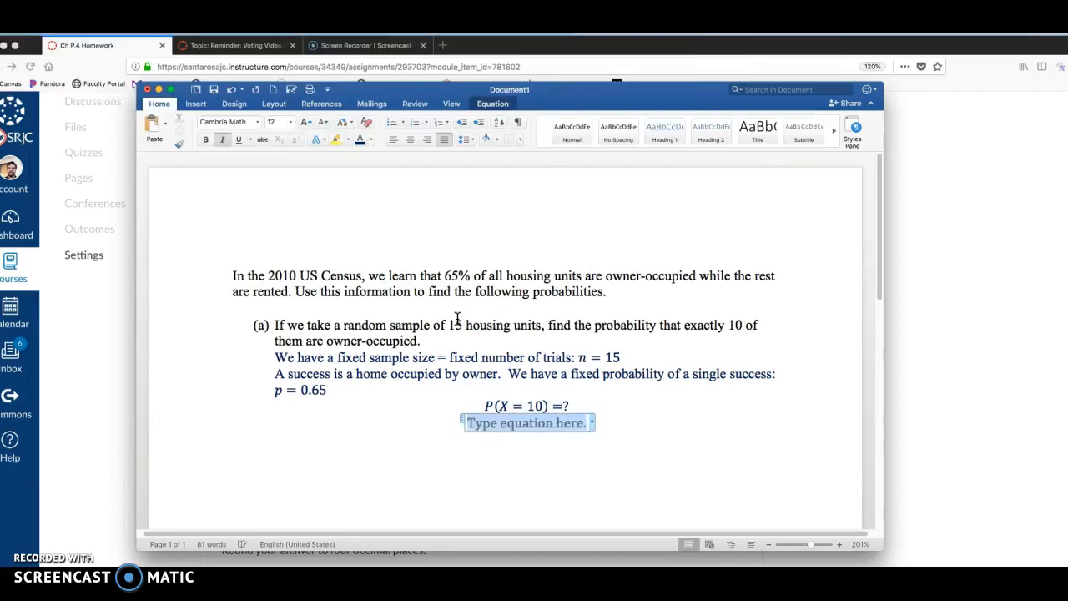
Explain 'Where X = # of homes that are owner occupied out of 15.'
type("Where")
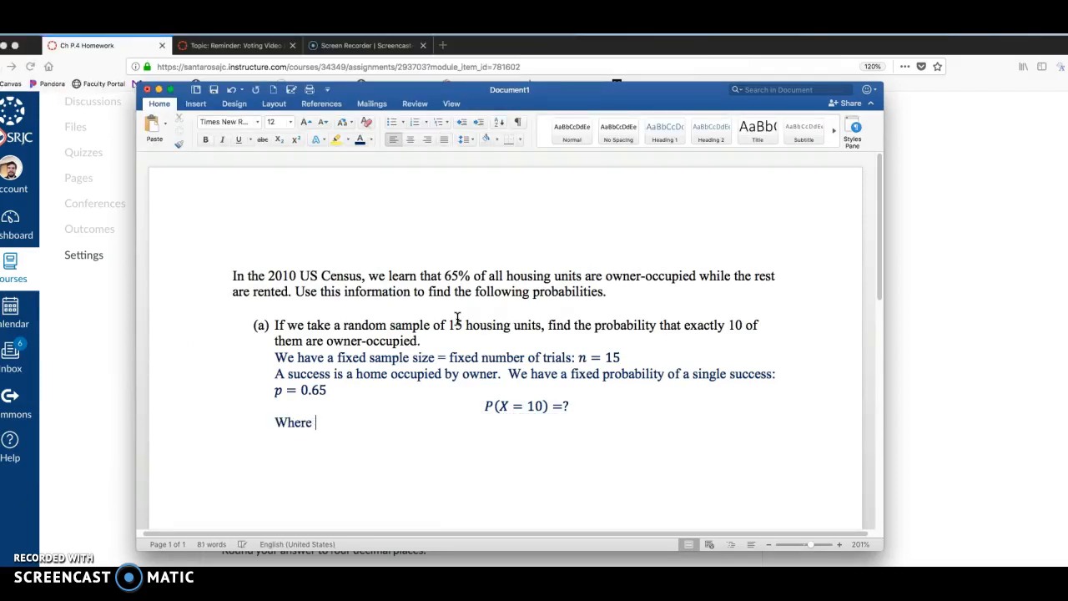
type("X")
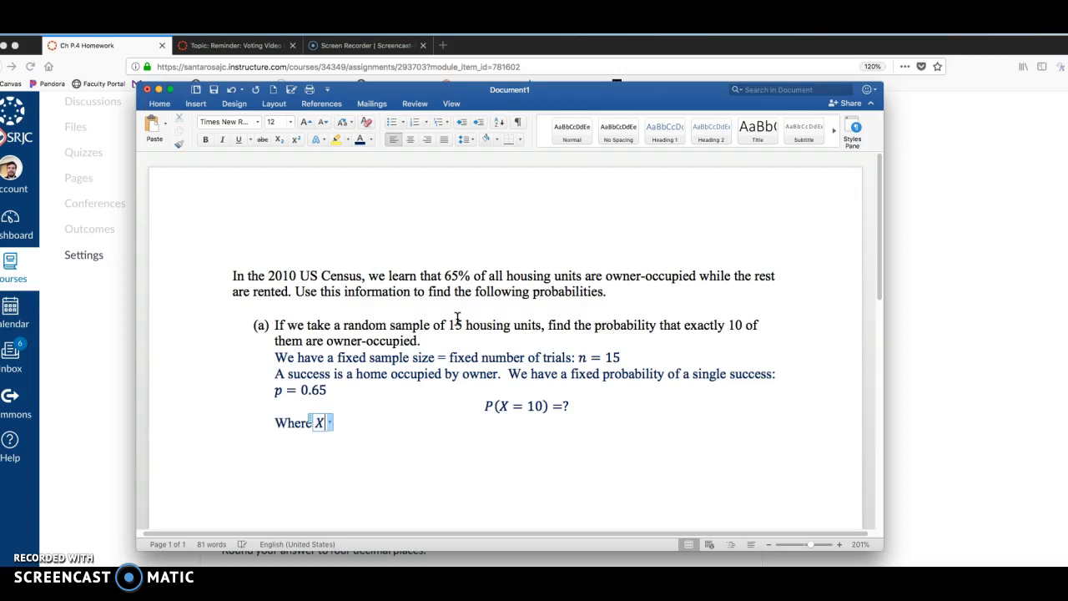
type("=#")
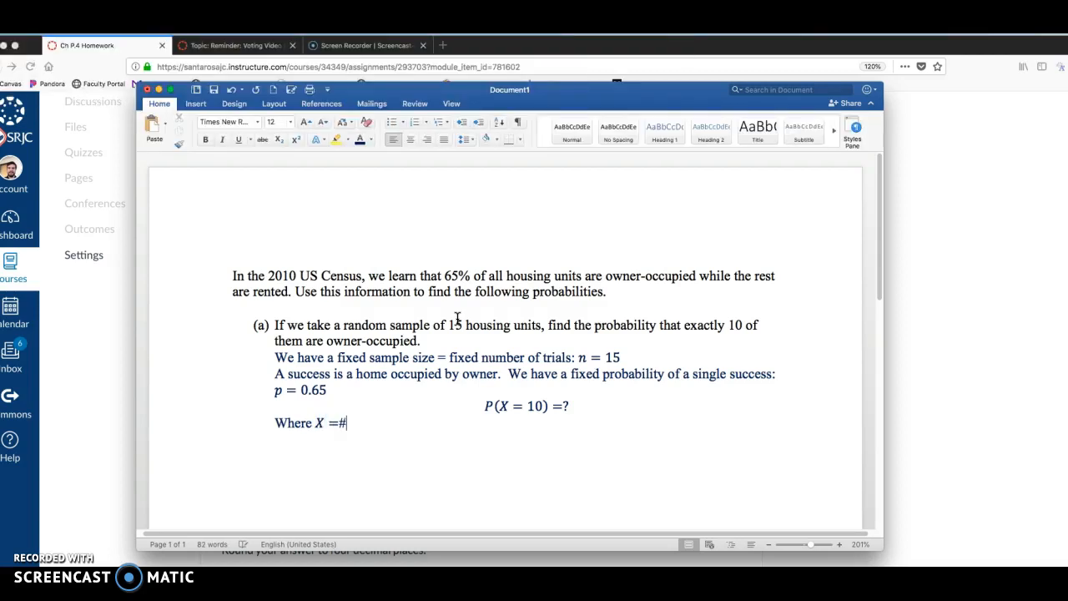
type("of homes")
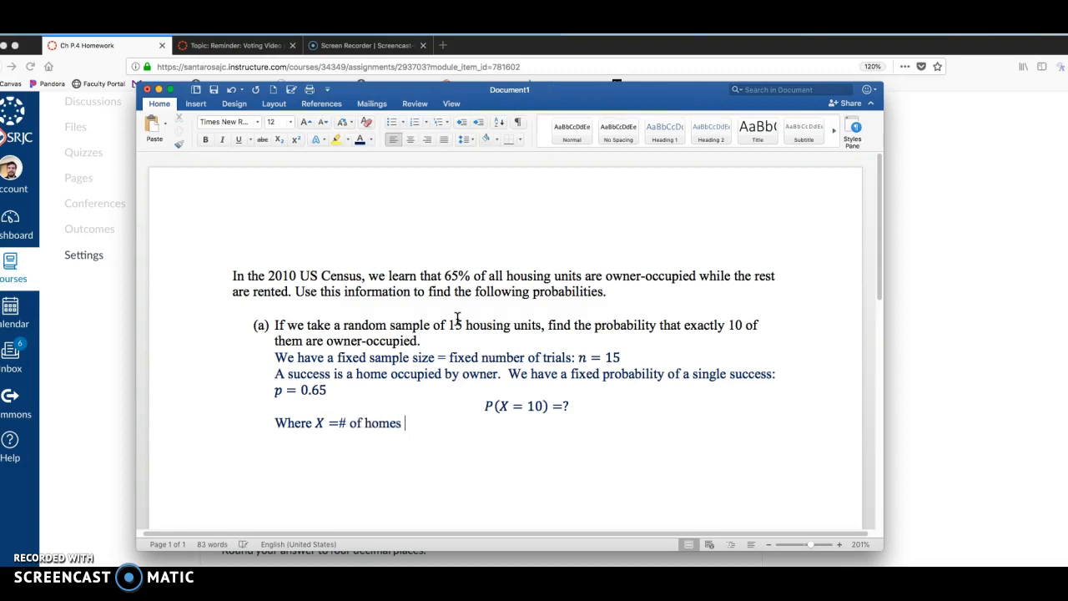
type("that are owne")
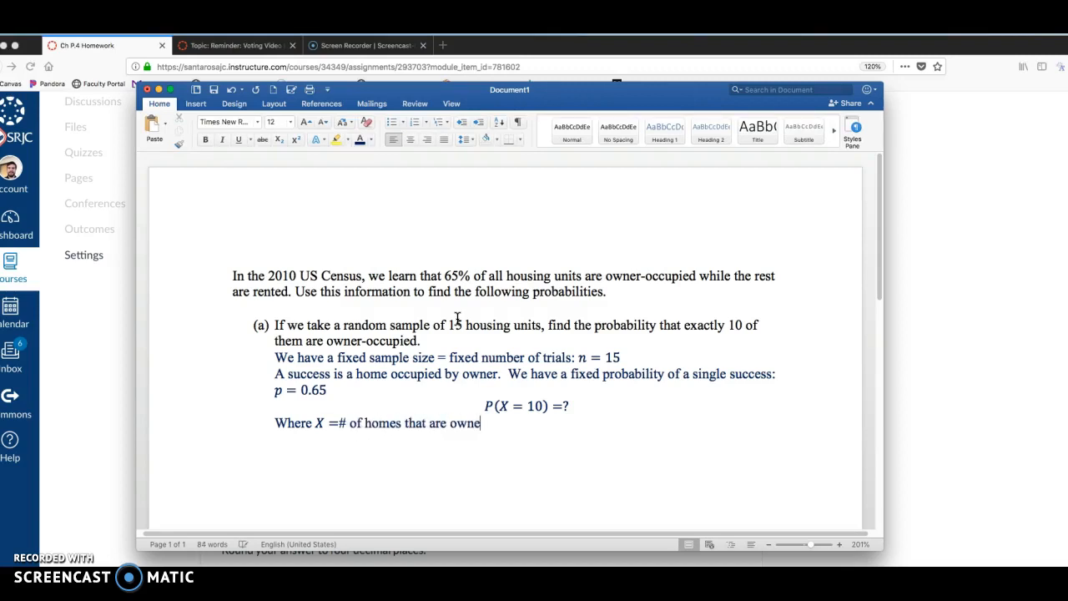
type("r occupied out")
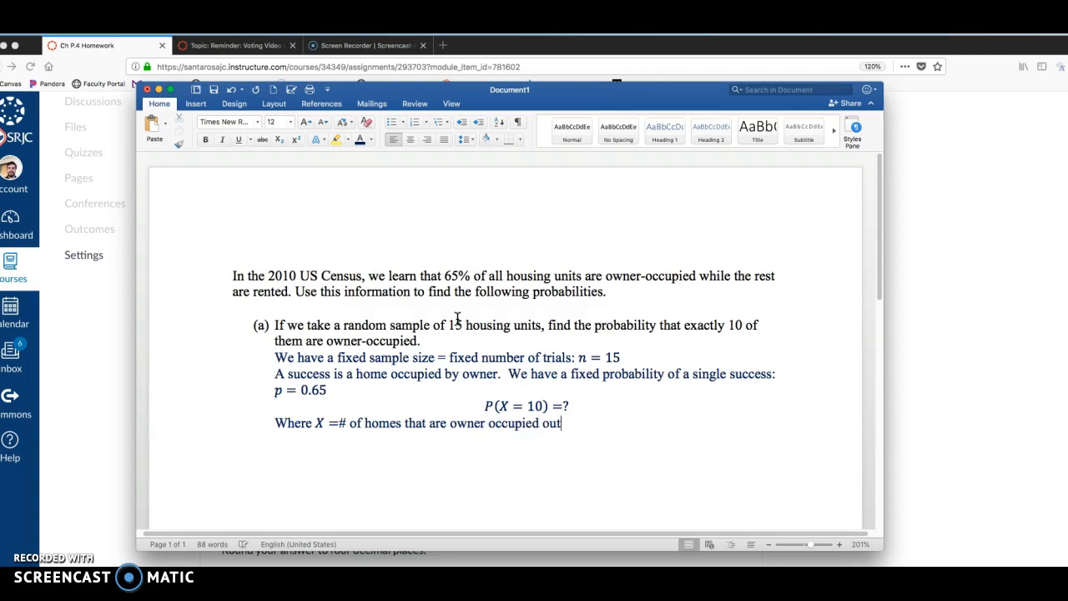
type("of 15.")
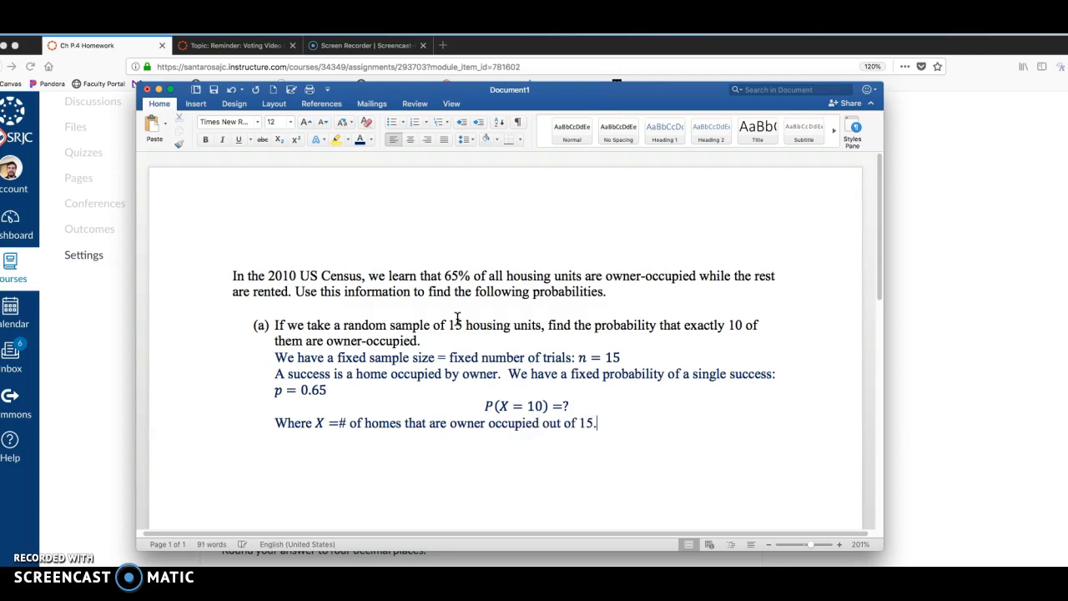
double_click(597, 357)
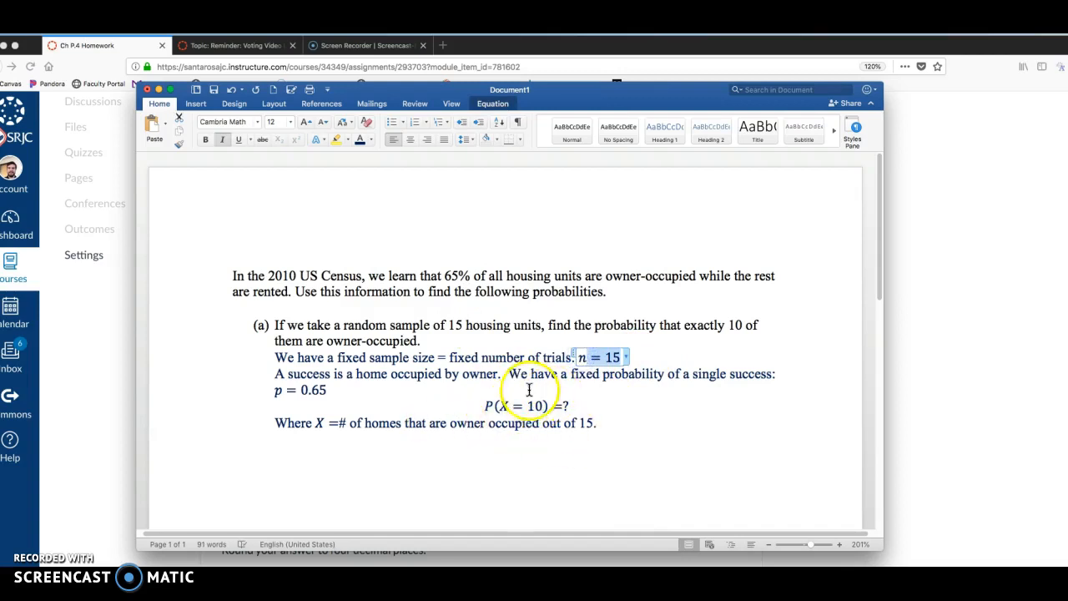
mouse_move(529, 405)
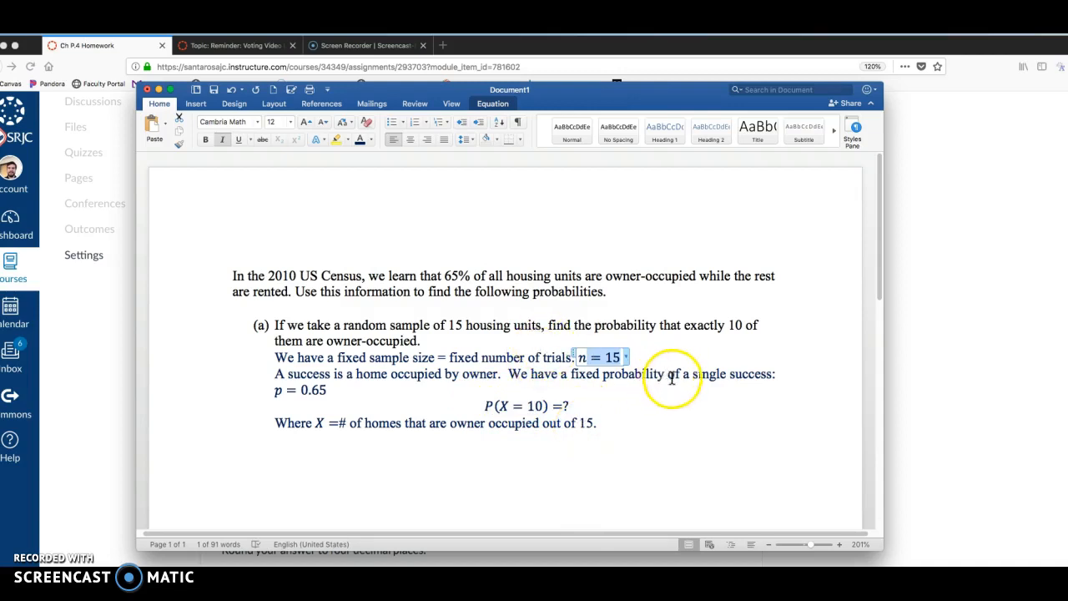
left_click(582, 406)
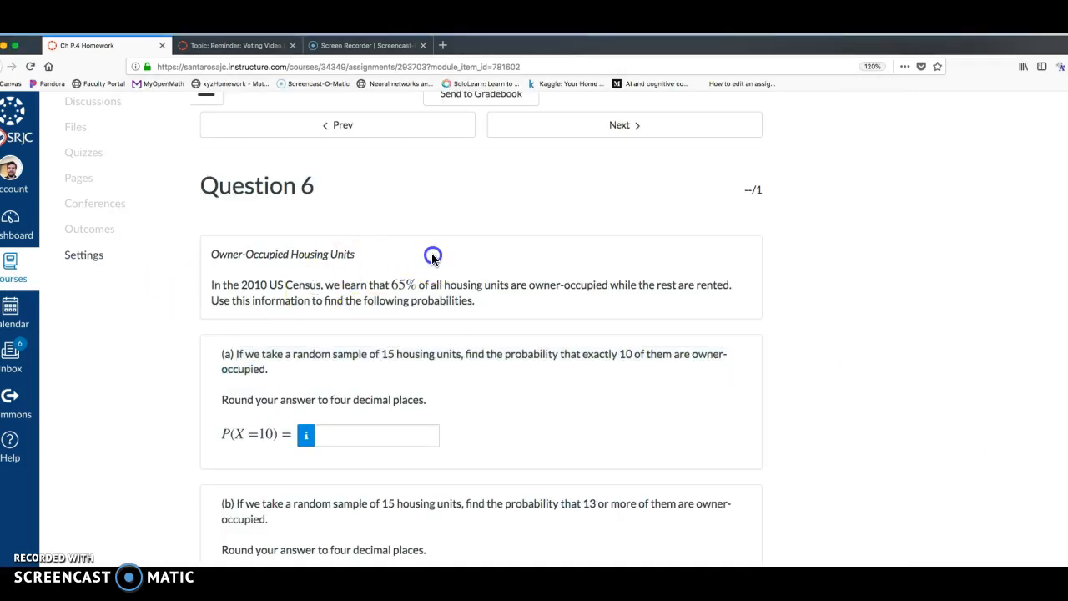
Open the geogebra.org/classic#probability link from the Canvas assignment instructions
scroll("up", 3)
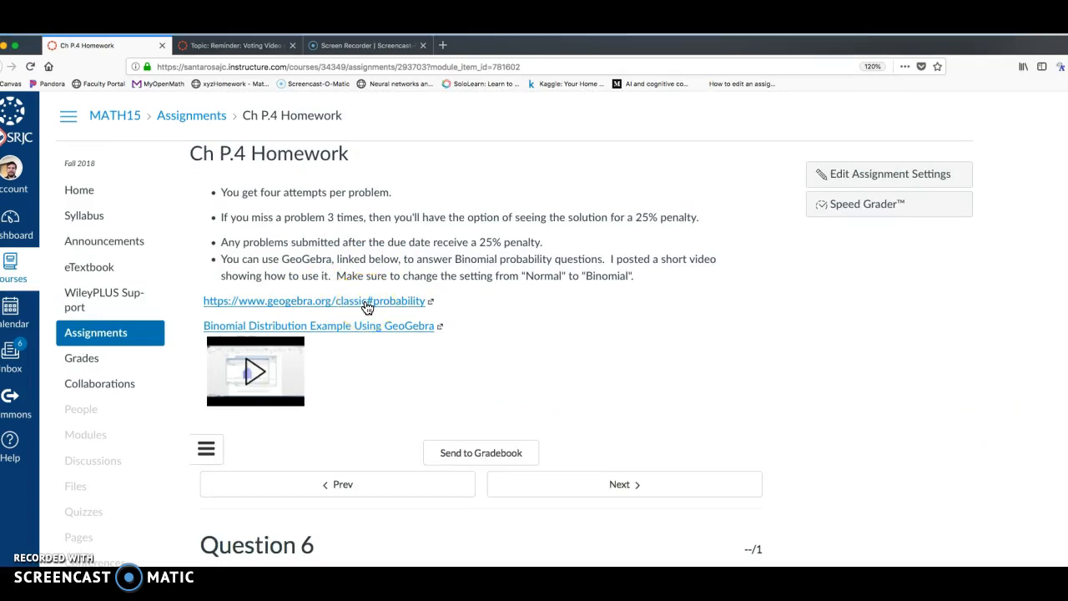
left_click(317, 300)
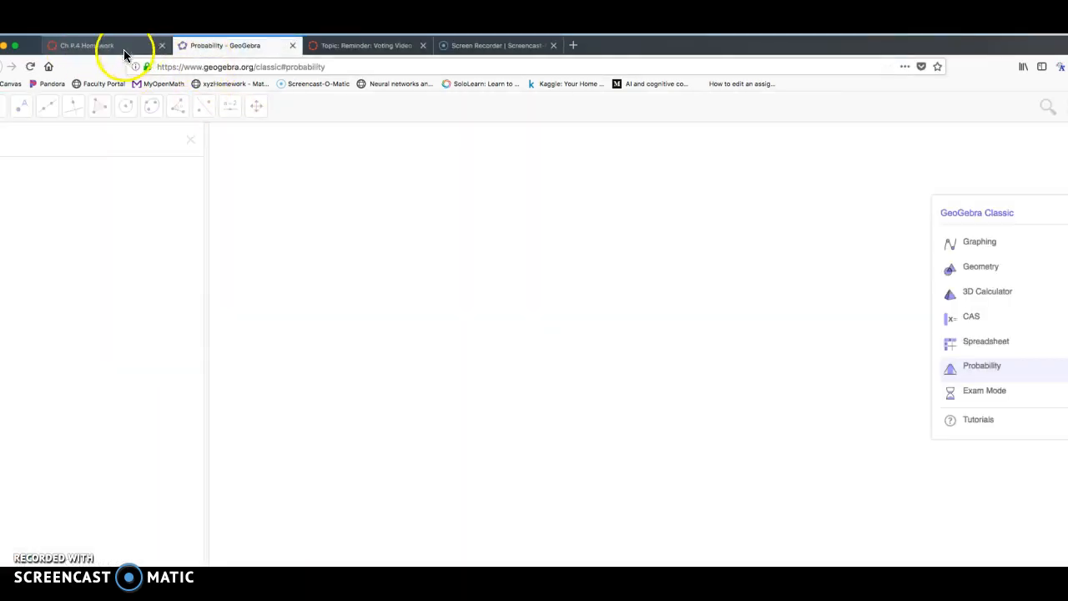
left_click(983, 366)
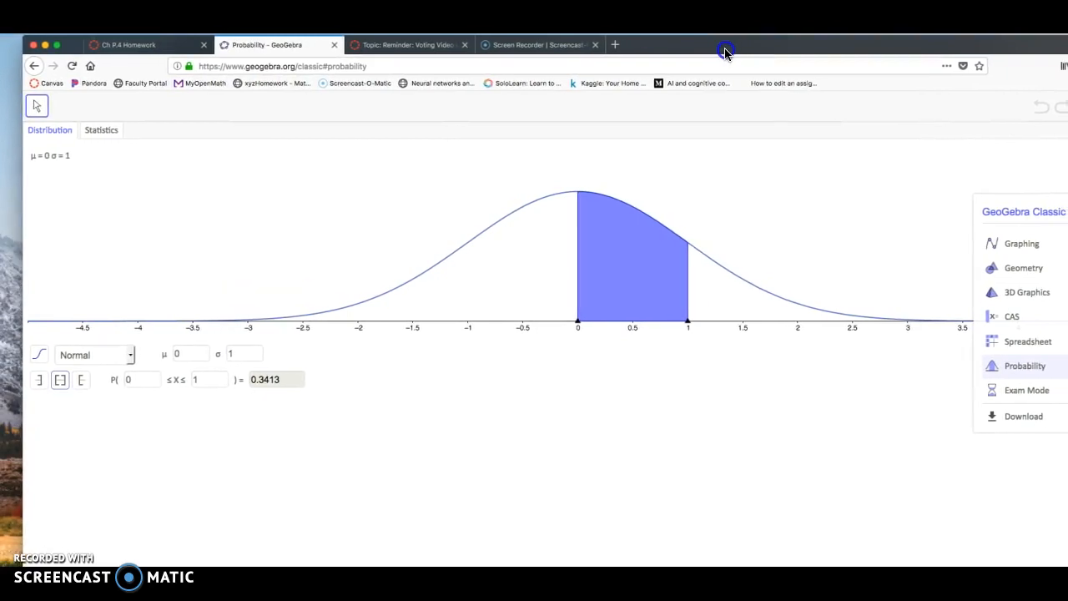
mouse_move(106, 104)
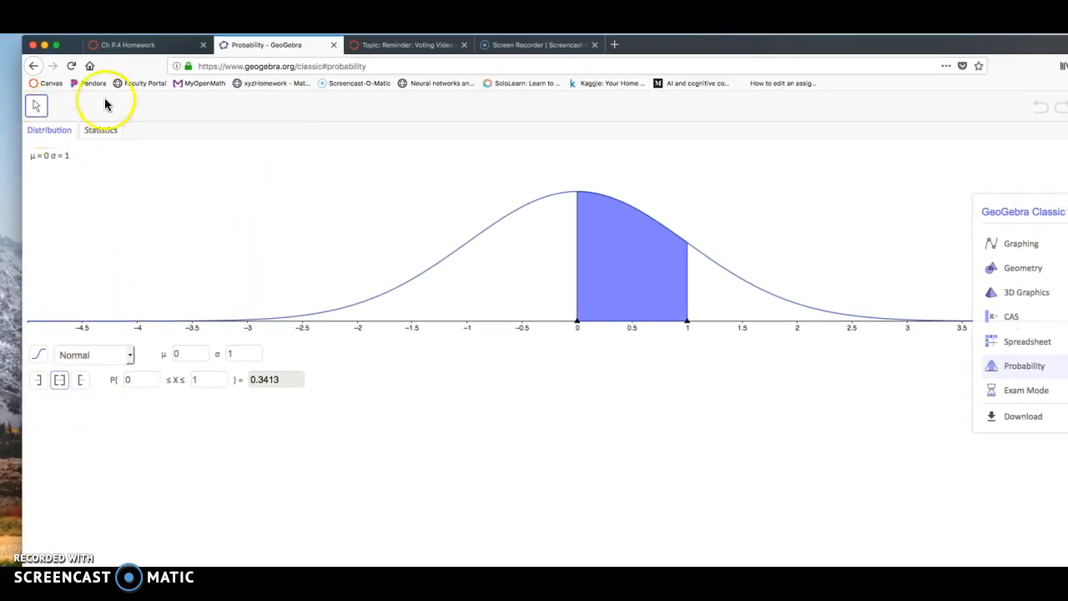
Change the probability calculator's distribution from Normal to Binomial
left_click(94, 354)
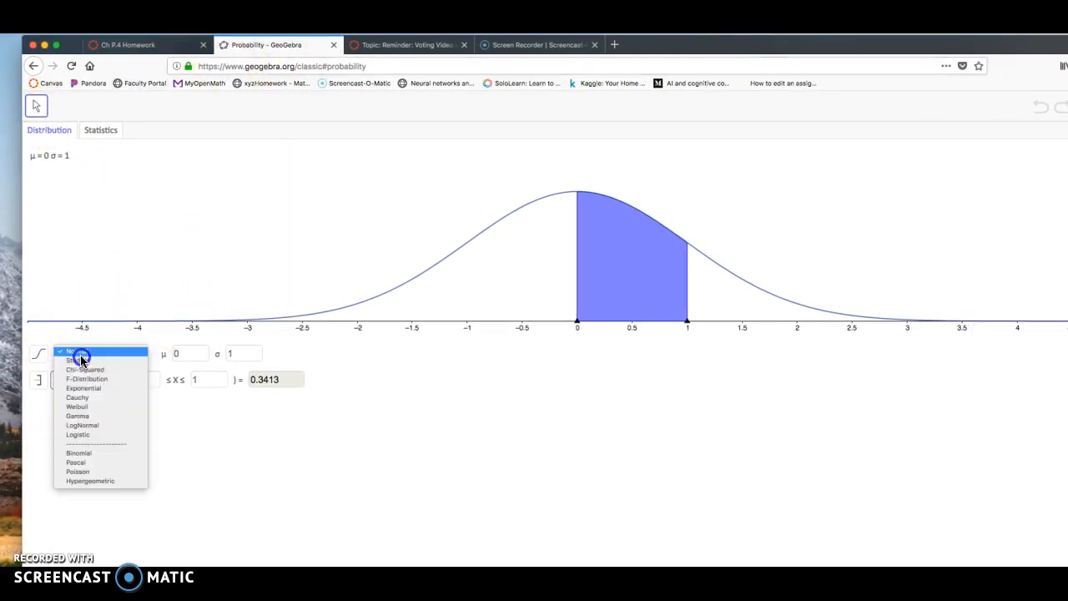
left_click(79, 350)
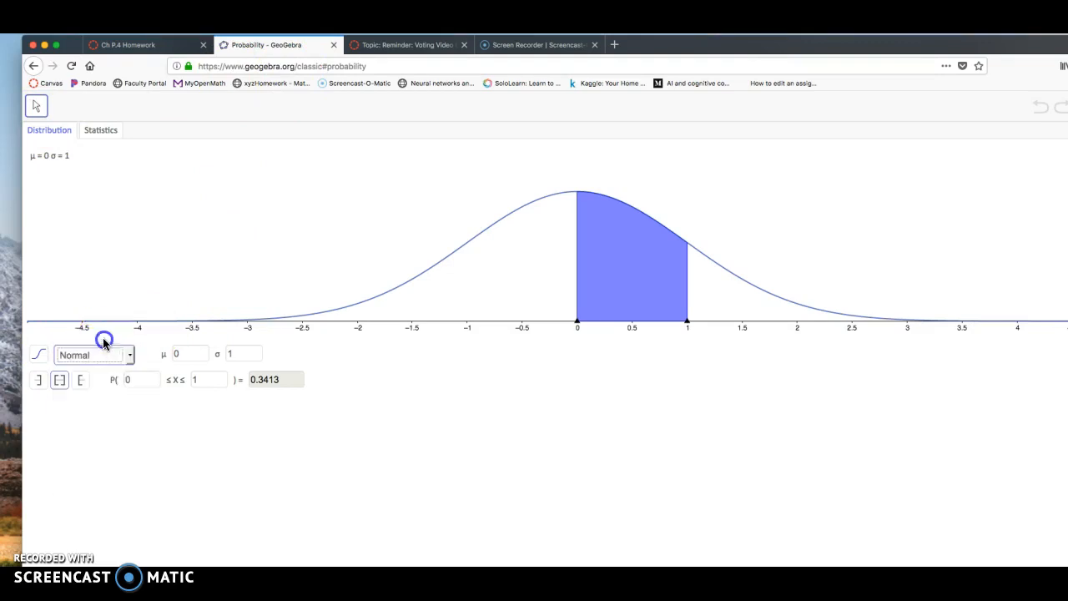
left_click(93, 355)
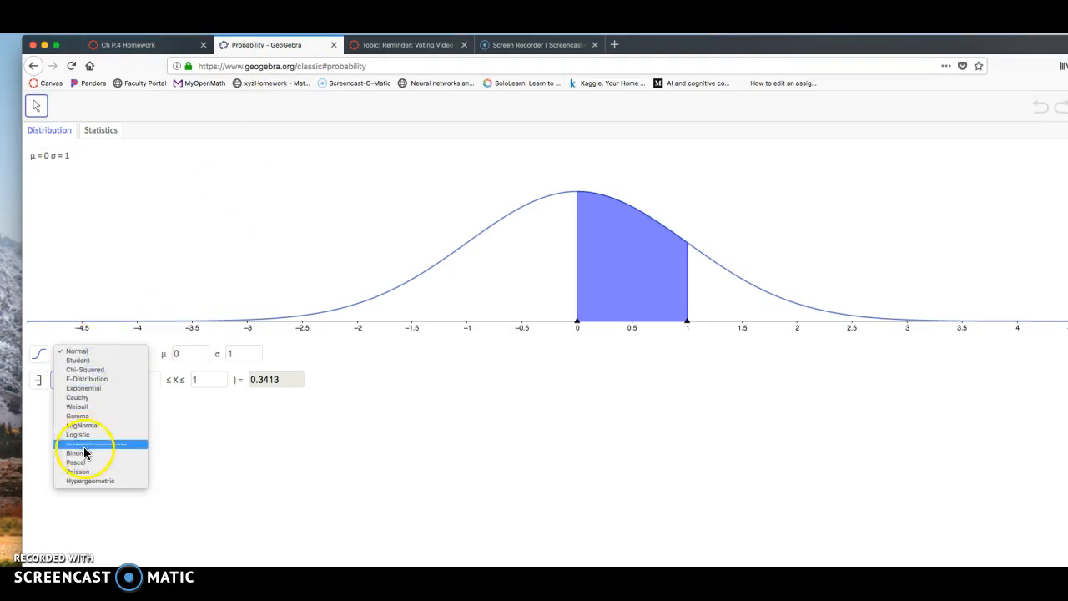
left_click(76, 443)
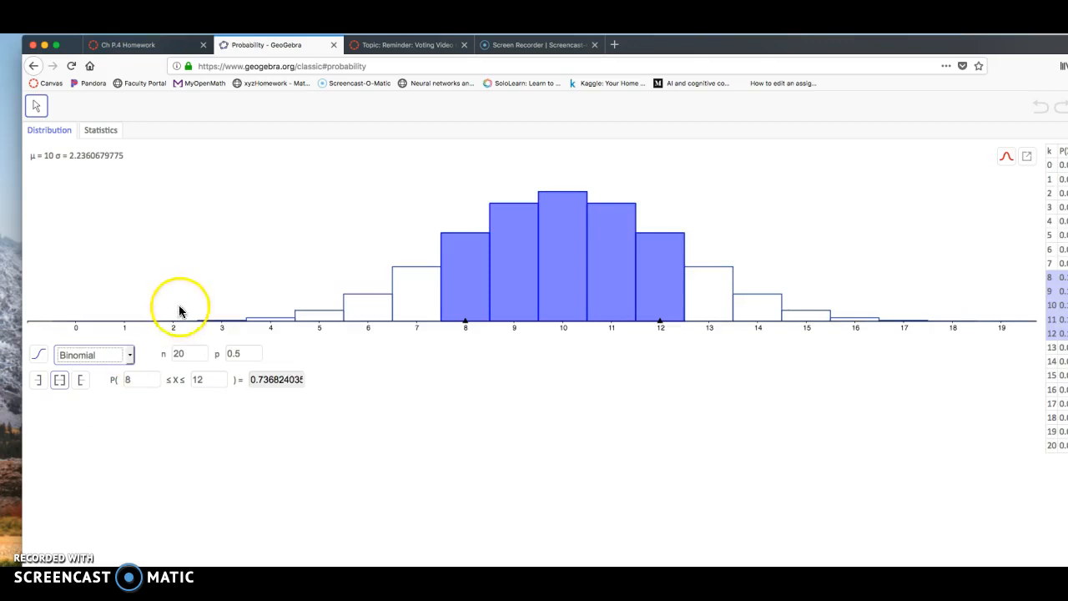
mouse_move(221, 361)
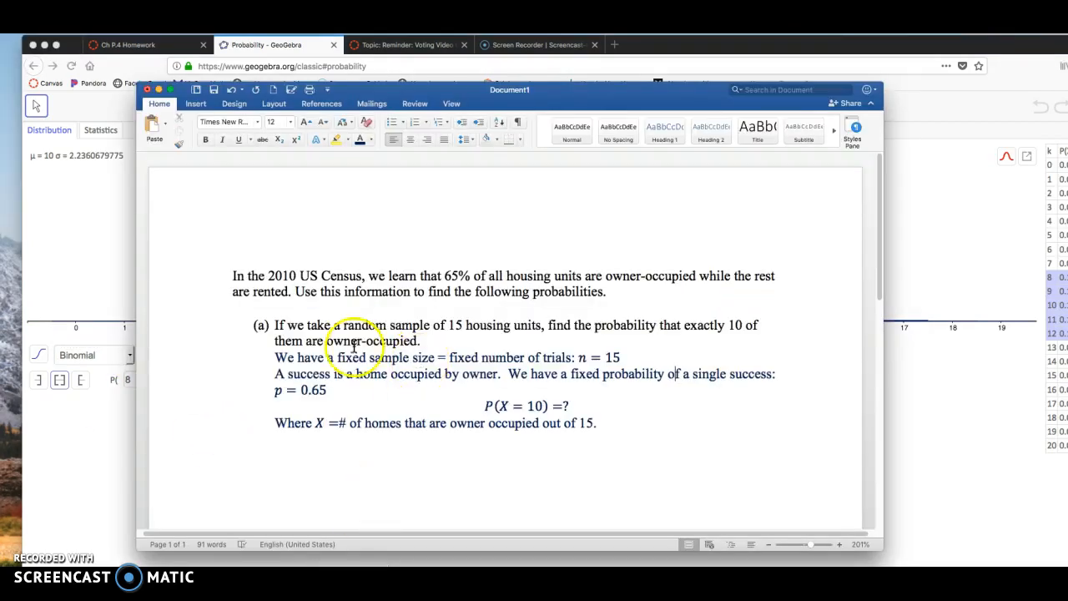
mouse_move(139, 453)
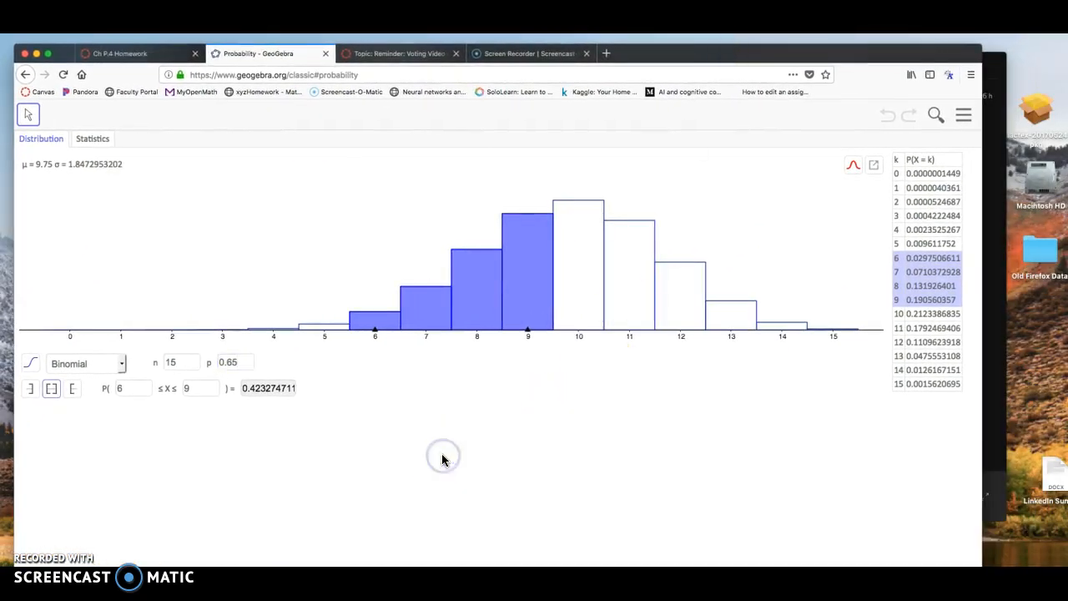
mouse_move(290, 338)
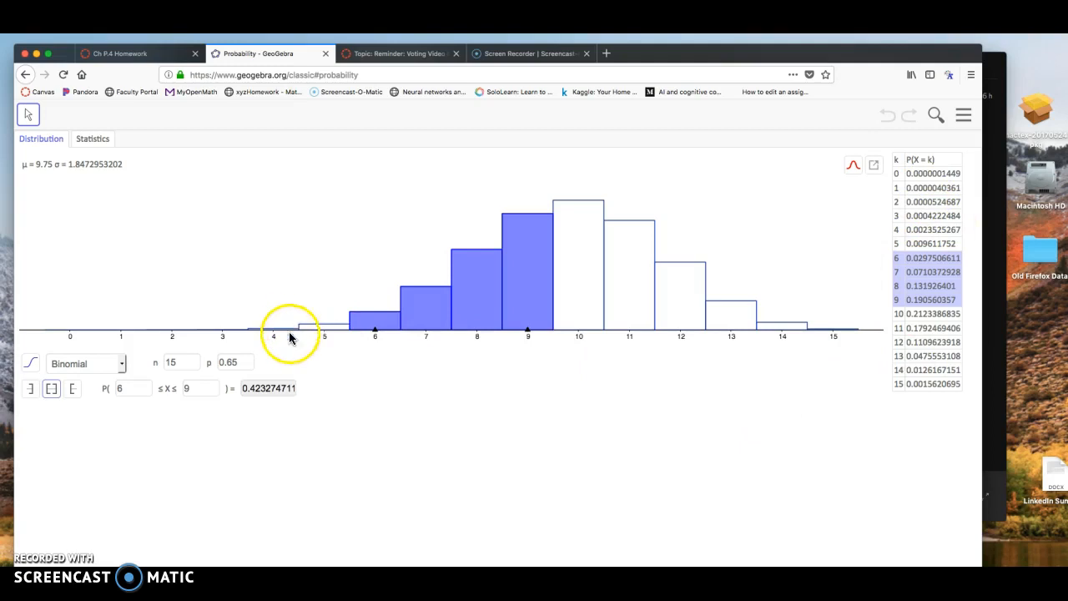
mouse_move(555, 279)
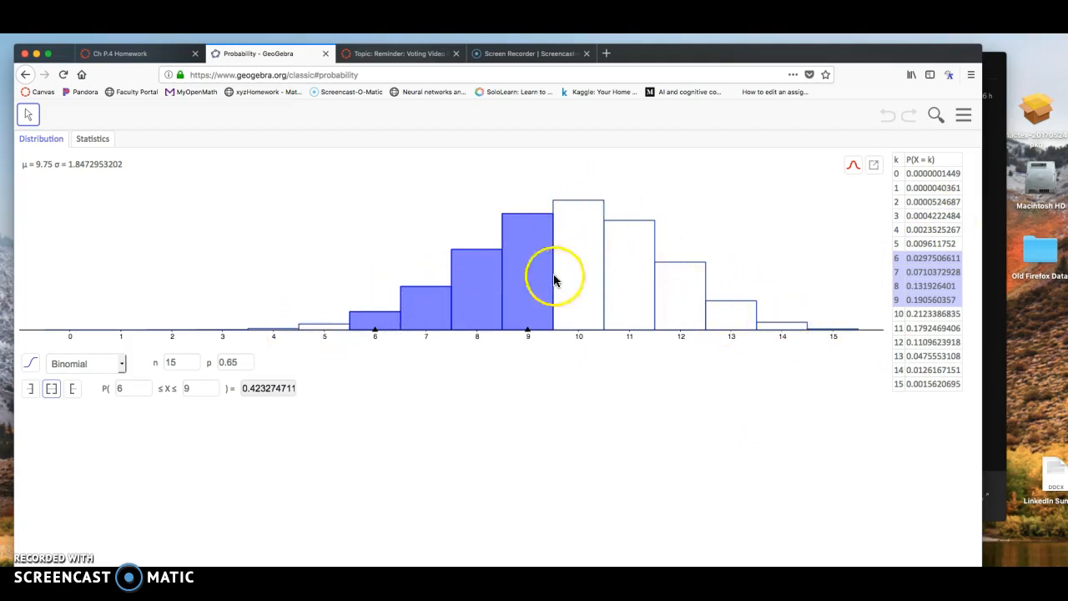
mouse_move(931, 159)
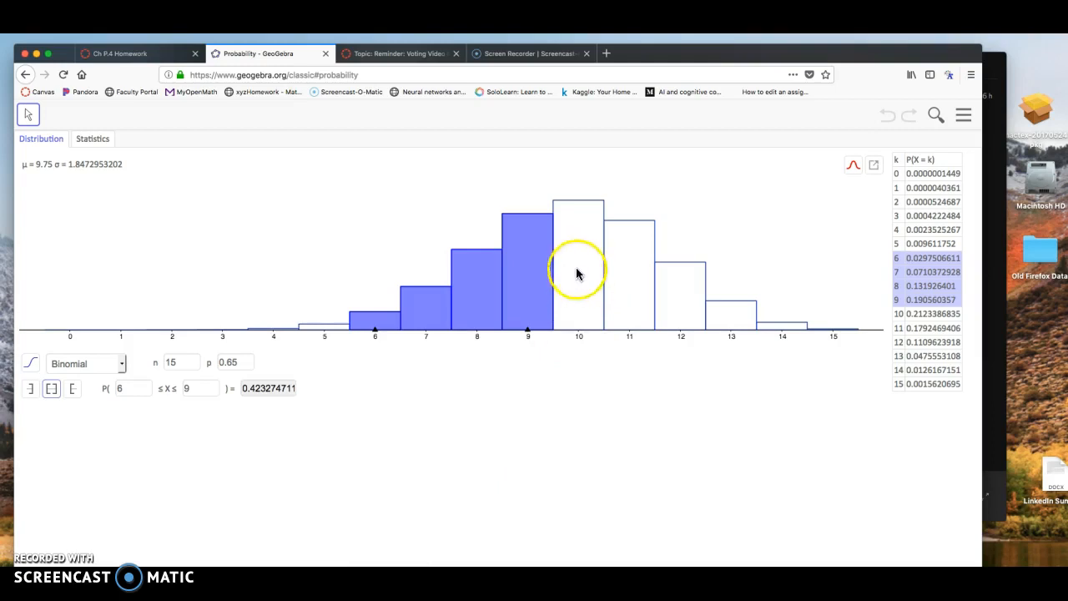
mouse_move(360, 454)
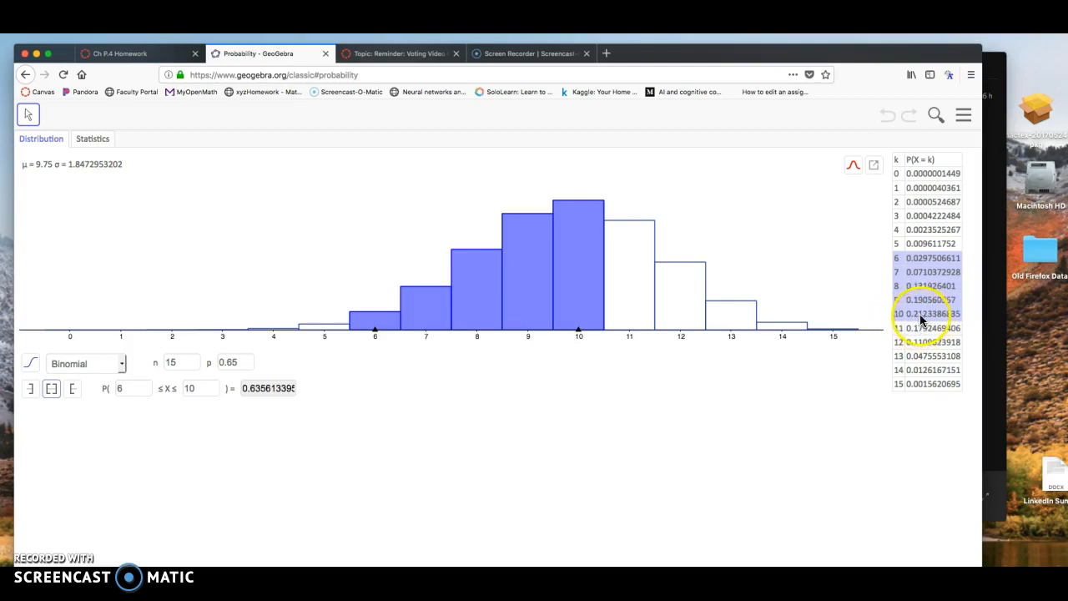
mouse_move(140, 316)
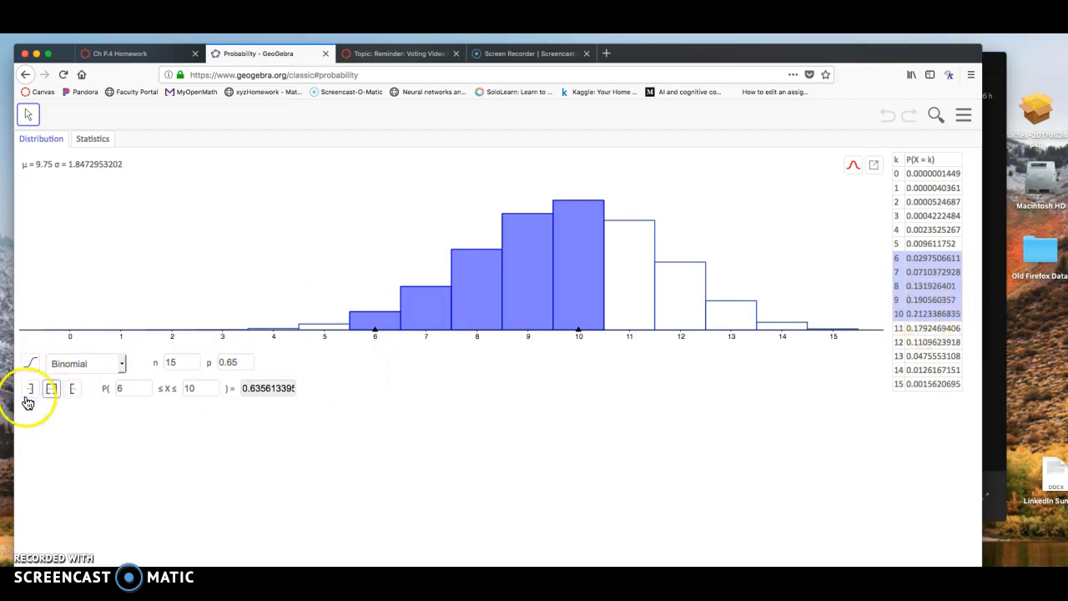
mouse_move(31, 388)
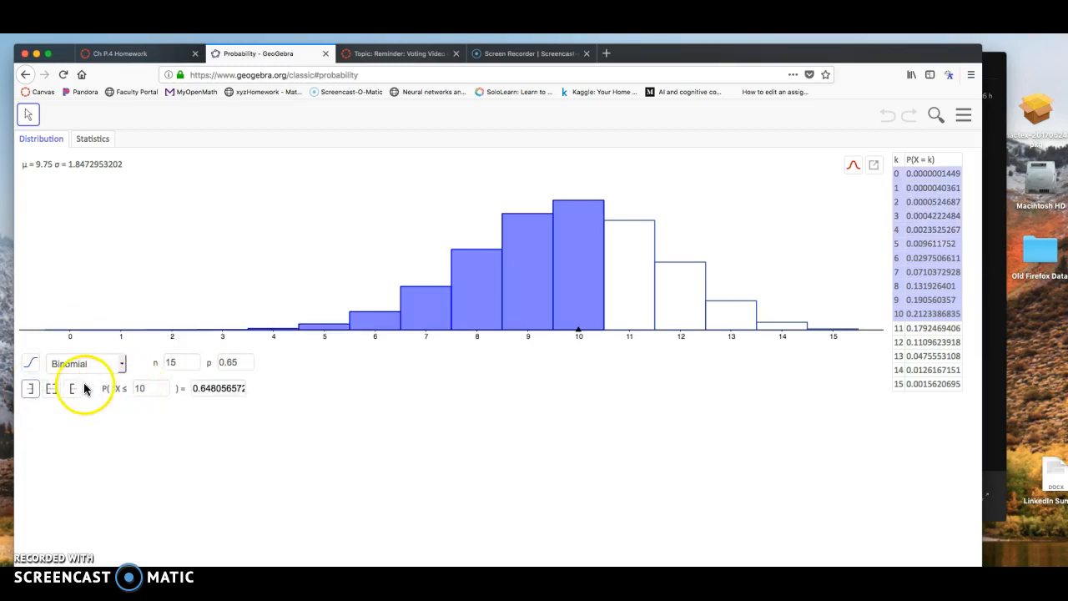
Read P(X = 10) ≈ 0.2123 in GeoGebra and enter 0.2123 in the Word equation
left_click(72, 388)
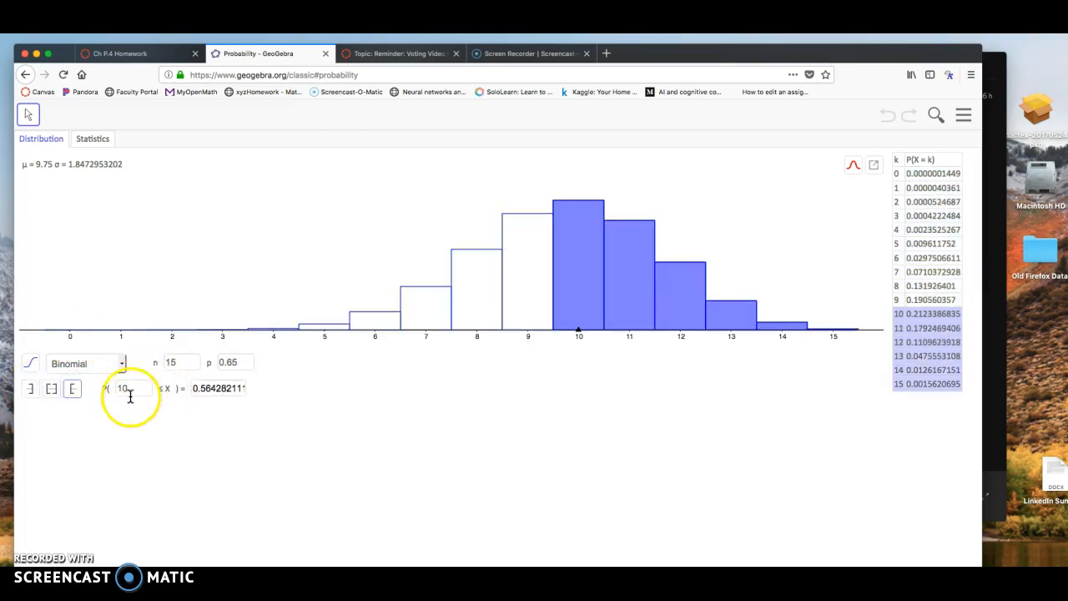
left_click(52, 388)
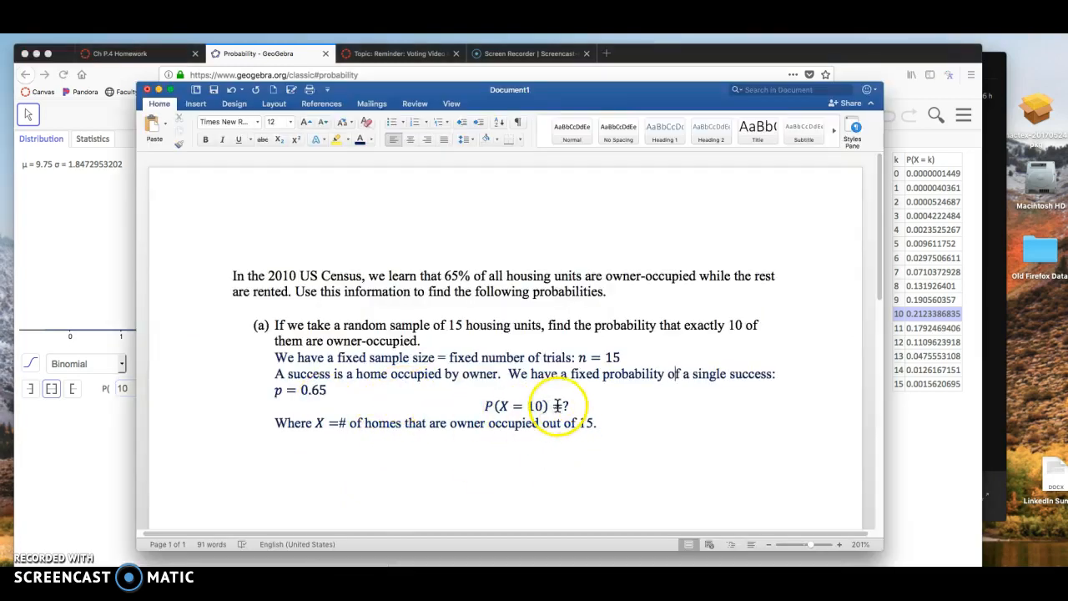
left_click(530, 406)
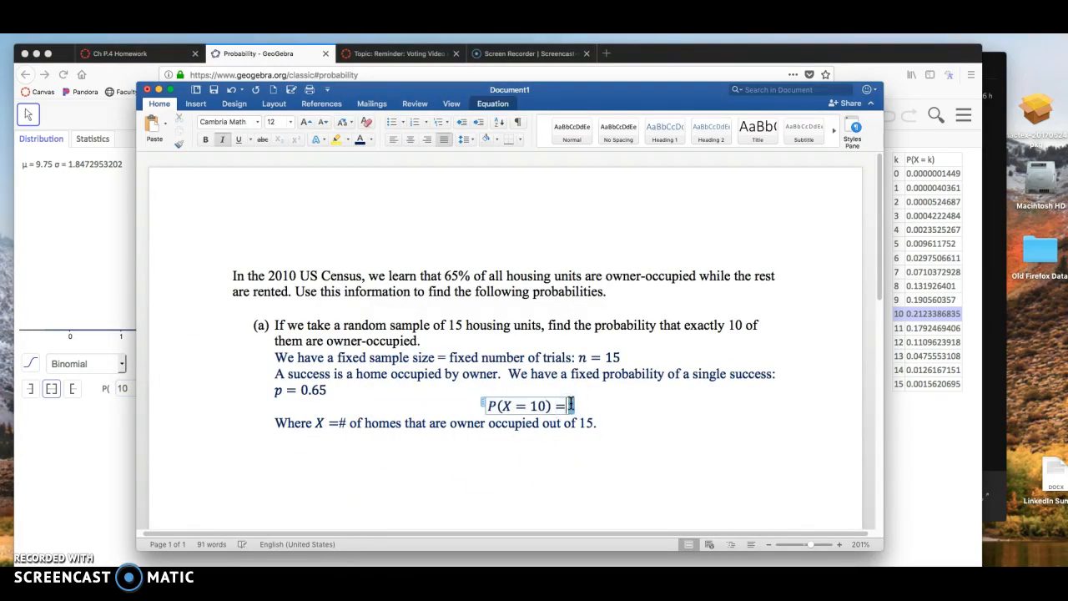
type("0.2123")
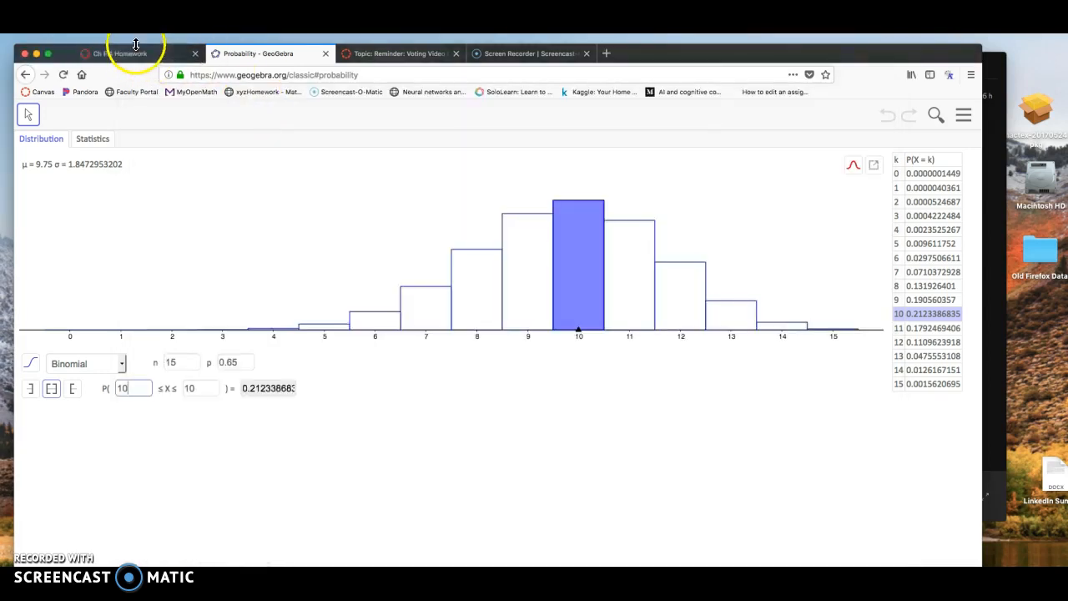
Read part (b), P(X ≥ 13), on the Canvas homework page, then return to GeoGebra
left_click(121, 52)
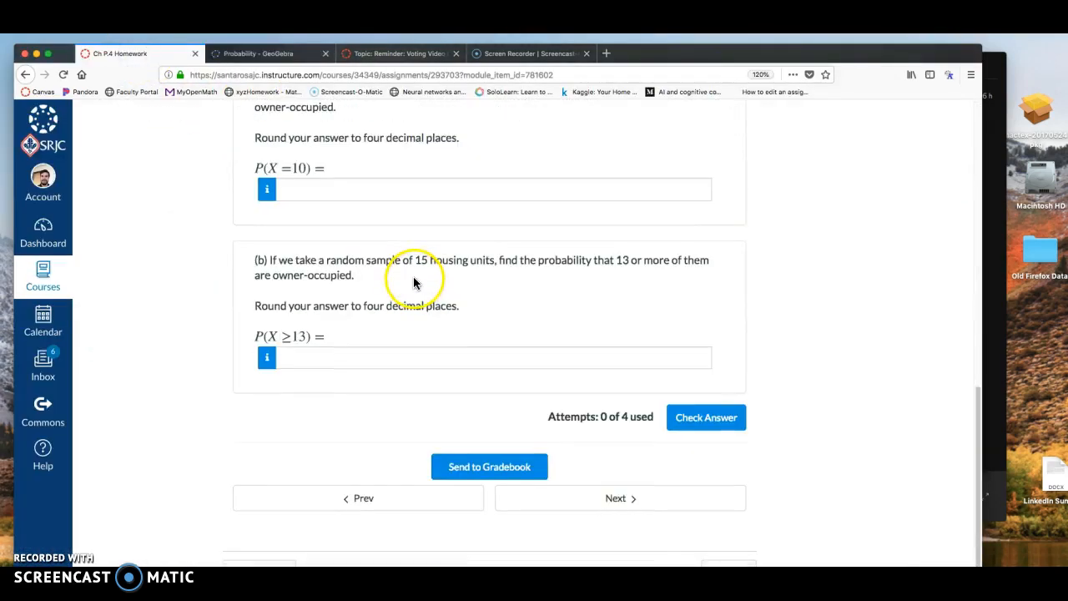
mouse_move(263, 338)
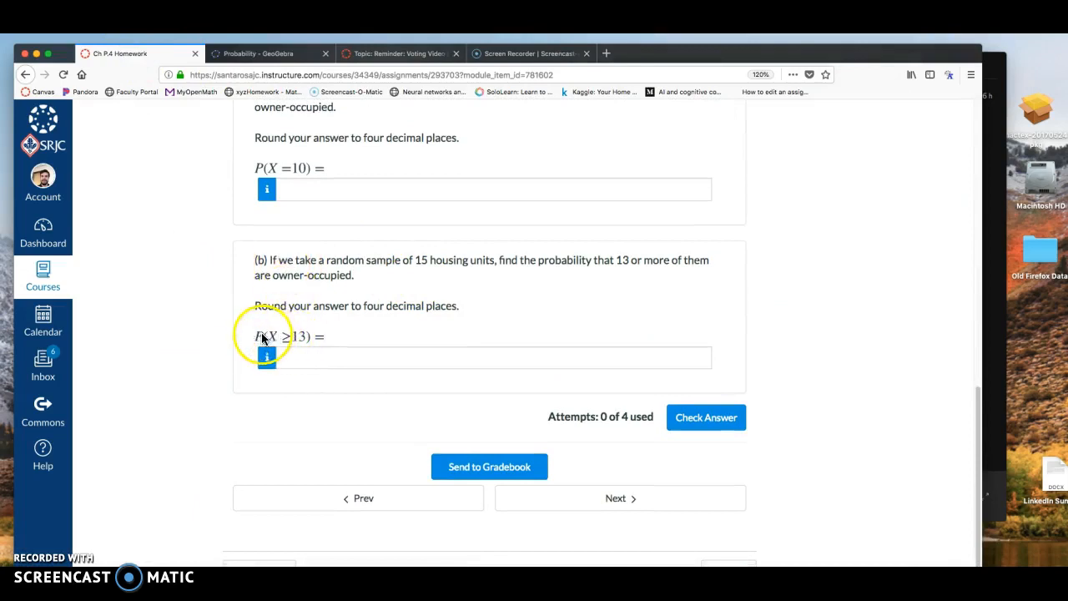
mouse_move(619, 259)
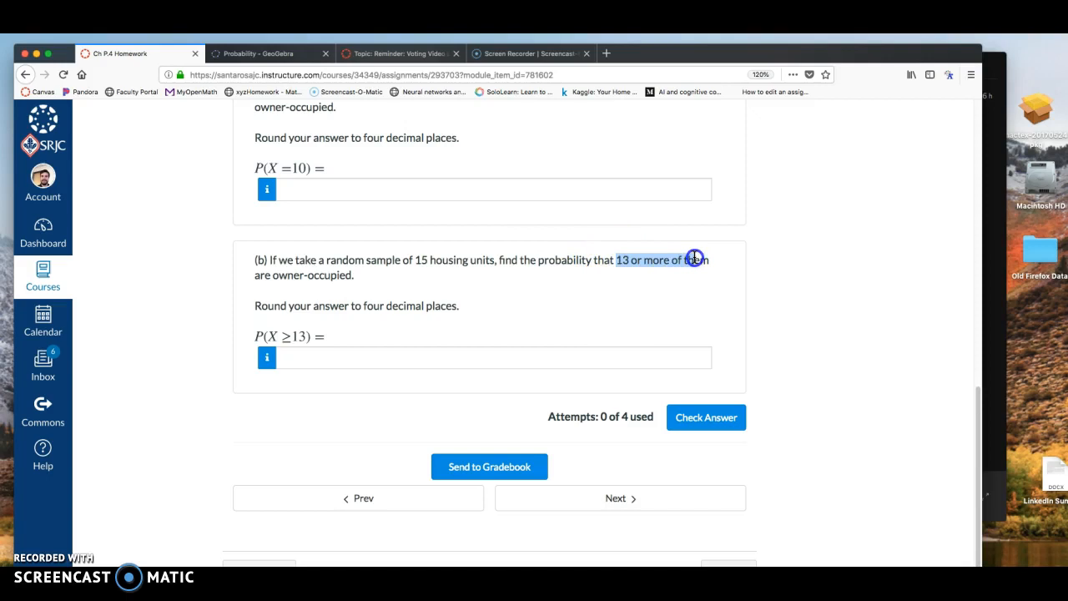
mouse_move(308, 336)
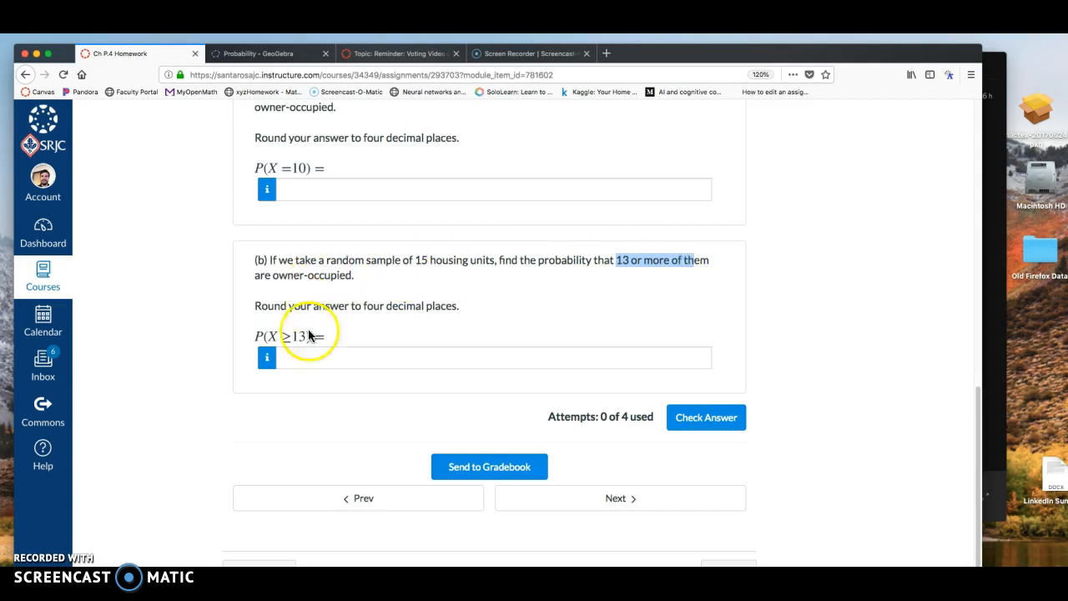
mouse_move(379, 410)
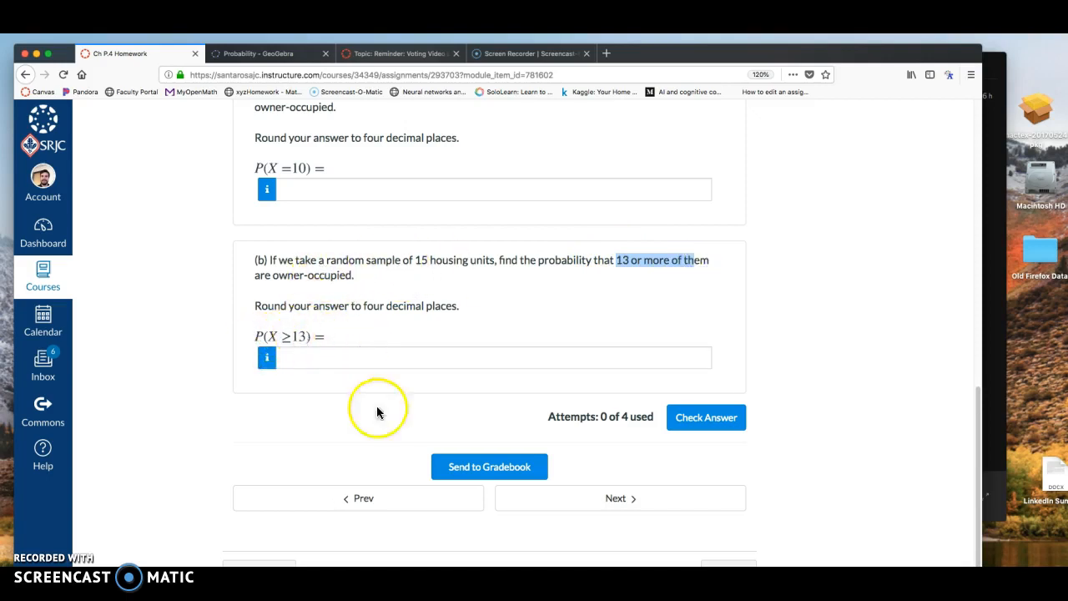
mouse_move(378, 410)
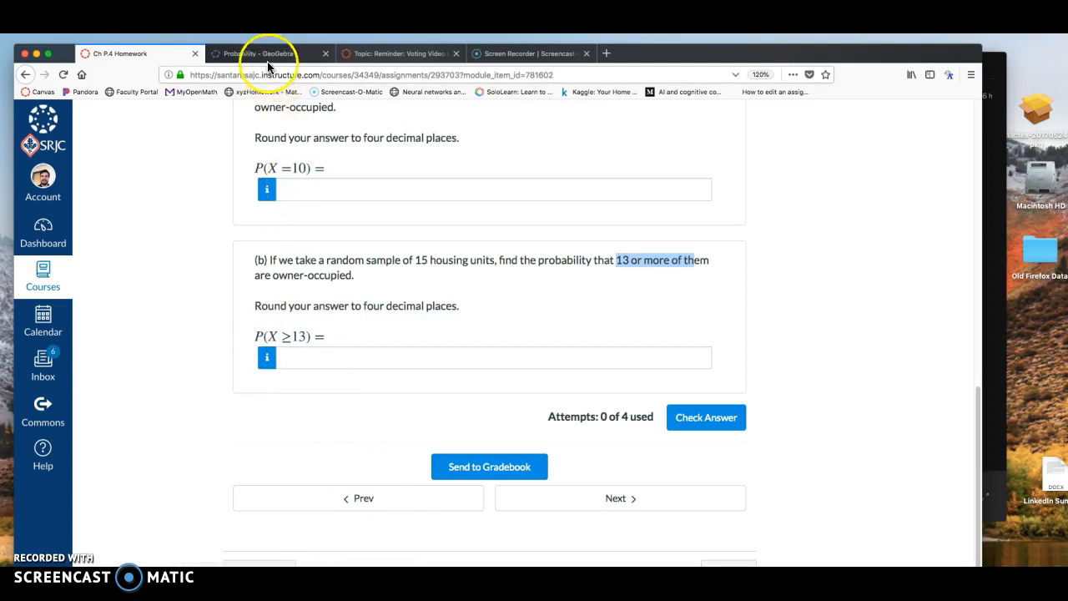
left_click(267, 53)
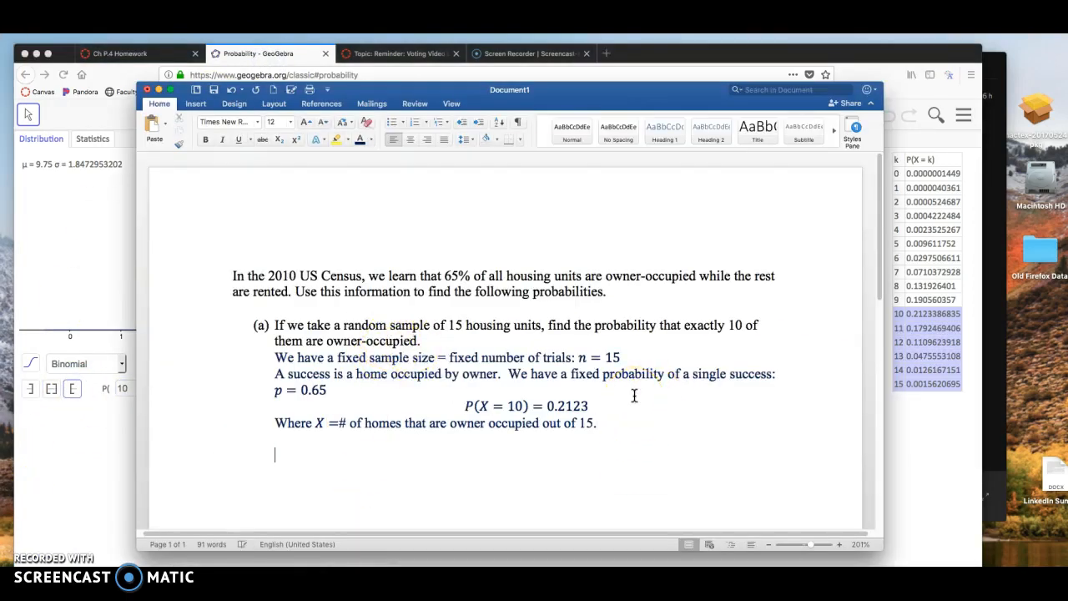
Add part (b) with the equation P(X ≥ 13) = ?
type("(b)")
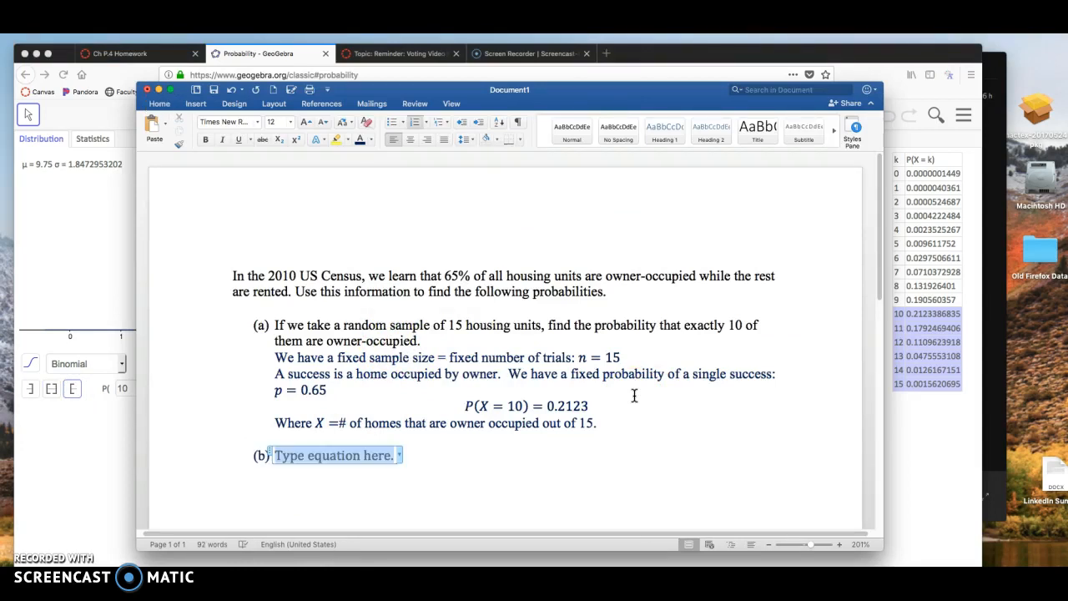
type("P(X\\ge")
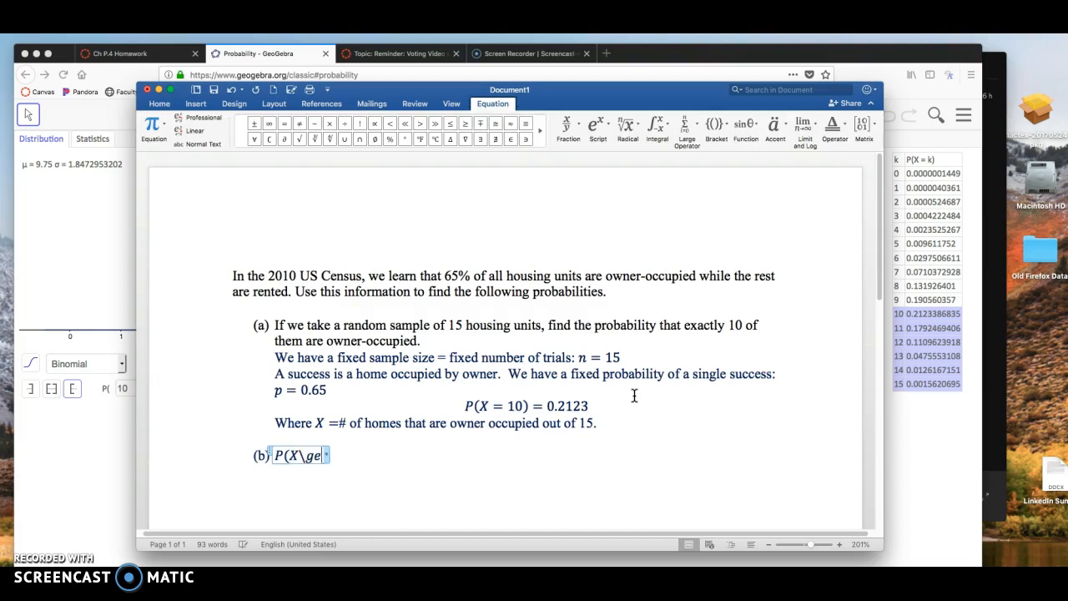
type("13")
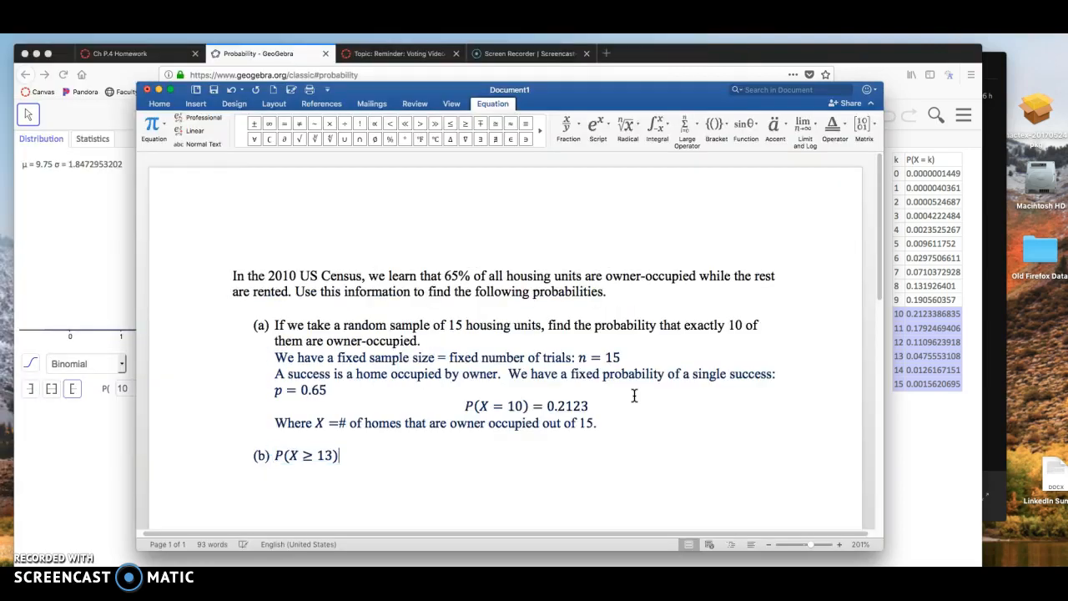
left_click(160, 104)
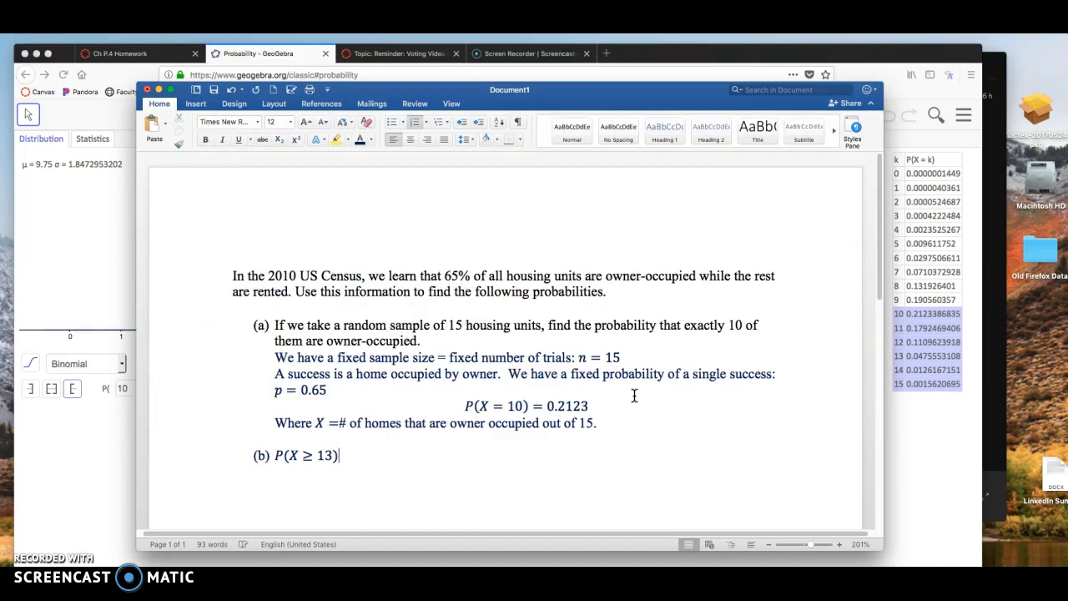
type("=?")
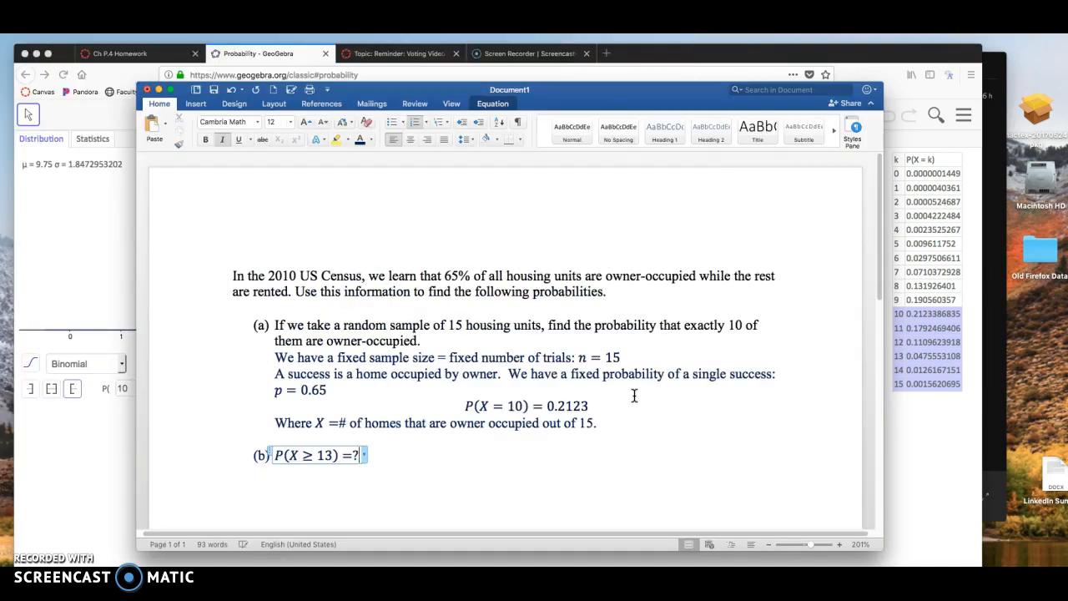
Write 'So, we're looking for a left-sided probability.'
type("S")
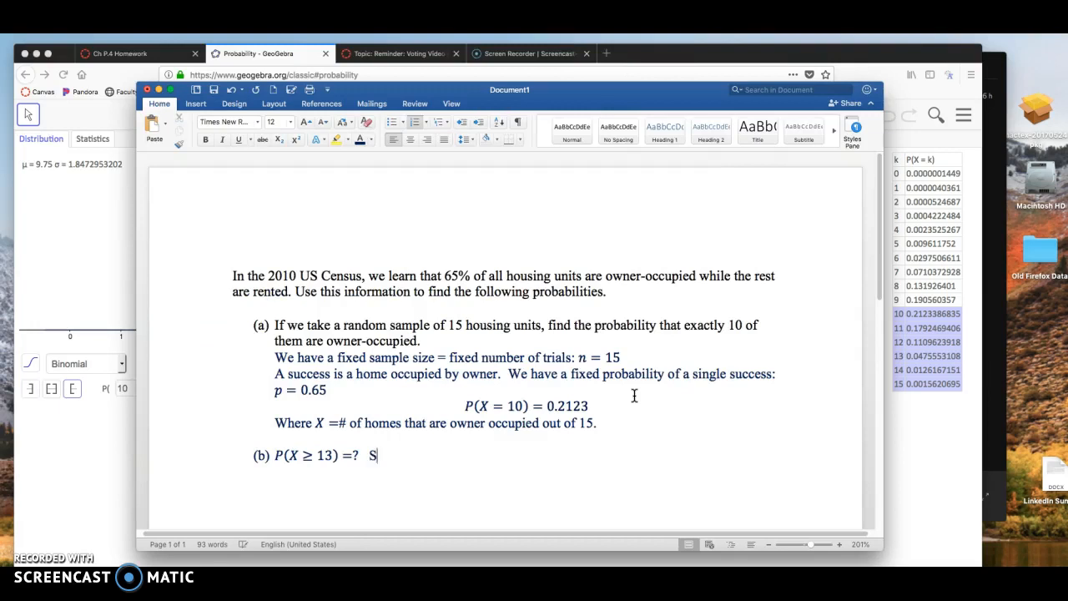
type("o, we")
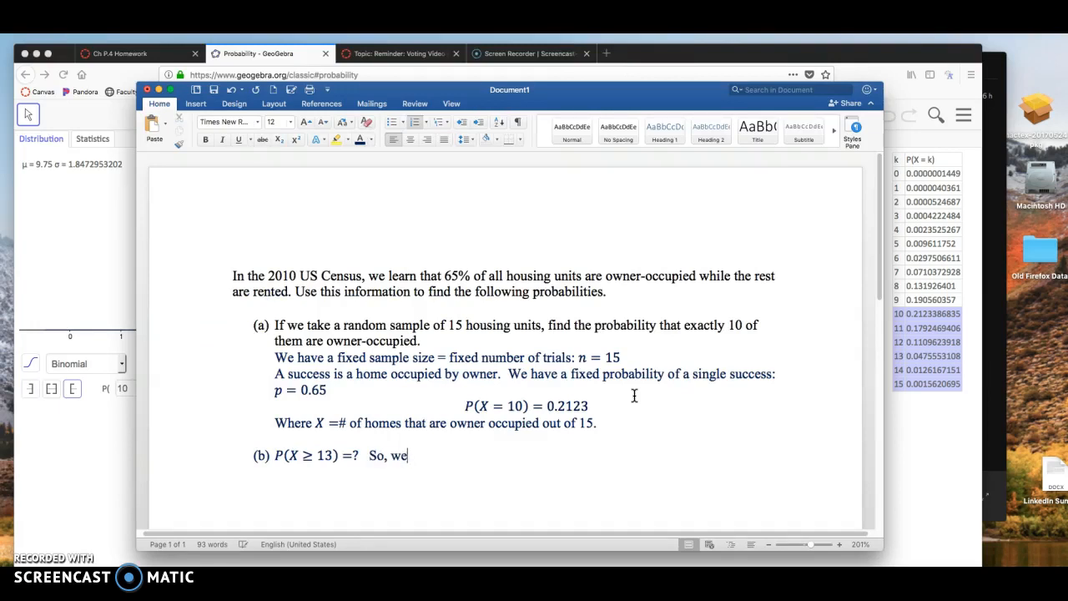
type("'re looking")
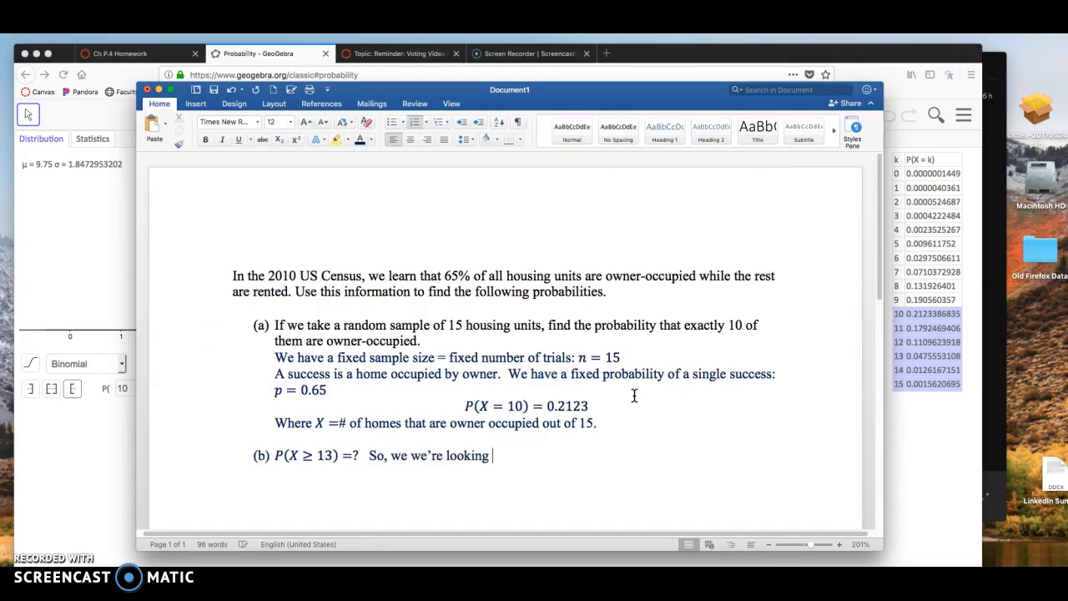
type("for a lef")
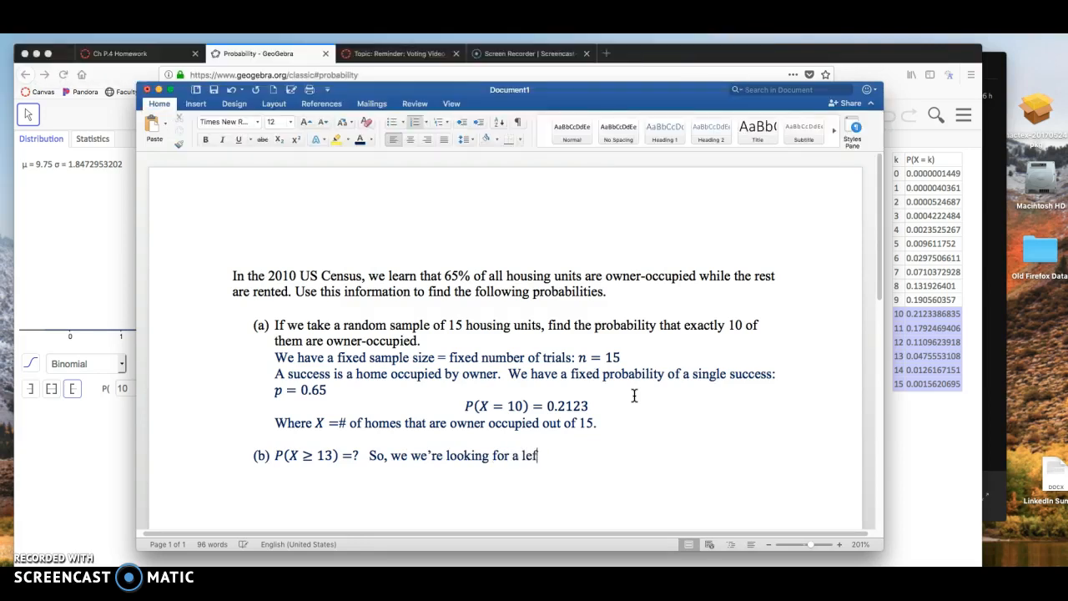
type("t-sided prob")
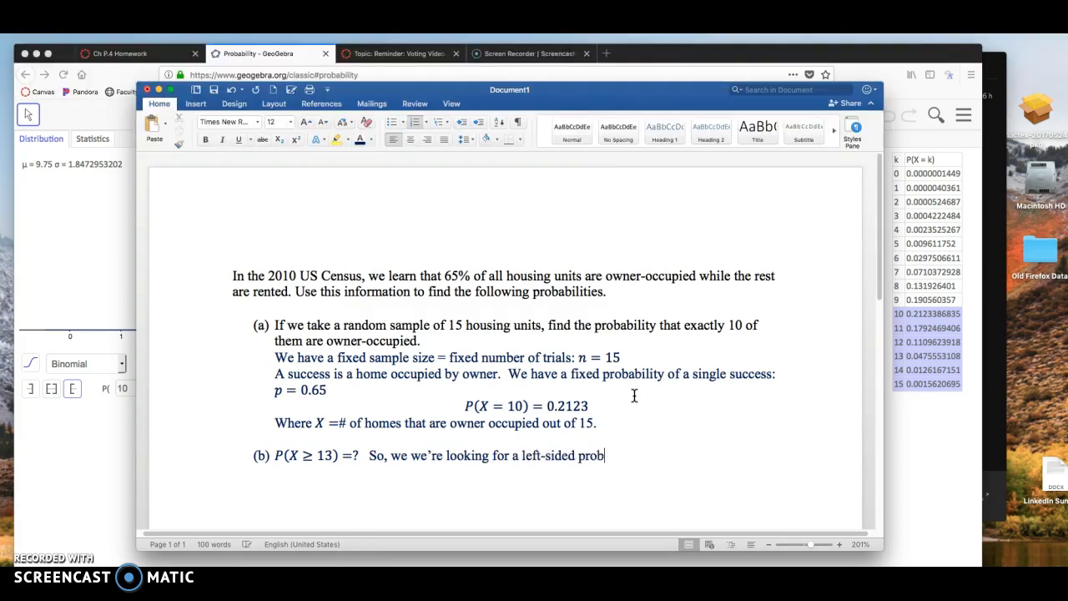
type("ability.")
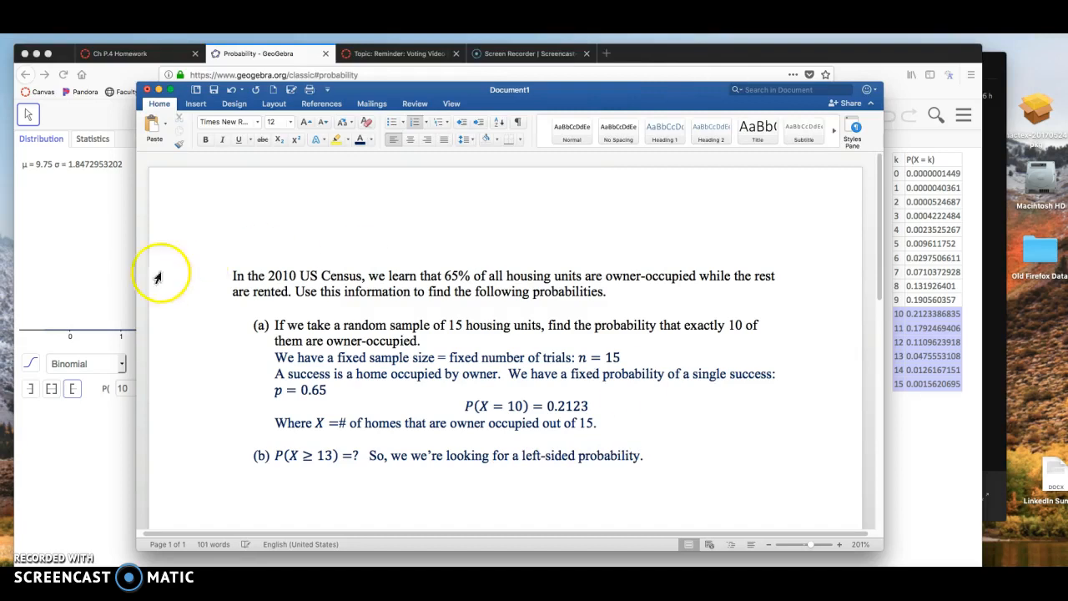
left_click(72, 388)
type("13")
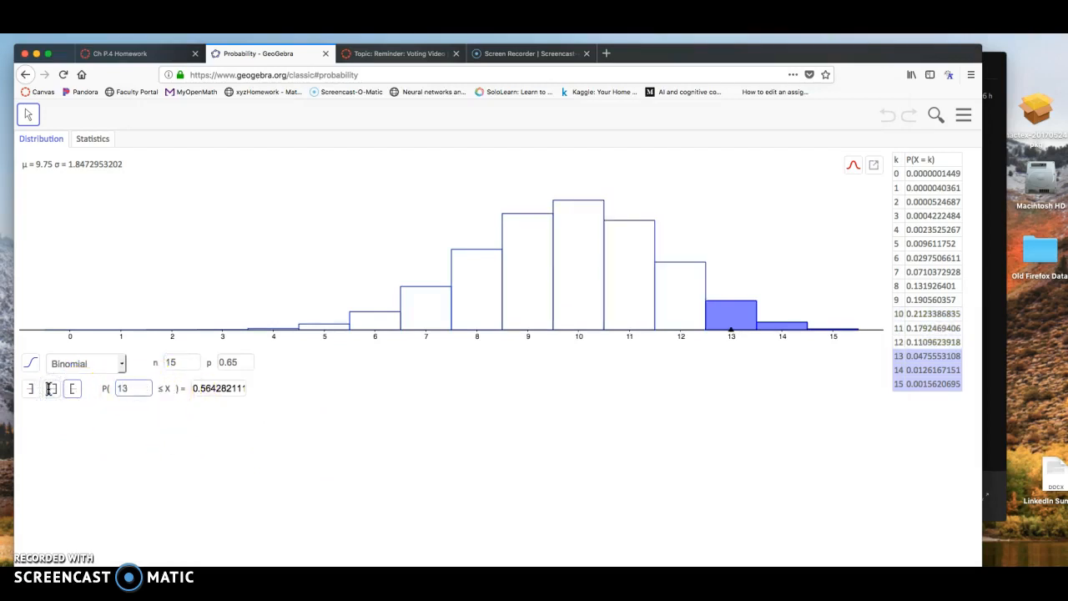
Use the at-least interval from 13 to read P(13 ≤ X) ≈ 0.0617
left_click(51, 388)
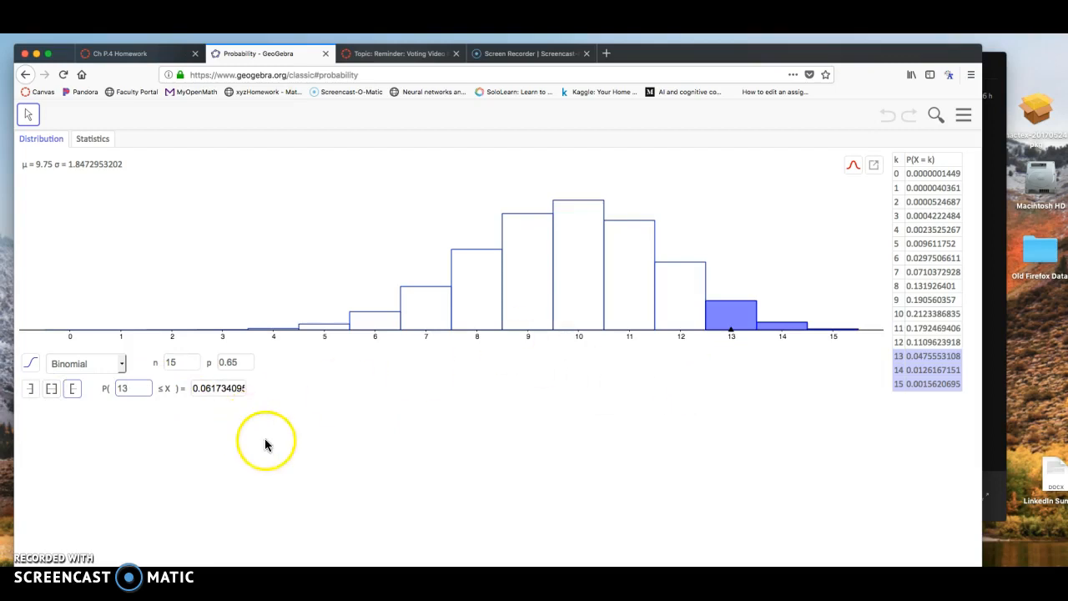
mouse_move(733, 325)
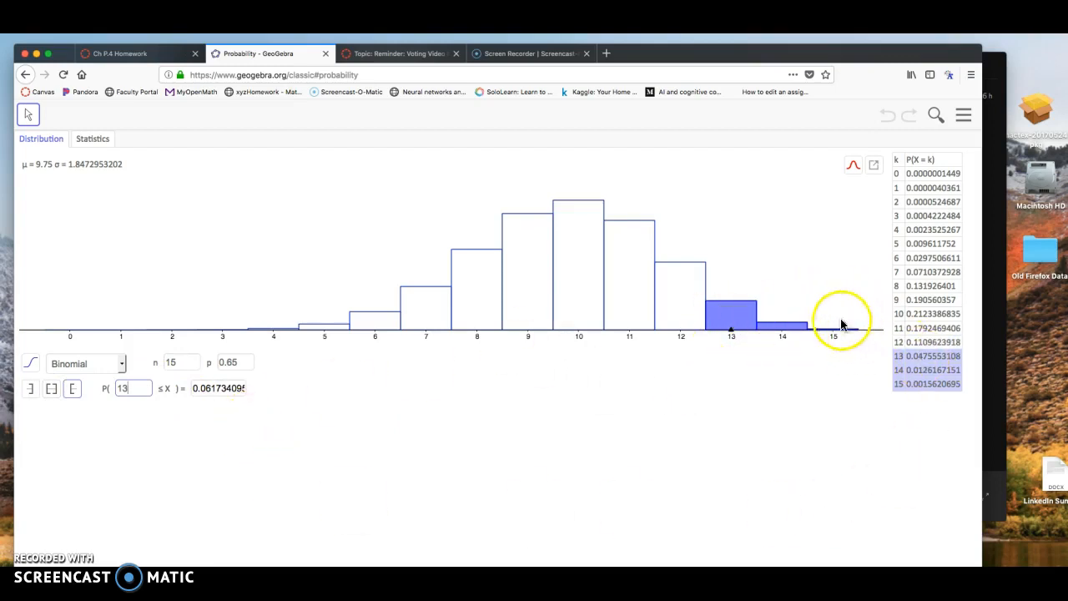
mouse_move(810, 336)
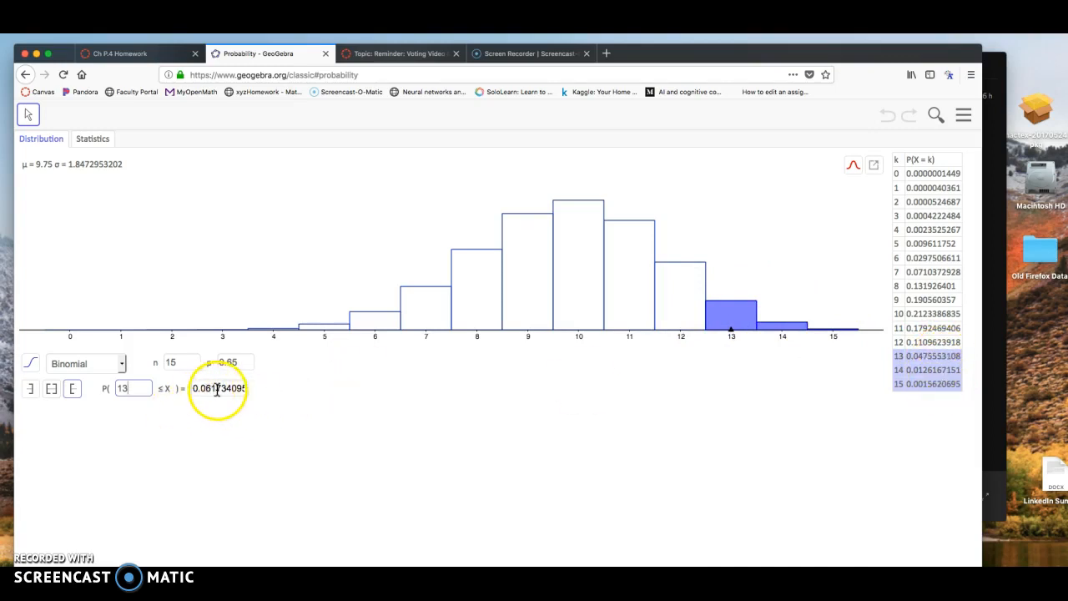
mouse_move(946, 377)
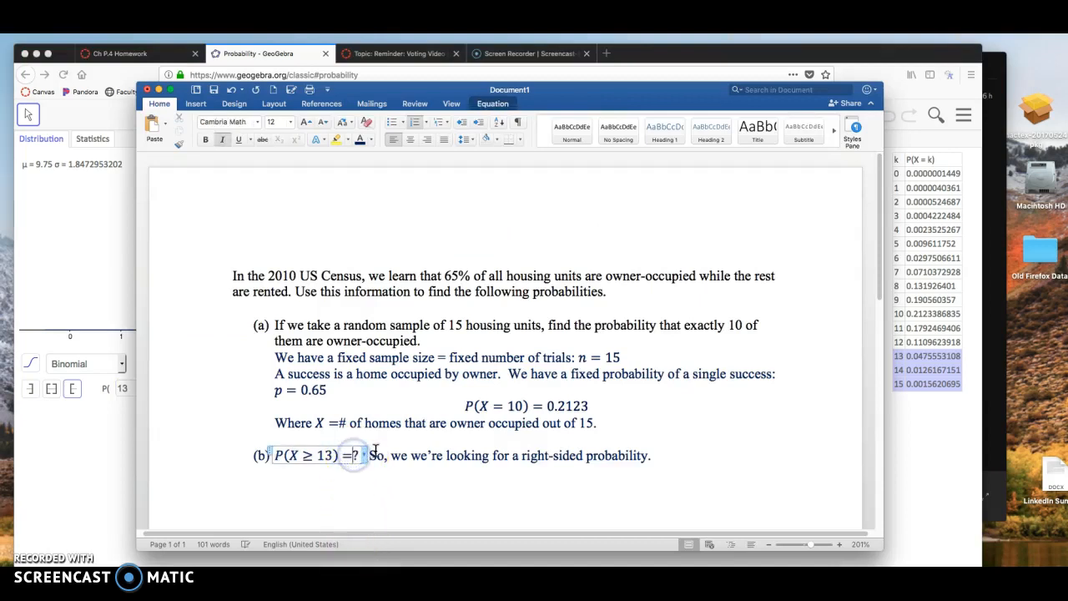
Enter .0617 for P(X ≥ 13) and add the heading 'Mean and Standard deviation Binomial Distribution.'
type(".0617")
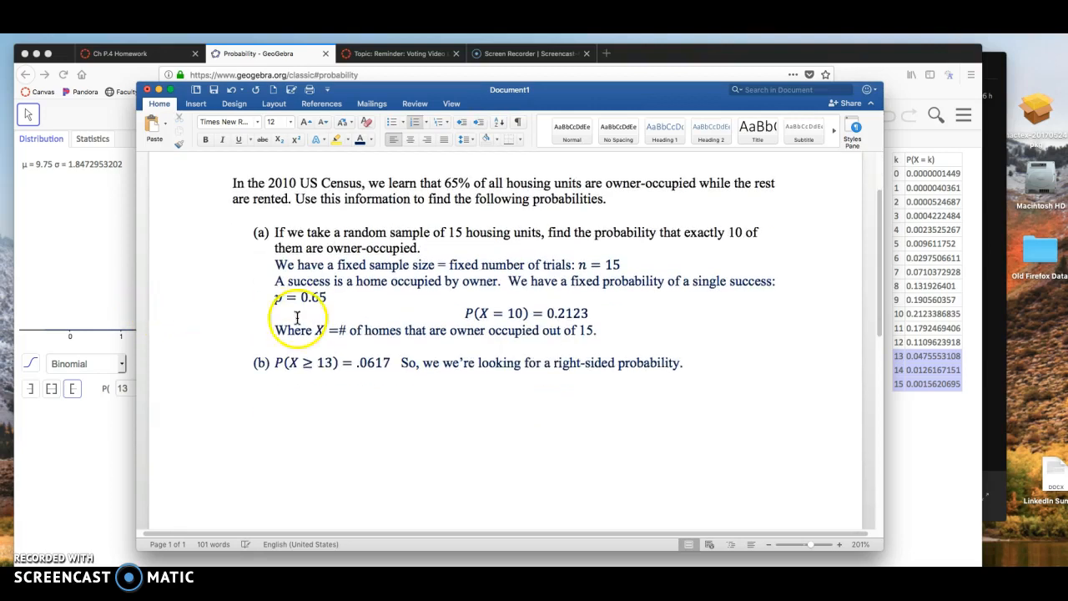
left_click(699, 364)
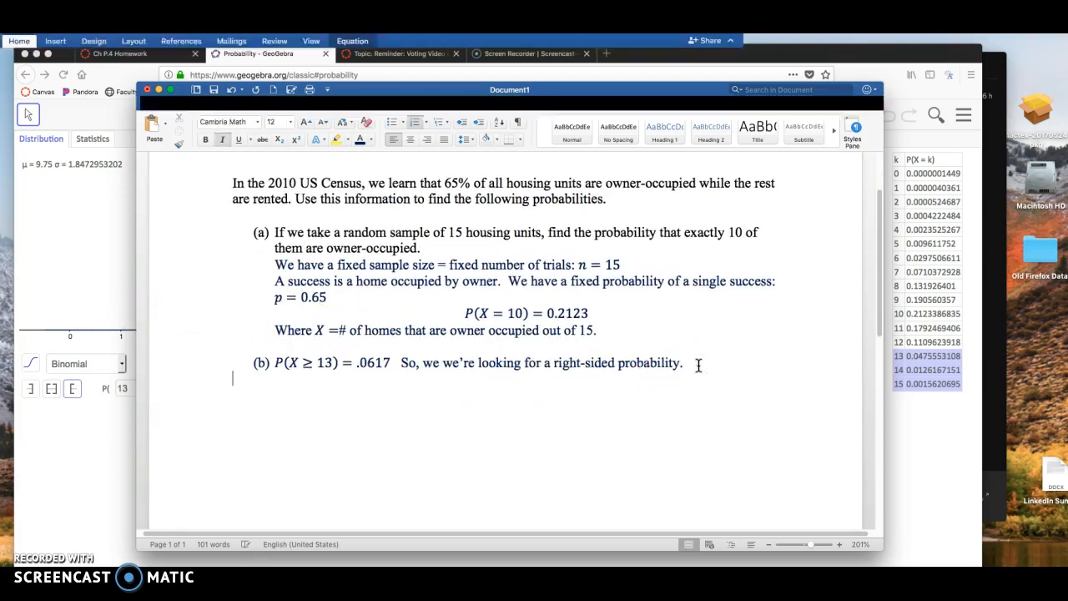
type("Mean and St")
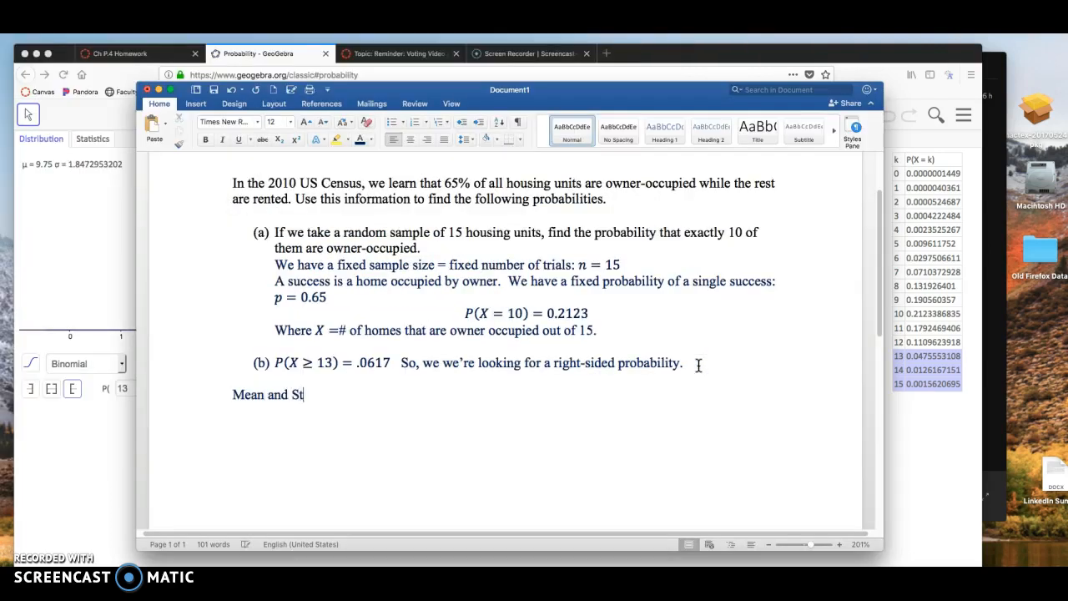
type("andard deviagion of")
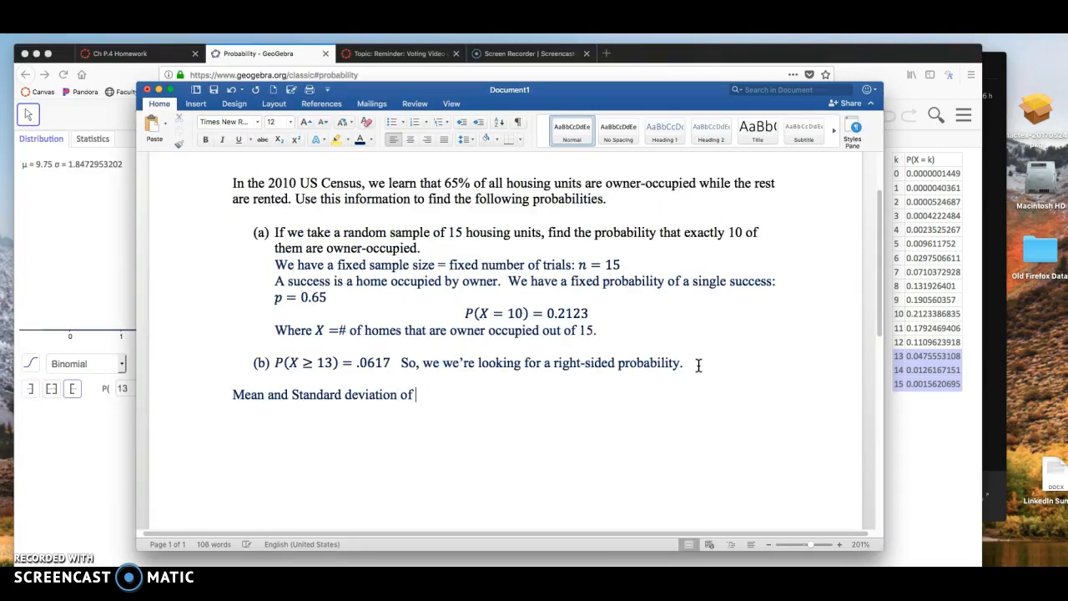
type("Binomial Distrib")
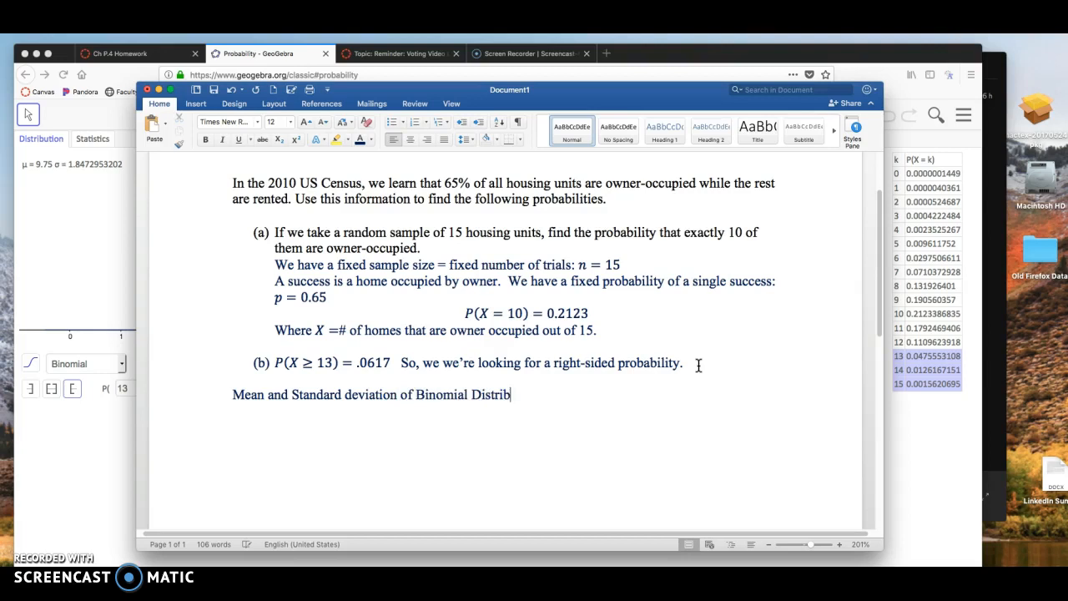
type("ution.")
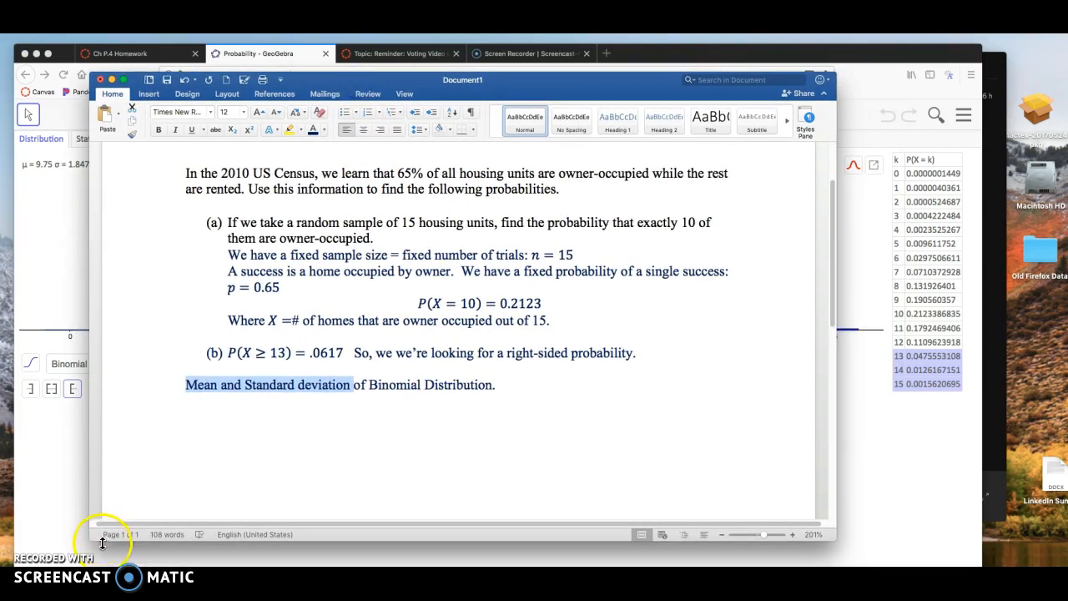
Write 'Mean formula is' followed by the equation μ = n·p
left_click(487, 385)
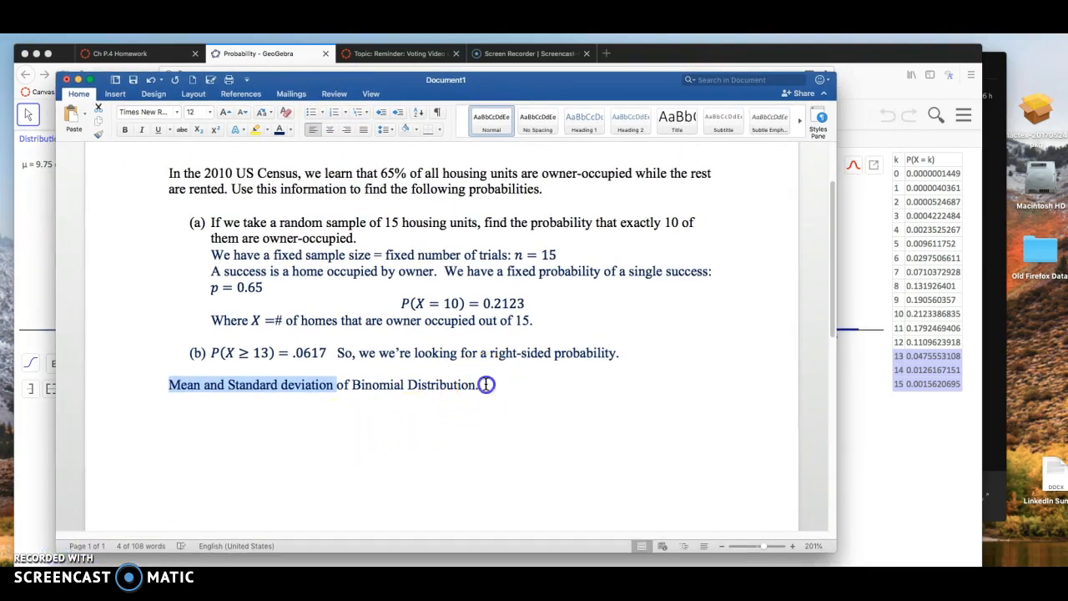
type("Mean form")
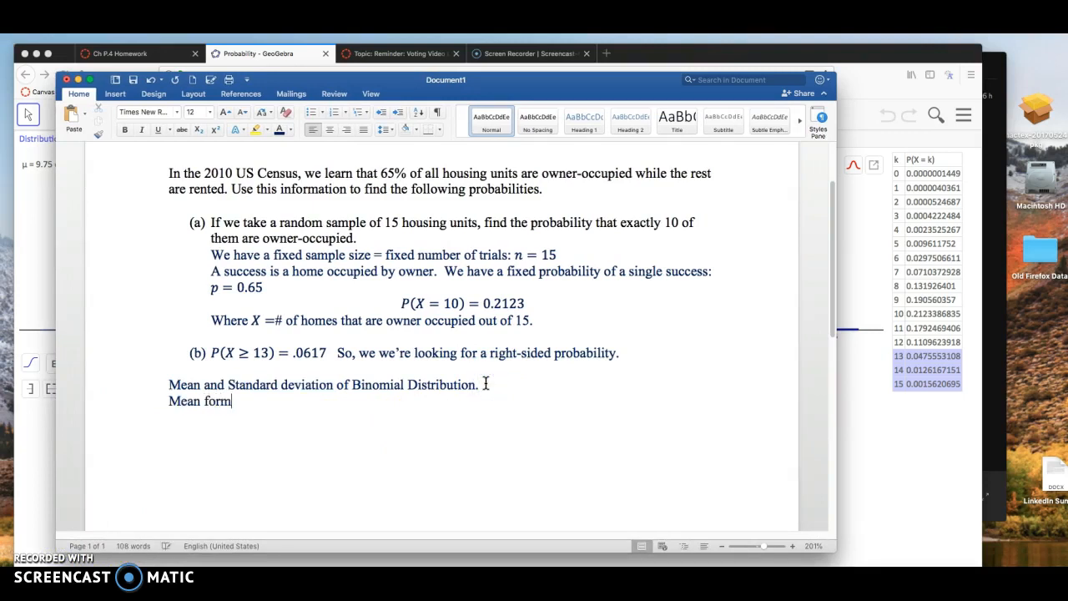
type("ula is μ")
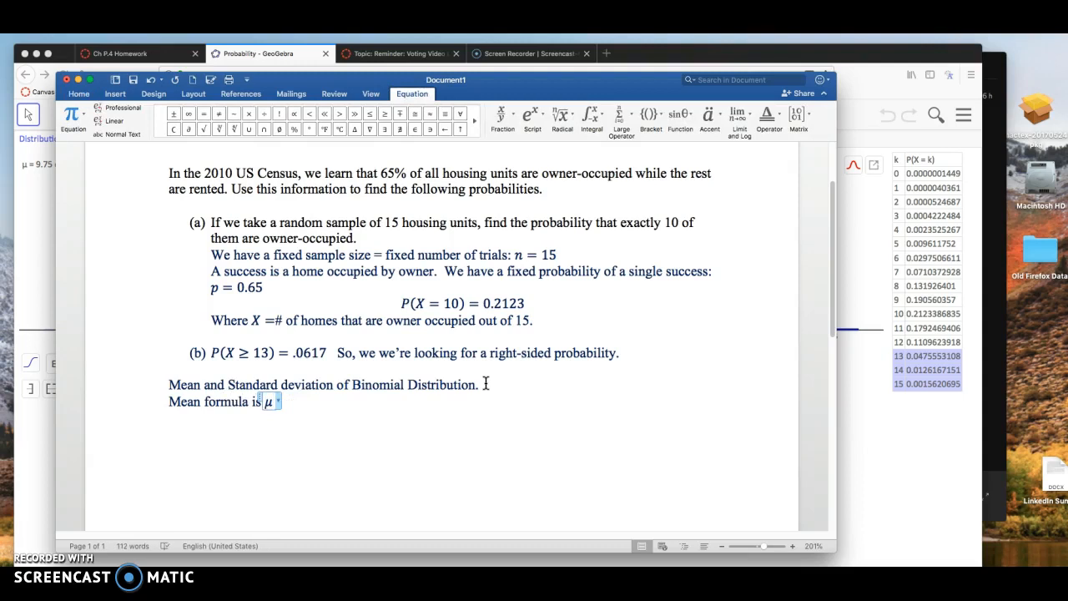
type("= n · p")
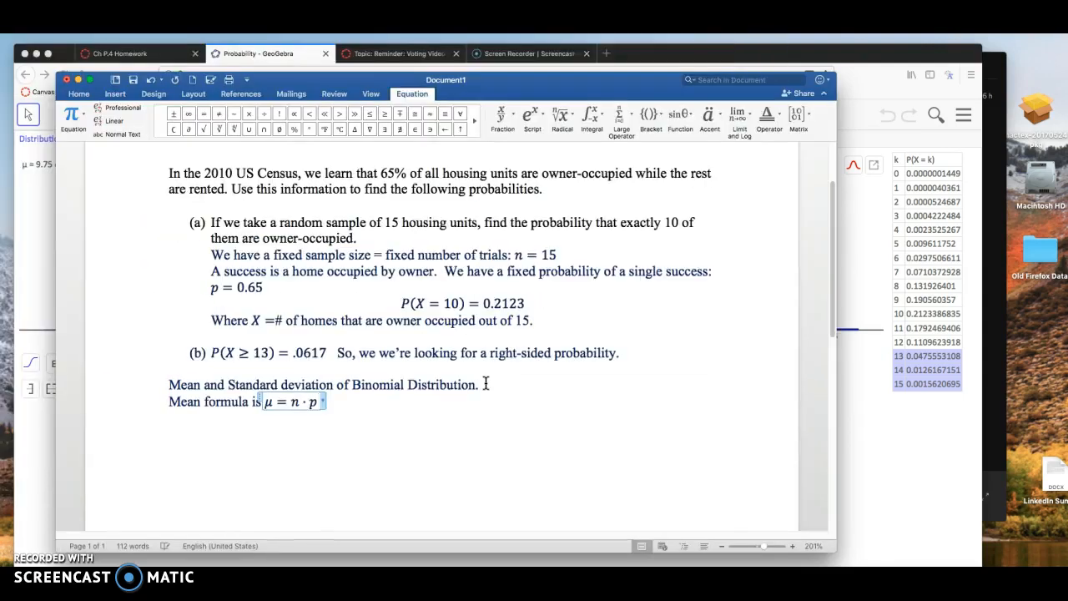
Write 'Standard Deviation is' with σ = √(n·p·(1−p)), then switch back to GeoGebra
type("Standard DEv")
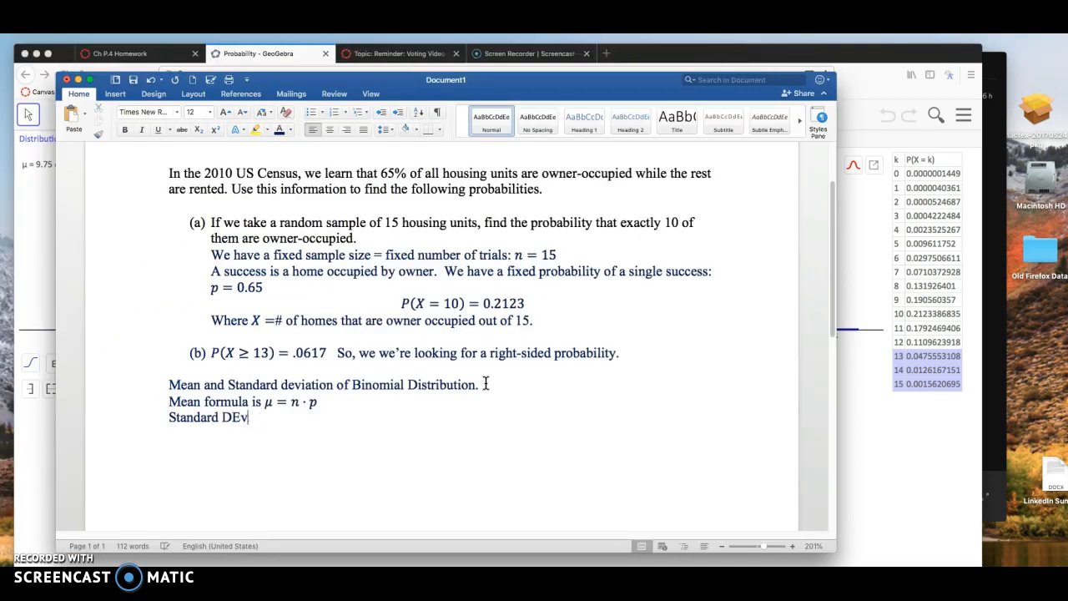
type("iation is σ = √")
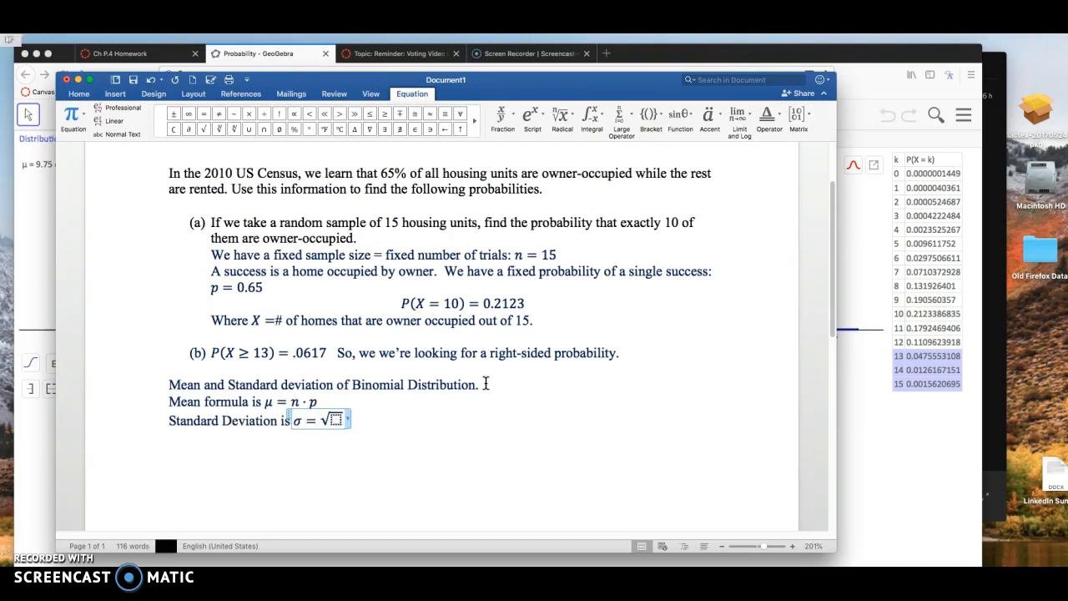
type("n · p")
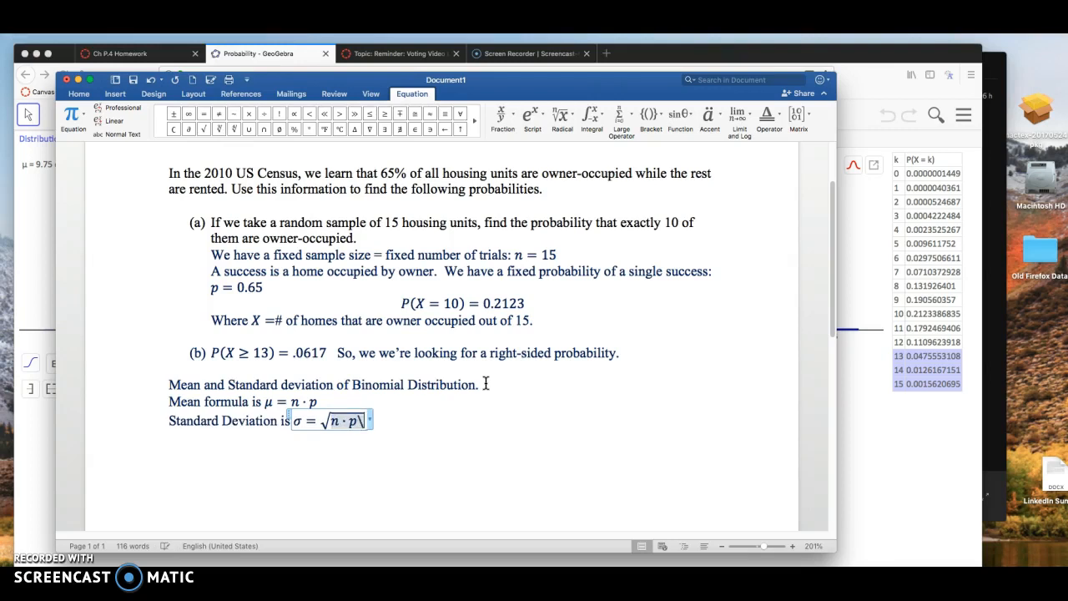
type("(1-p)")
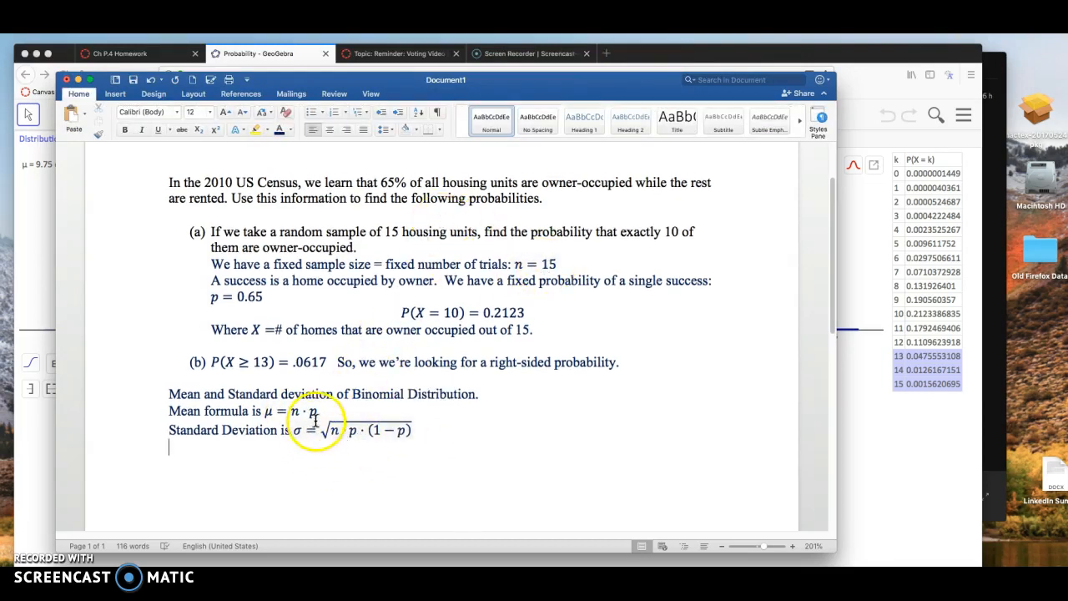
mouse_move(351, 456)
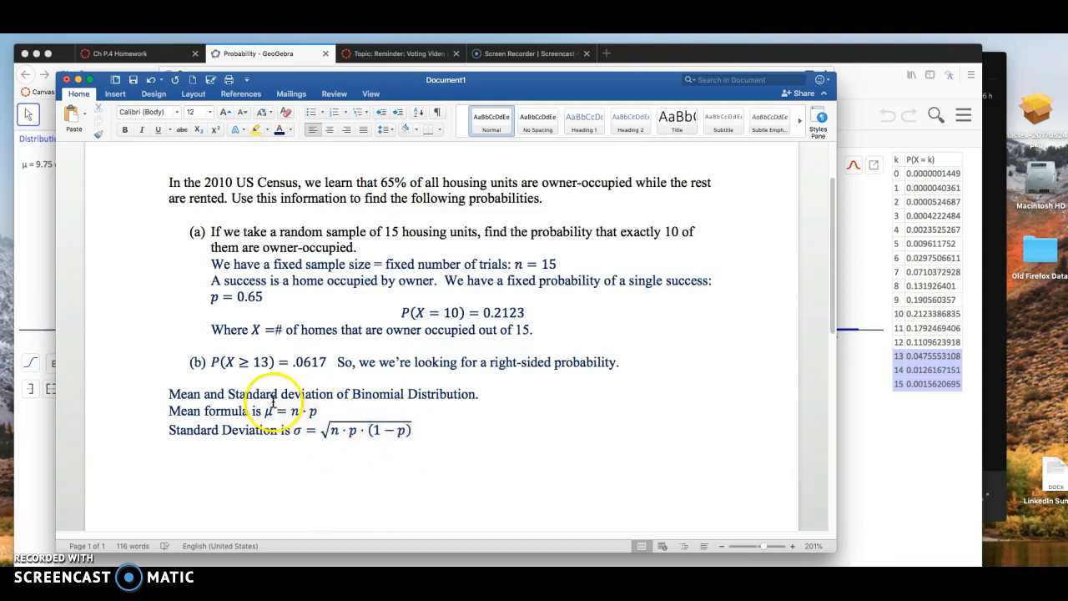
mouse_move(898, 466)
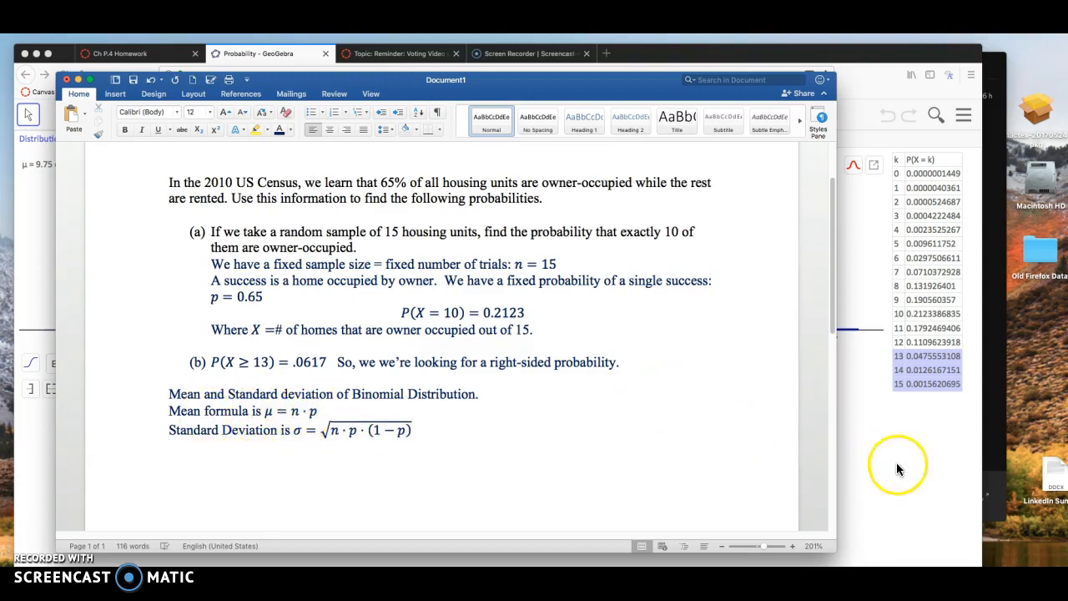
left_click(259, 54)
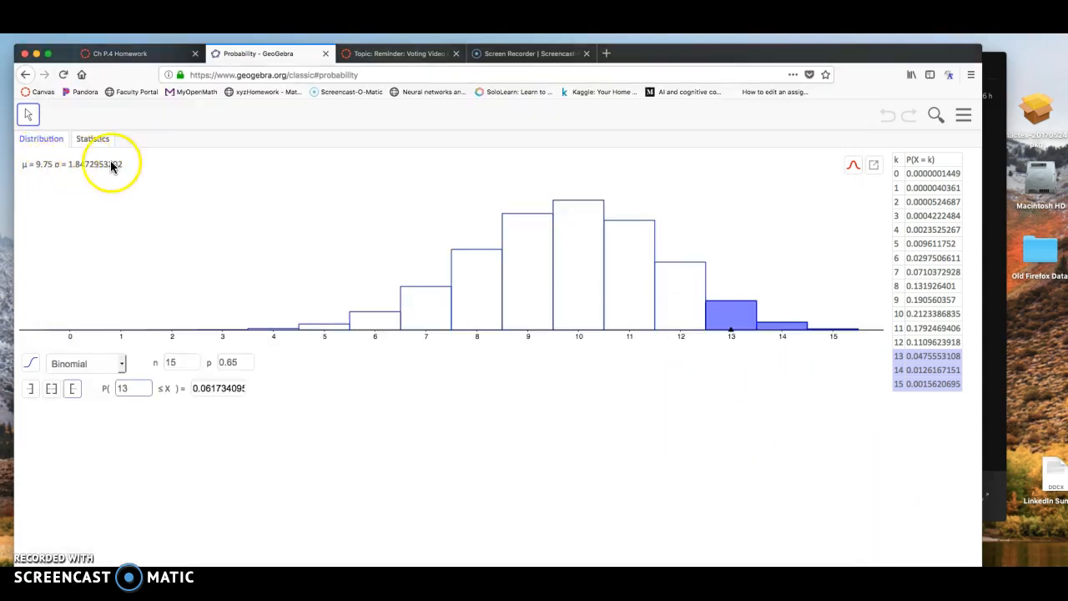